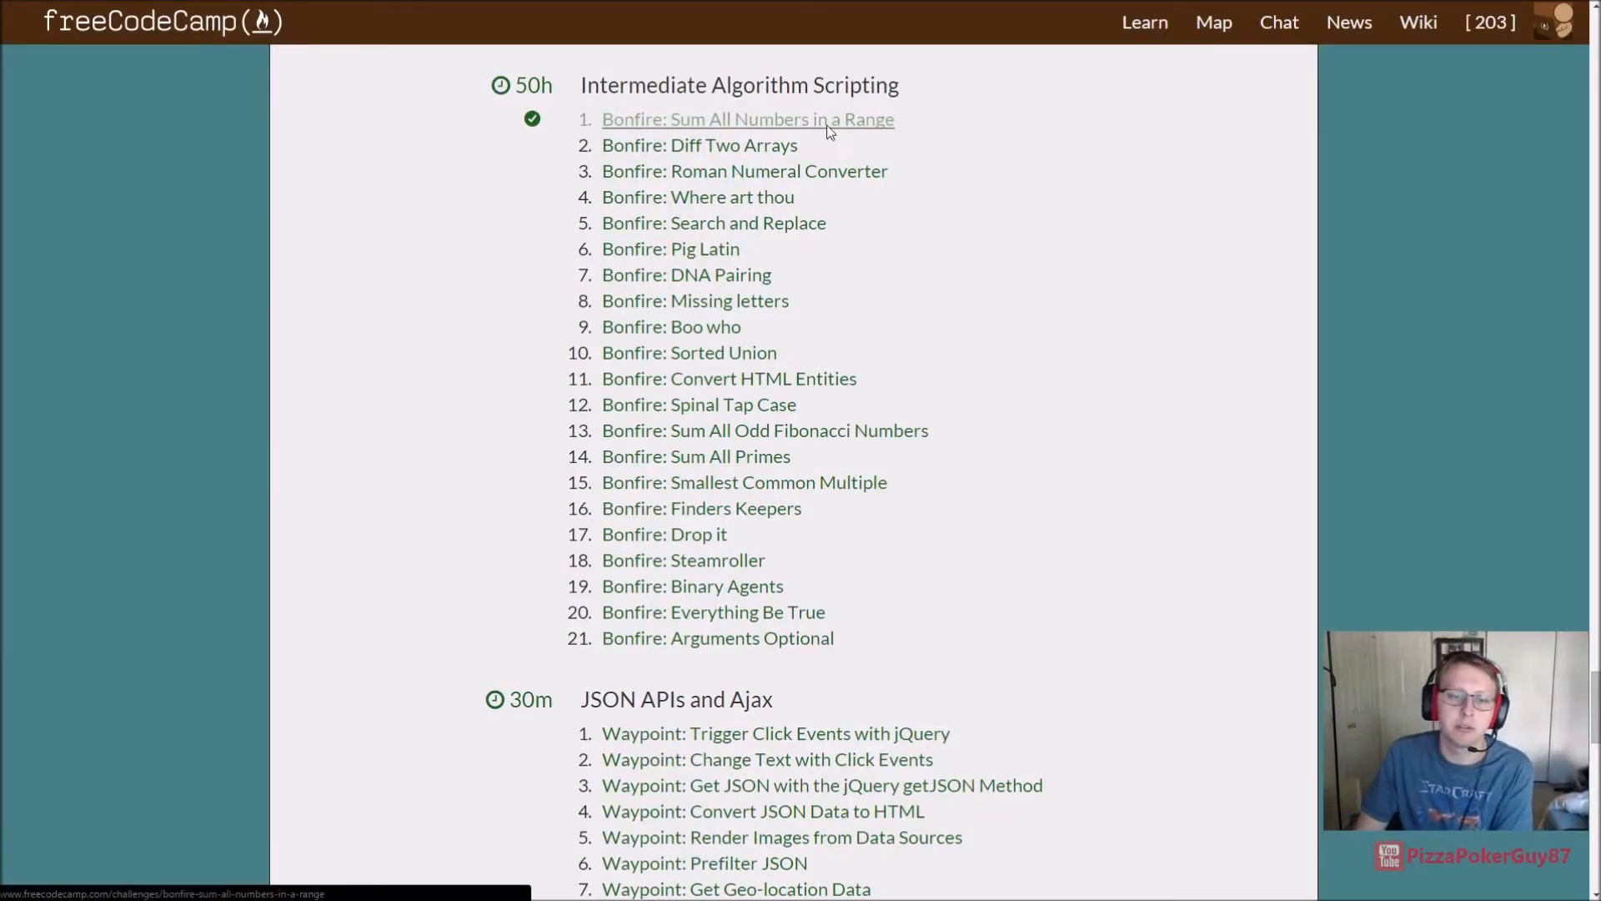
Step: Open 'Bonfire: Sum All Numbers in a Range' from the Intermediate Algorithm Scripting map
left_click(747, 118)
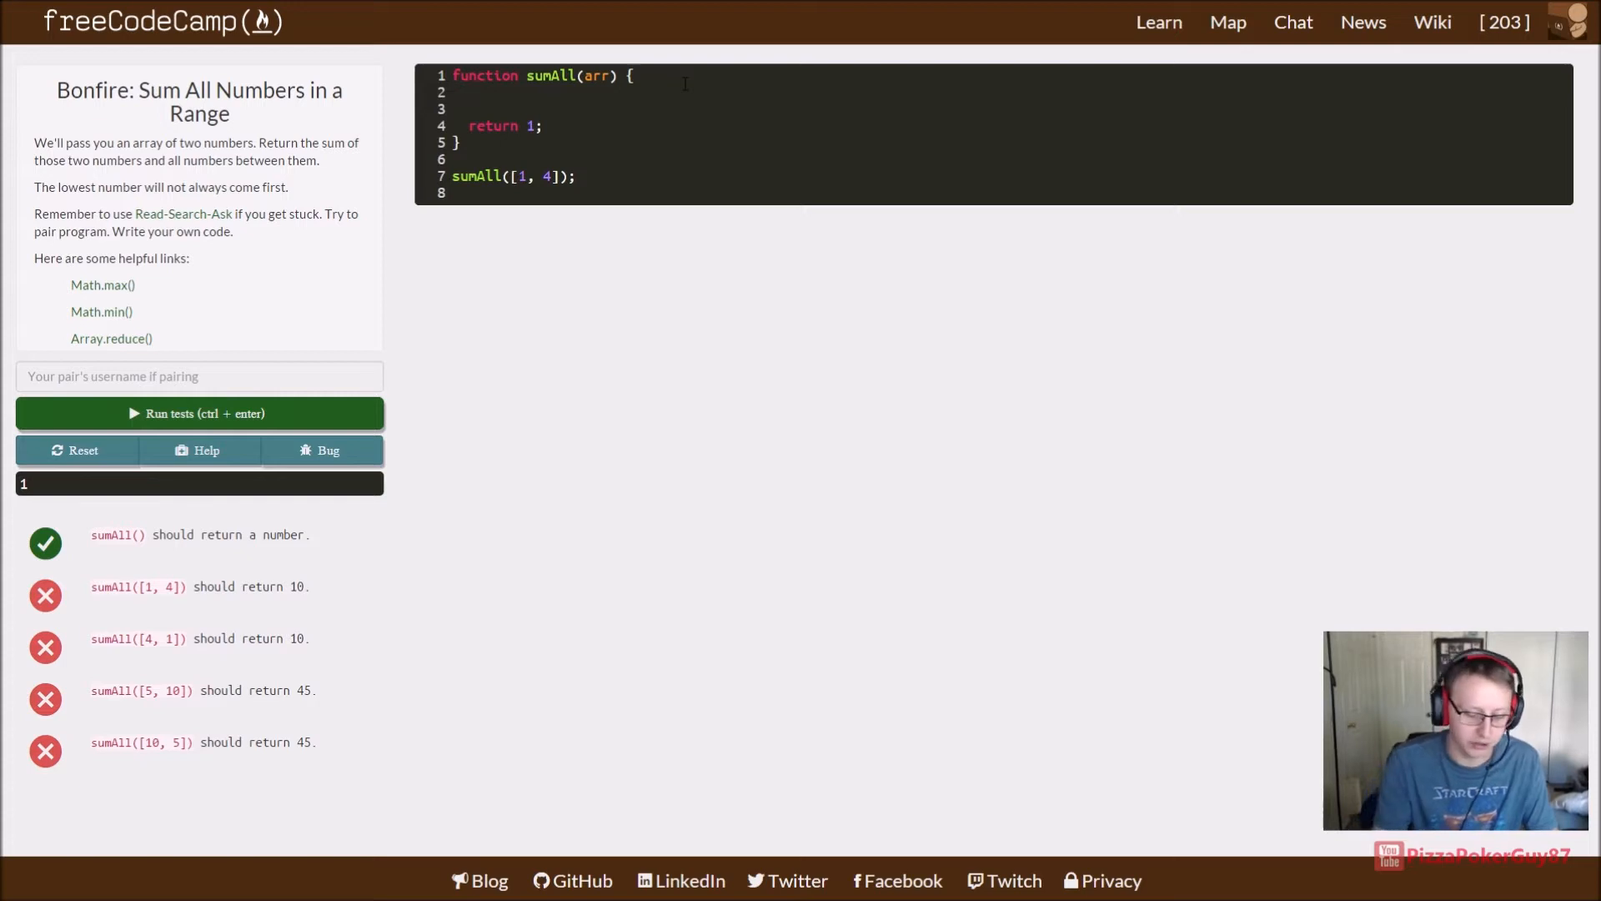
Step: Declare 'var maxNum = Math.max.apply(null, arr);' as the first line of sumAll
type("var max")
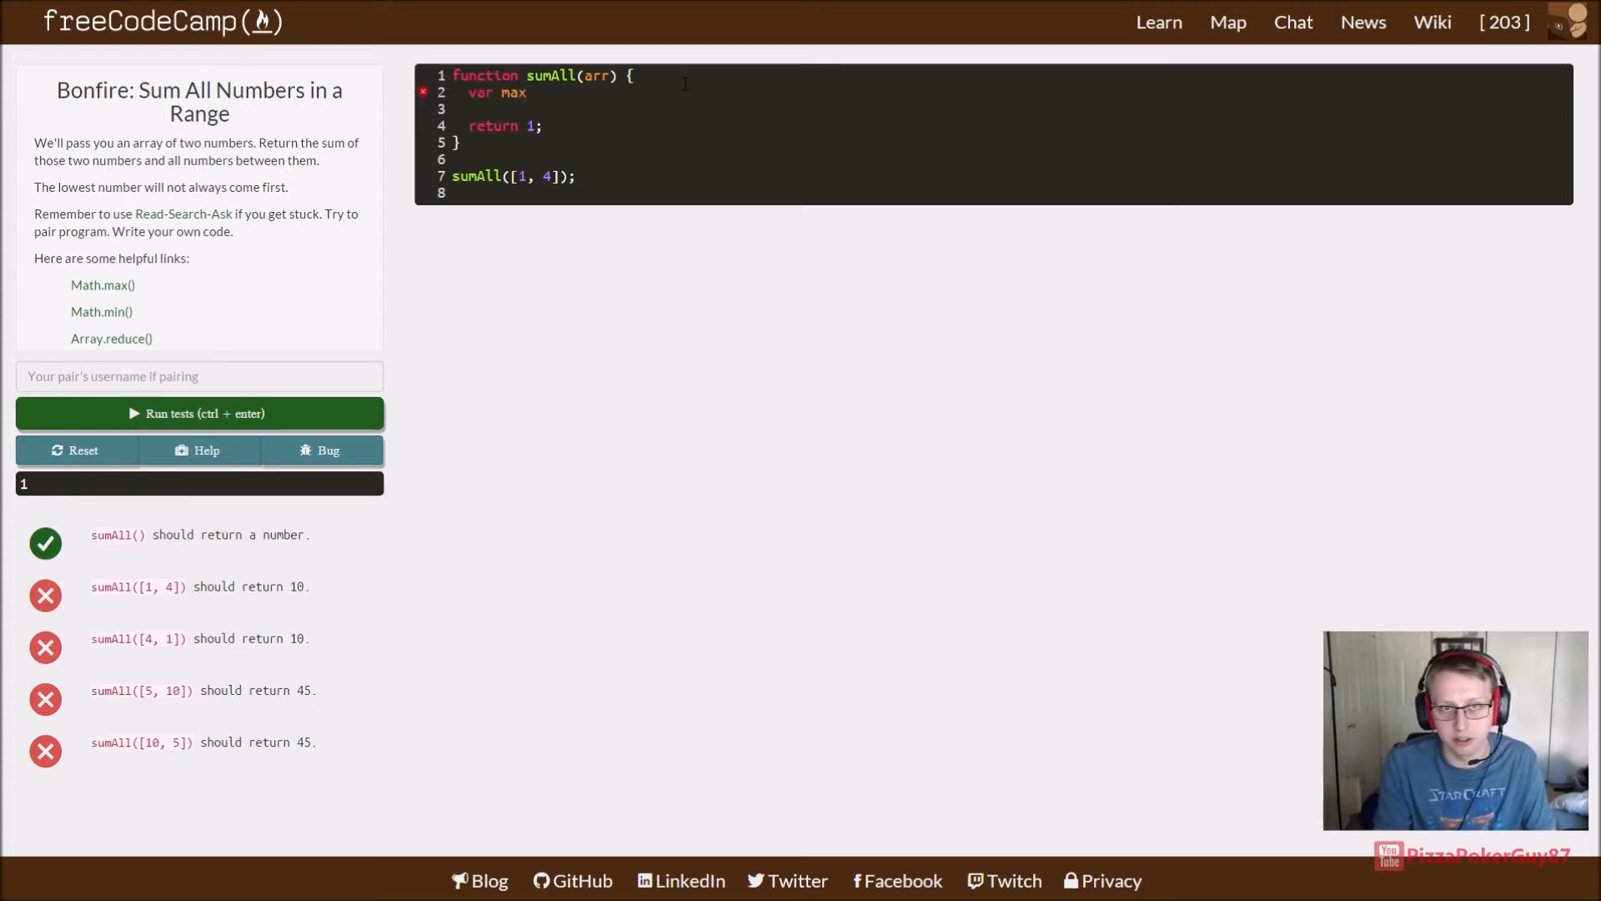
type("=")
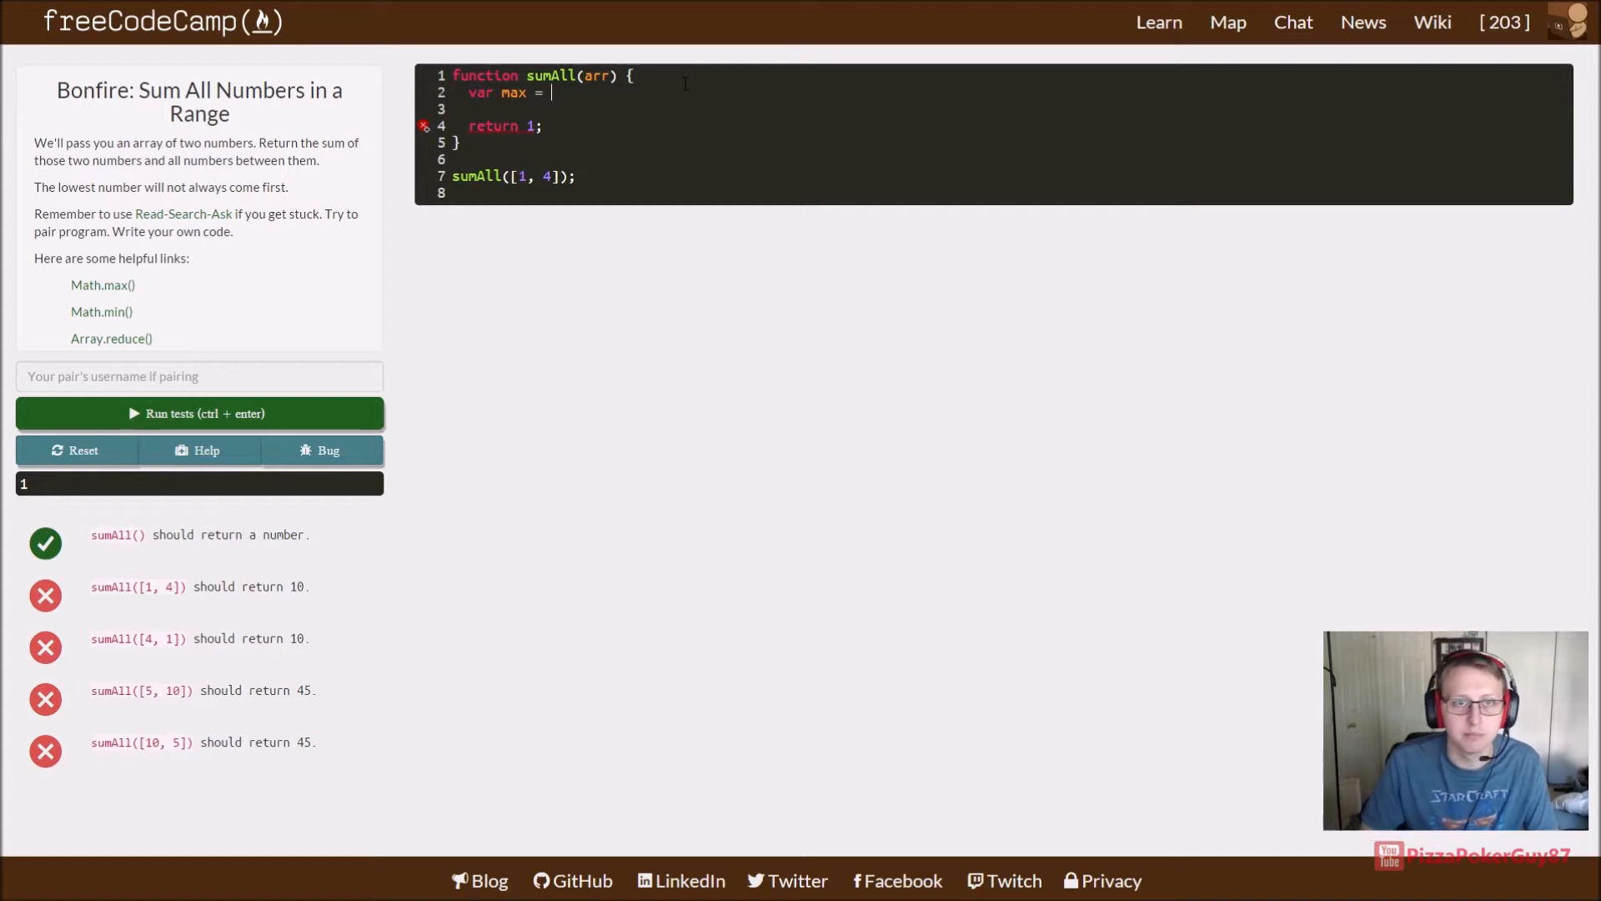
type("N")
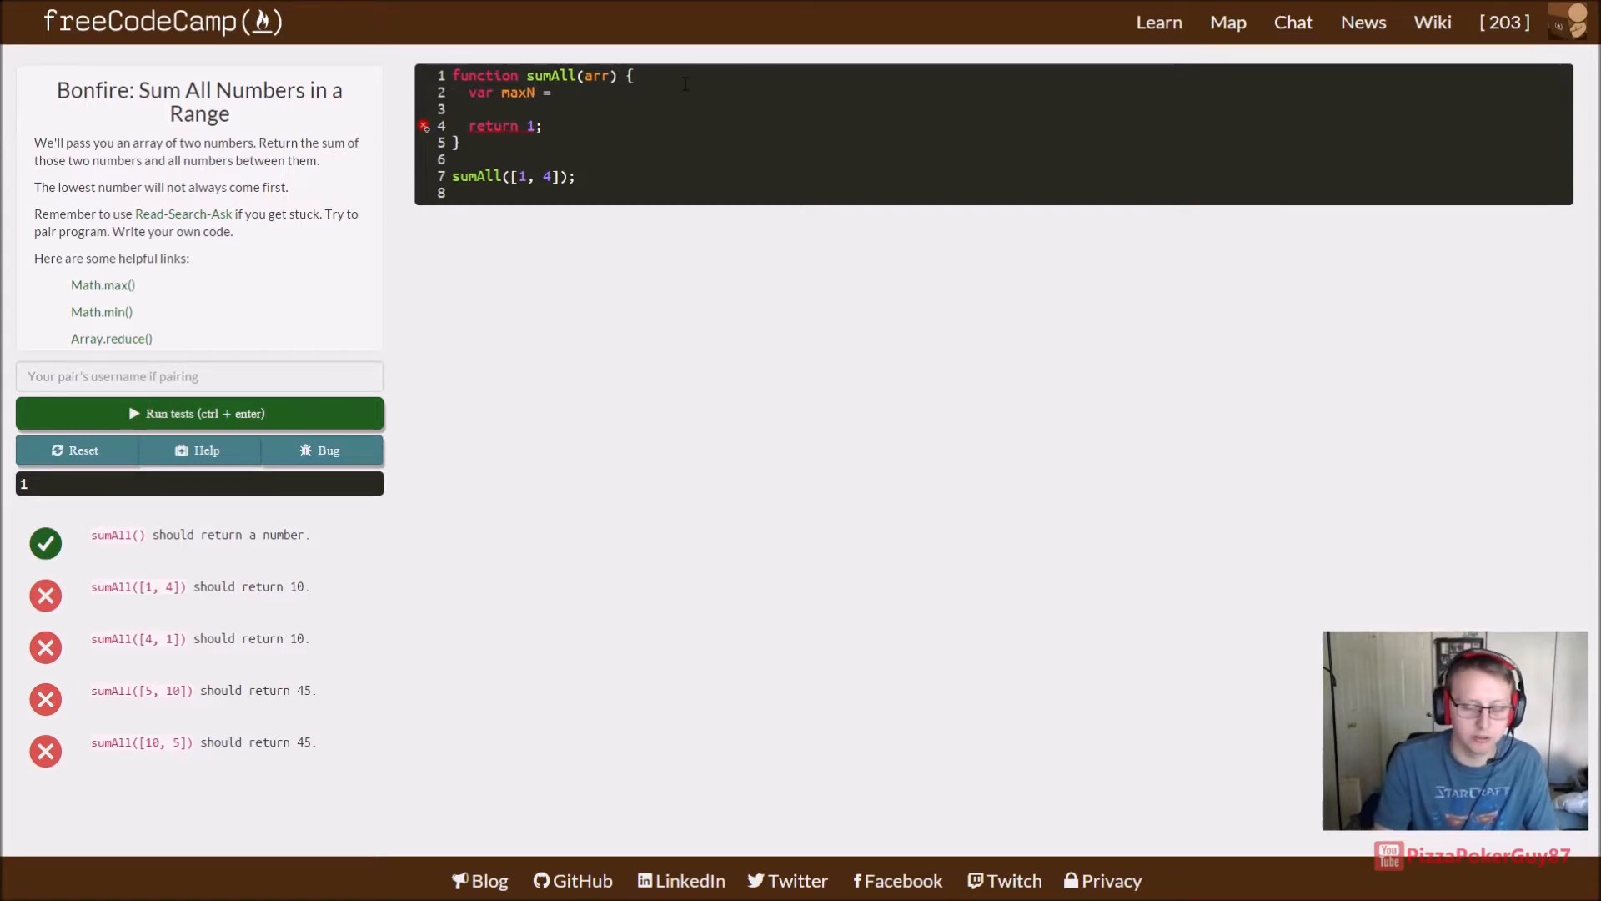
type("um")
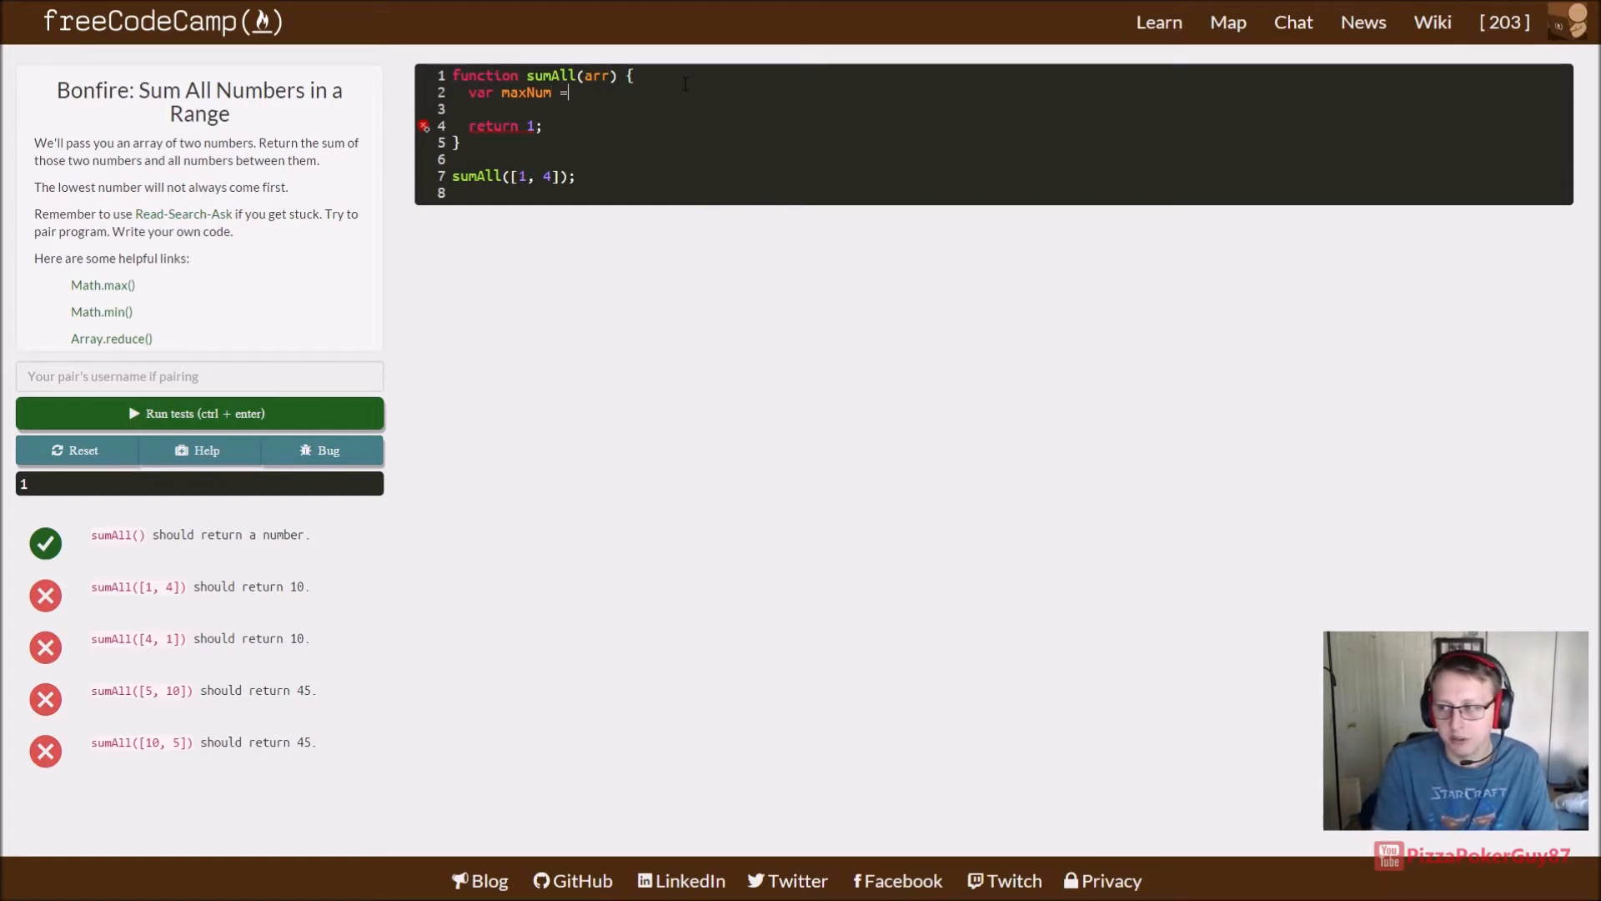
type("Mah")
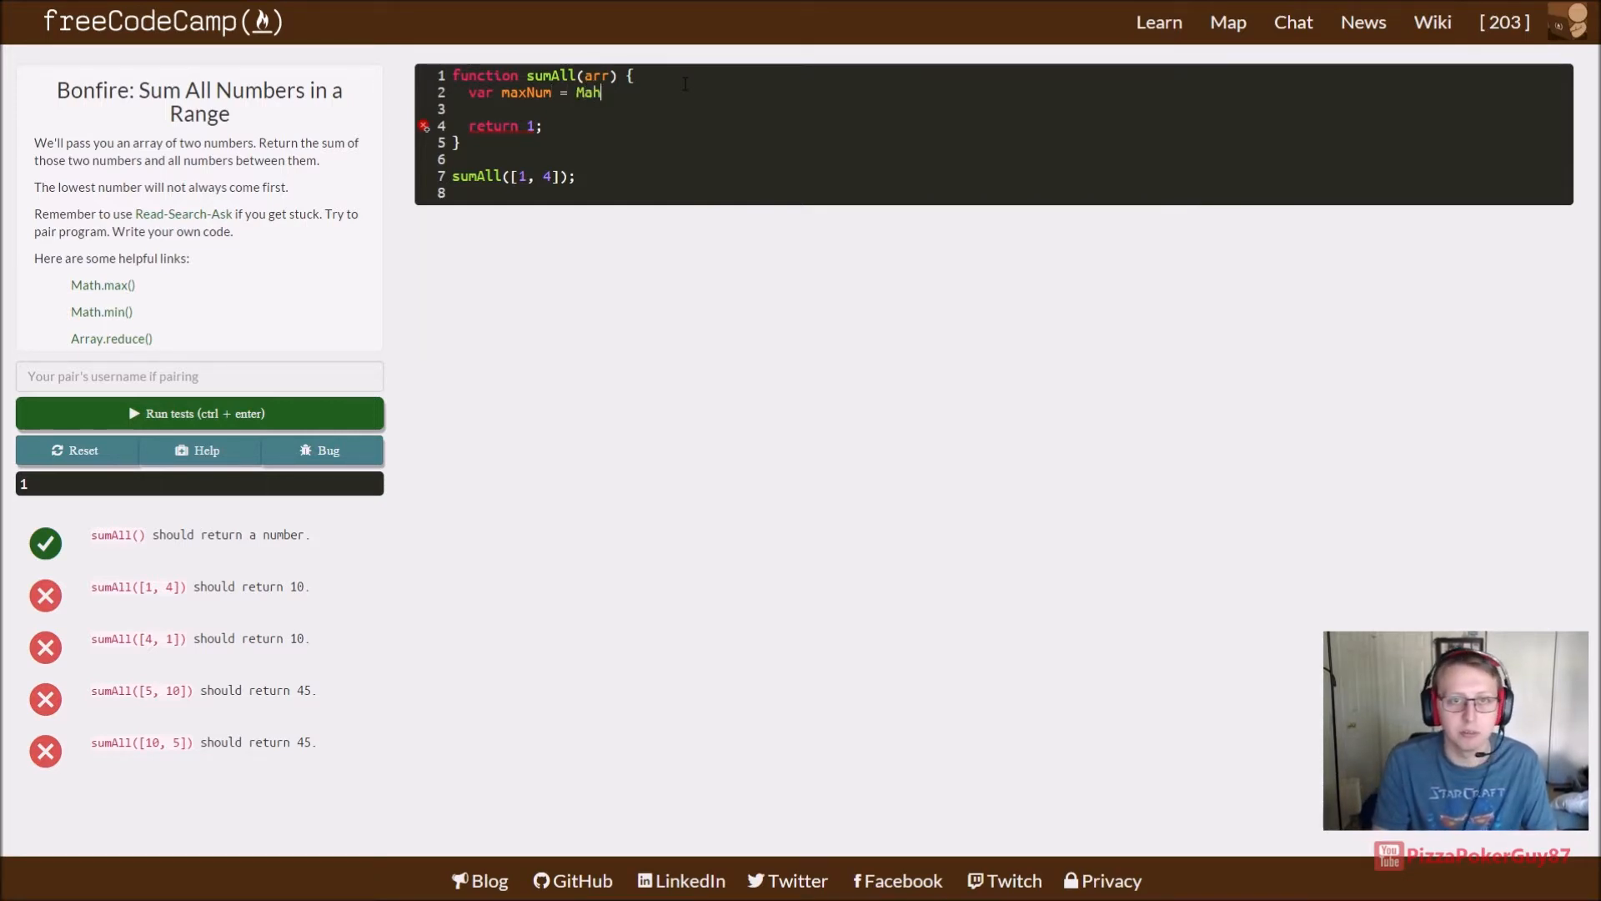
type("h")
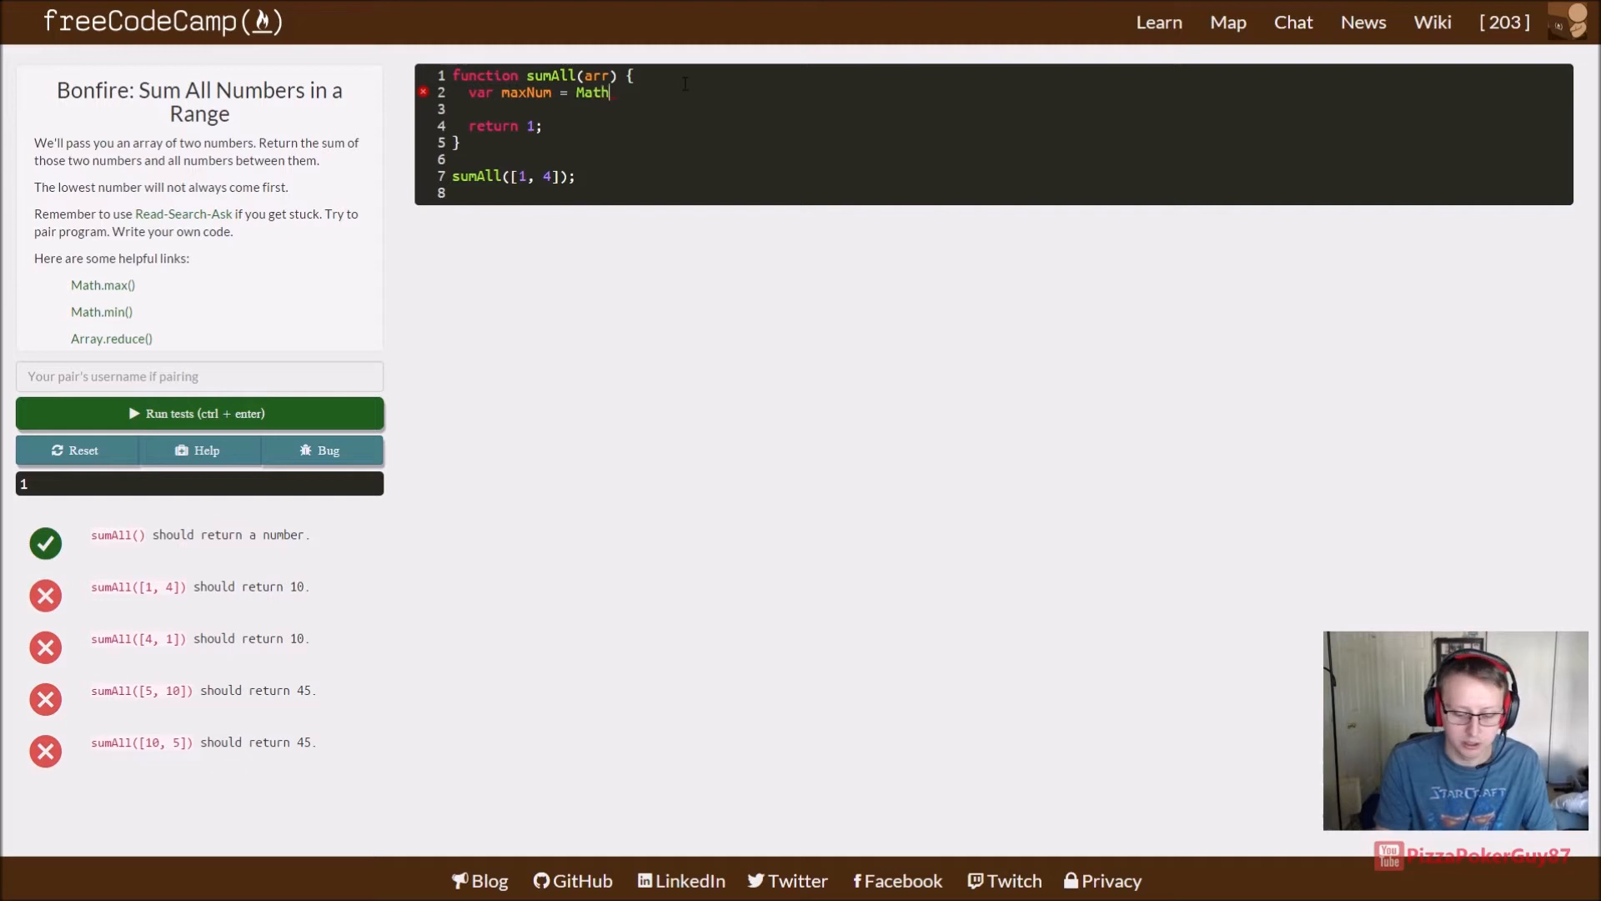
type(".max")
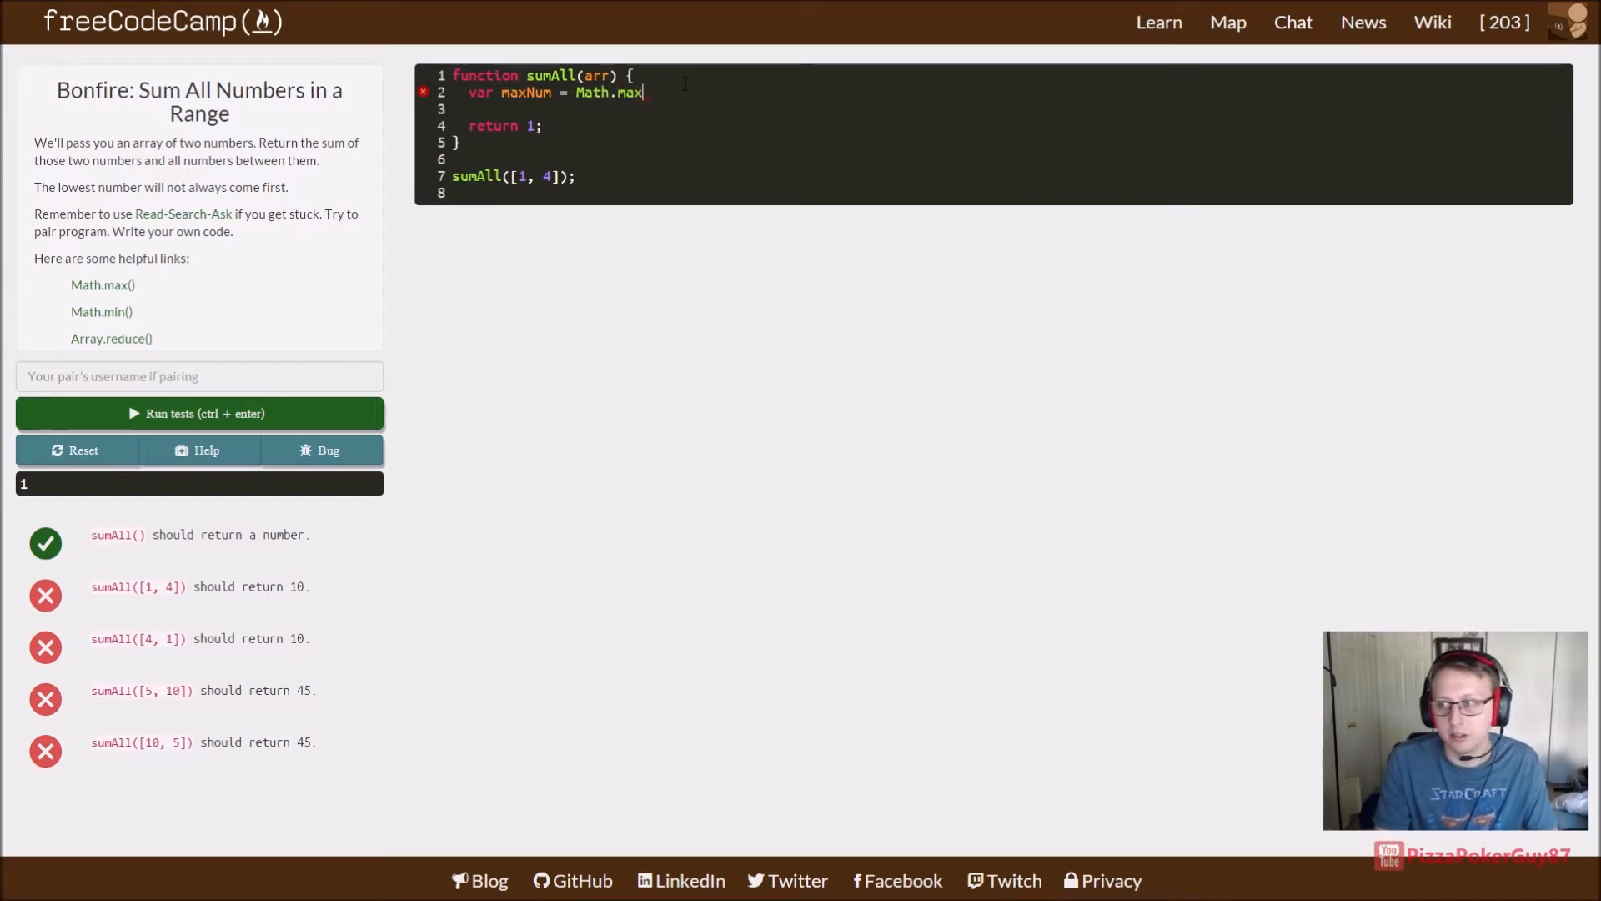
type(".apply(n")
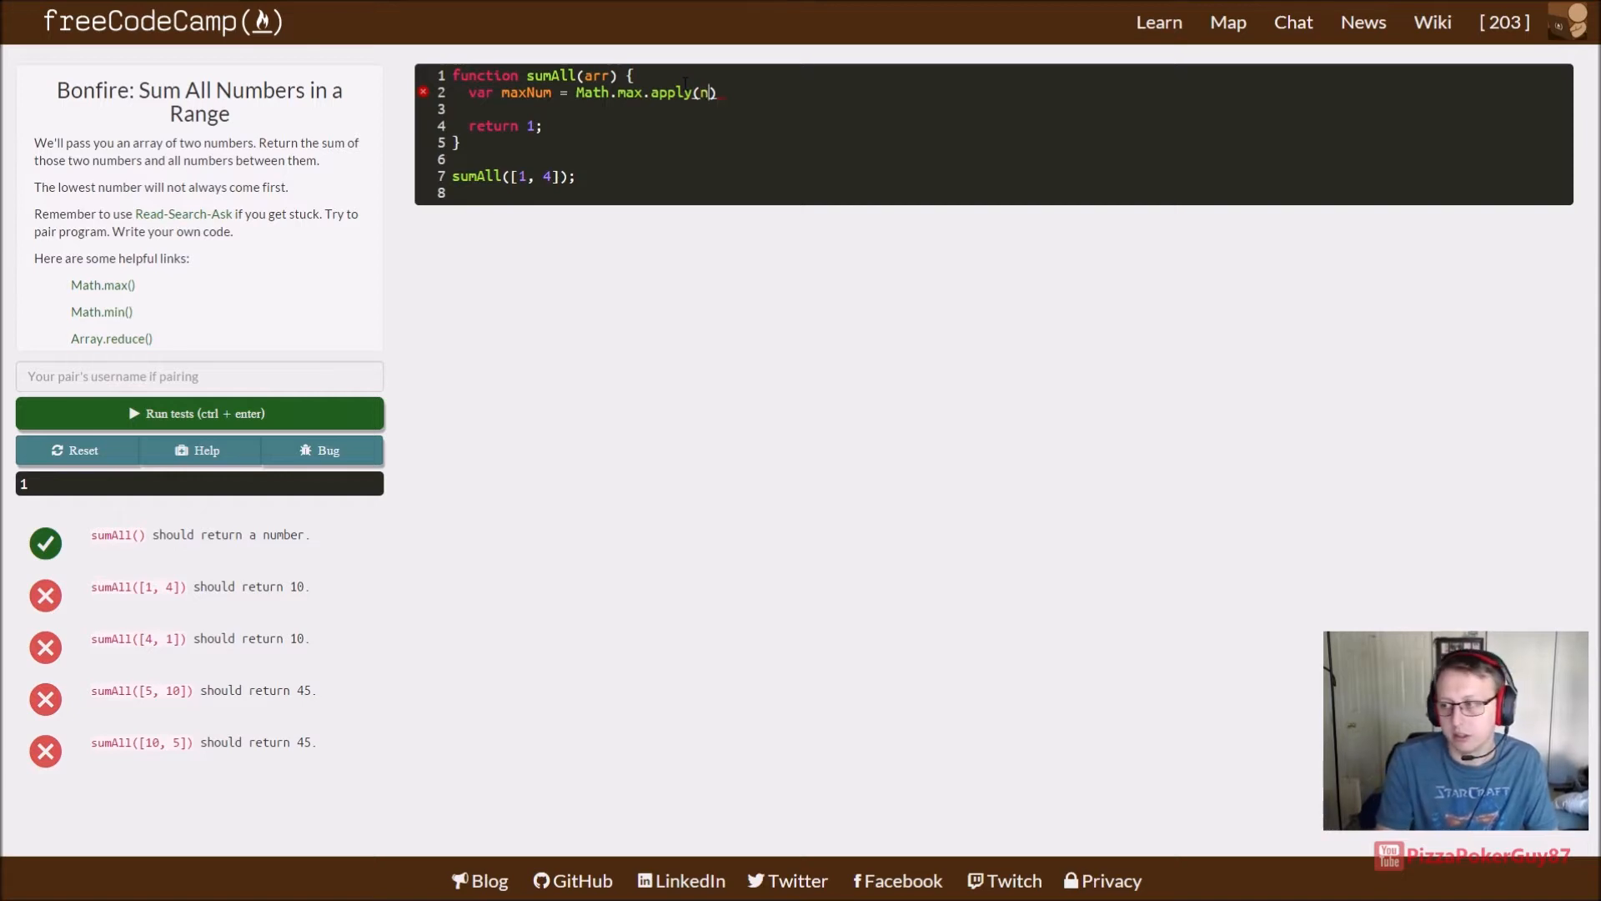
type("ull,arr")
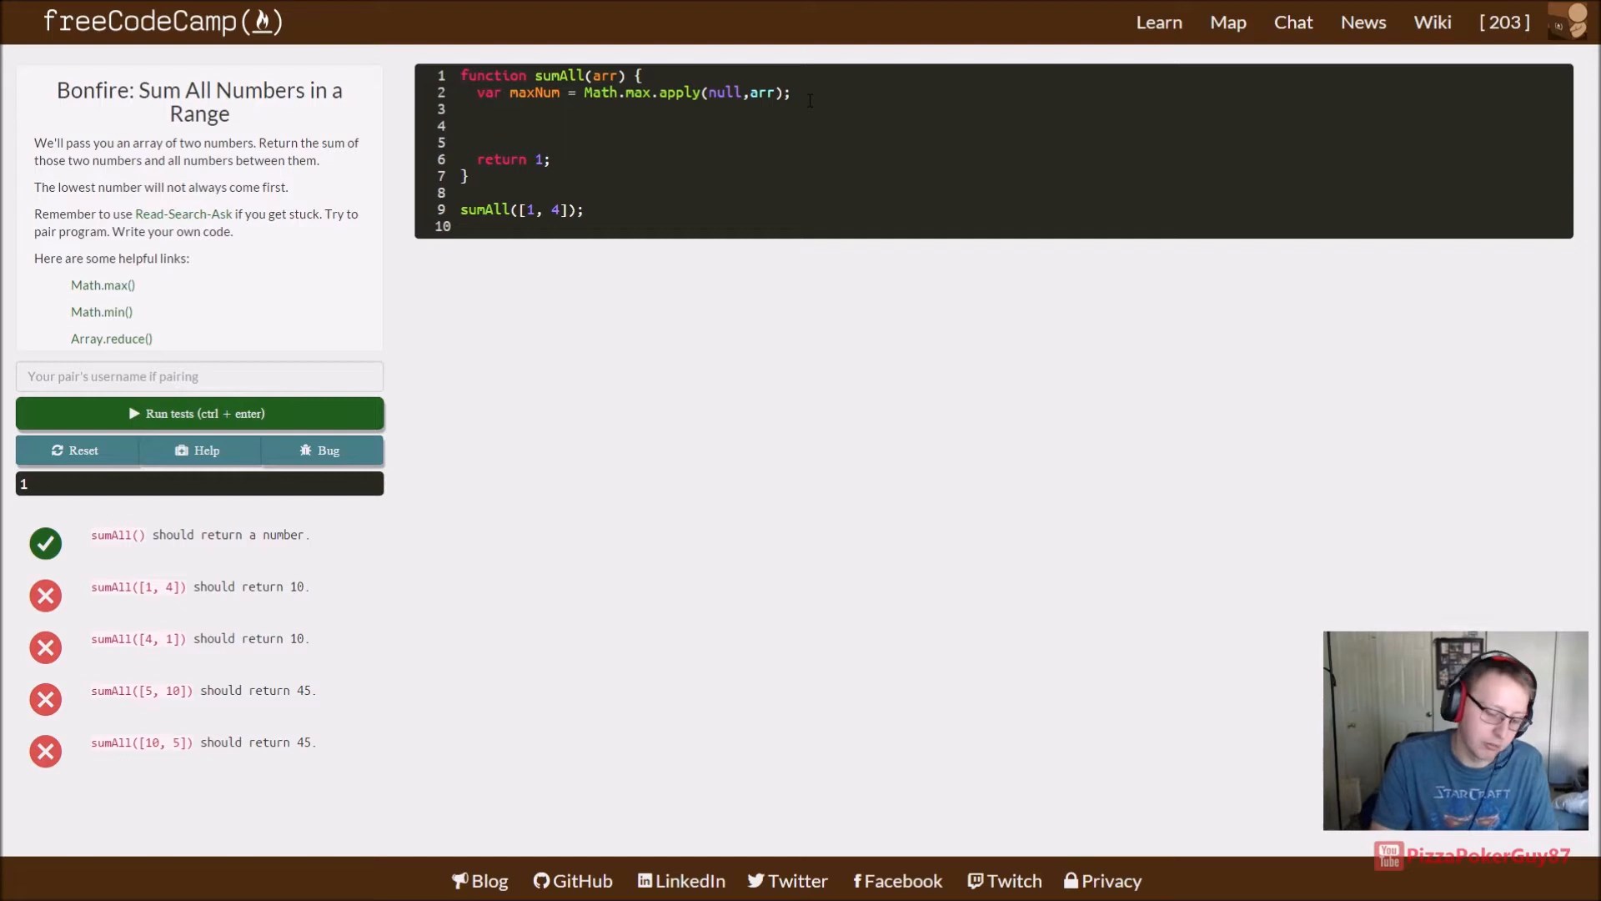
Step: Add 'var minNum = Math.min.apply(null,arr);' below maxNum, followed by two new lines
type("var minNum =")
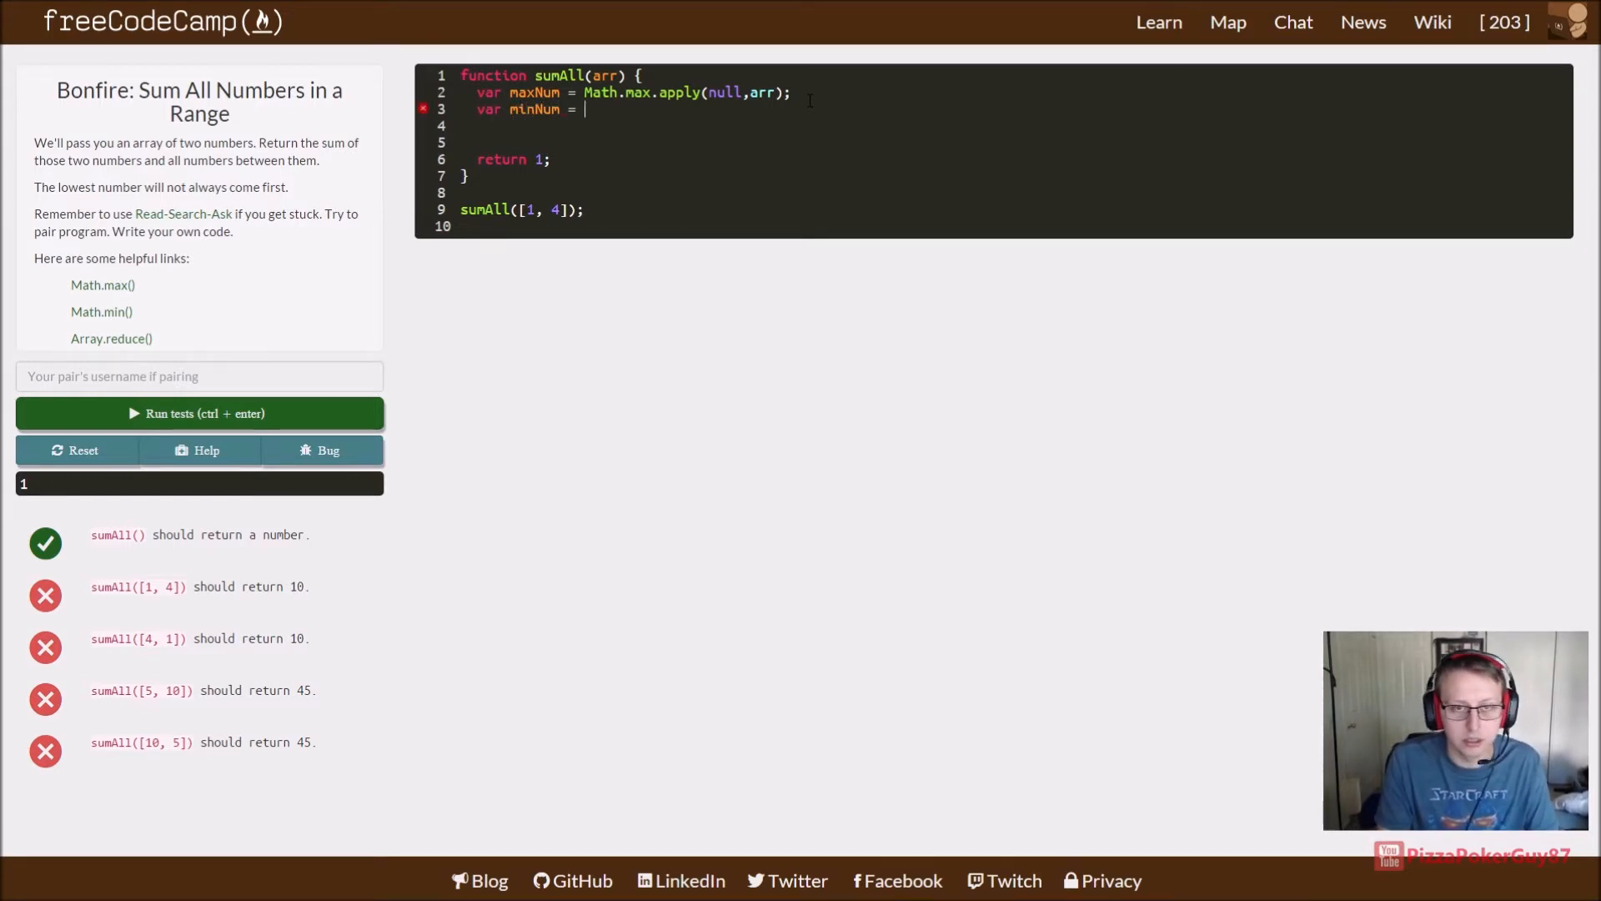
type("Math.mi")
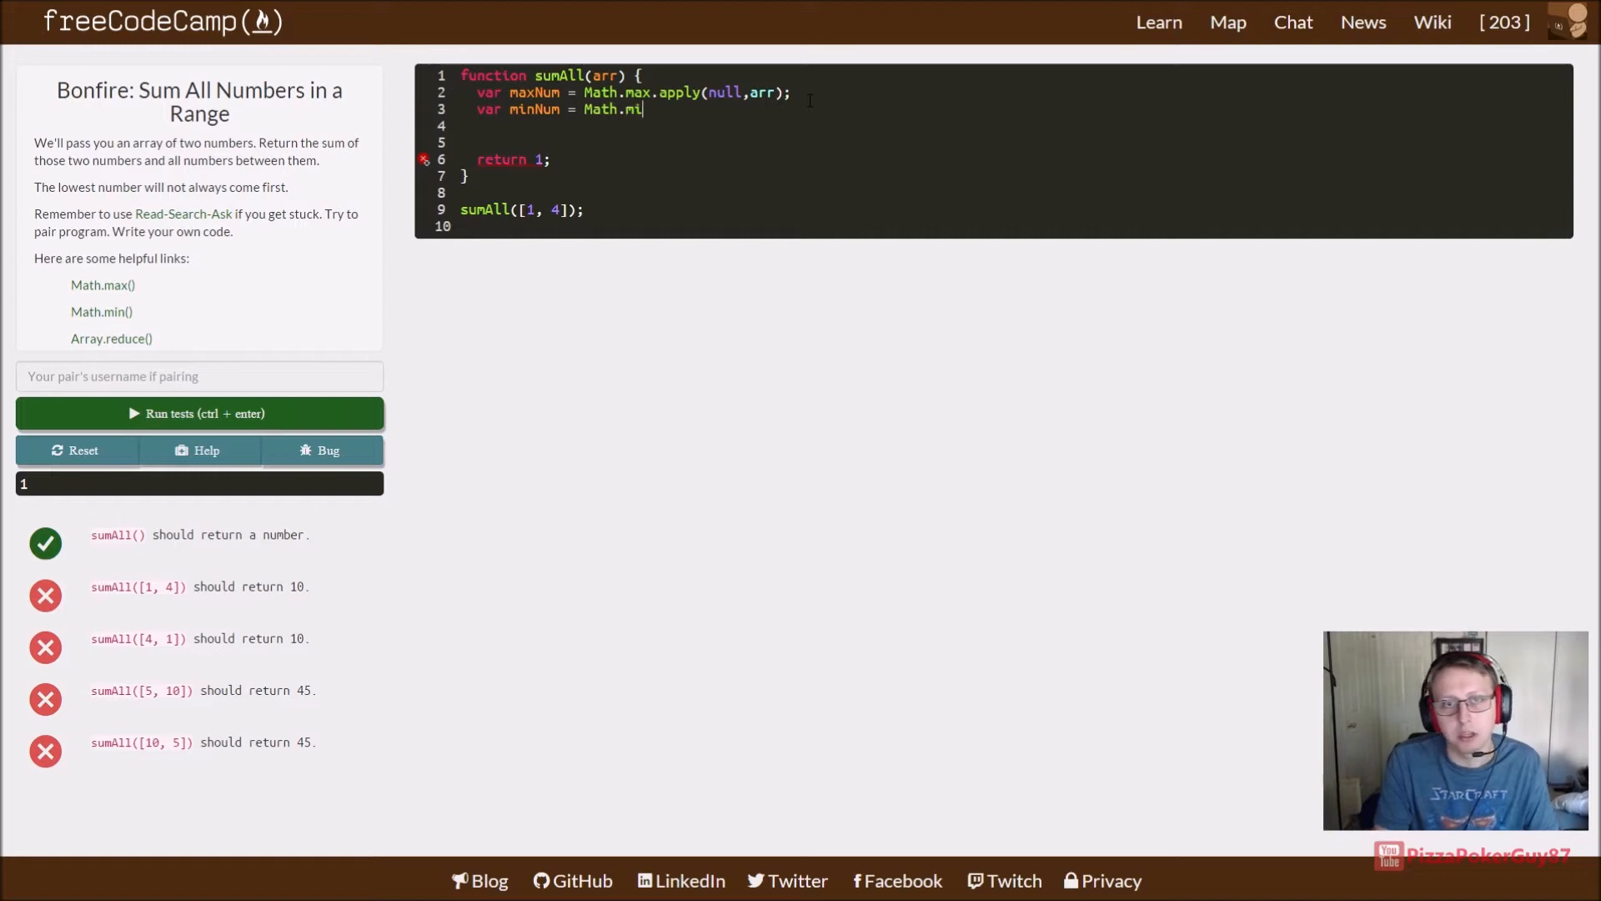
type("n.")
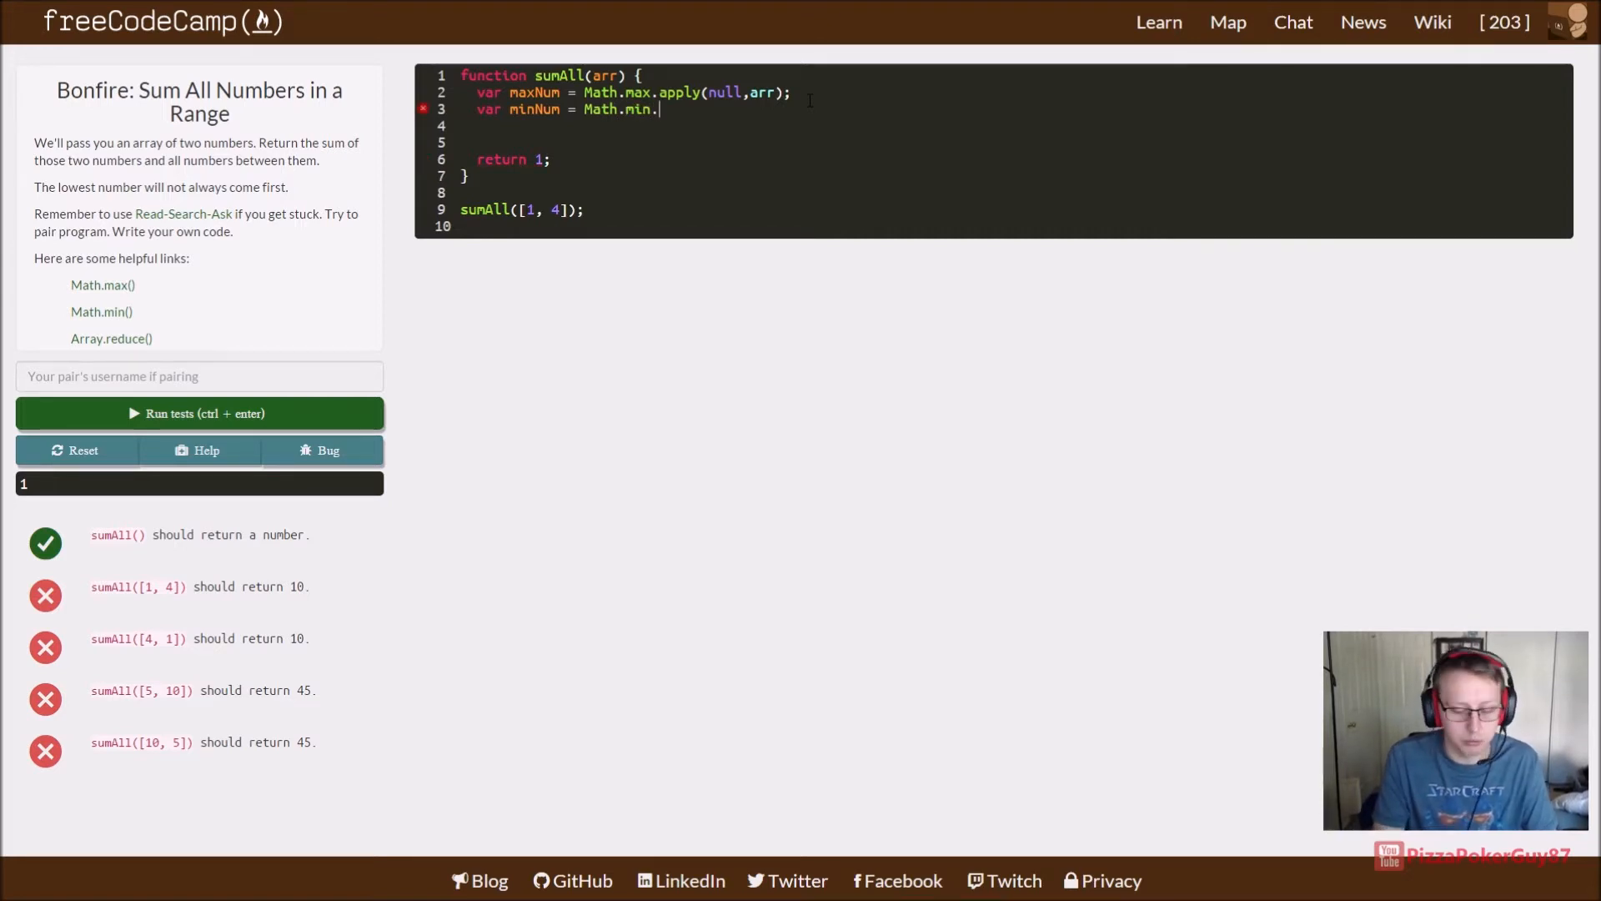
type("apply()")
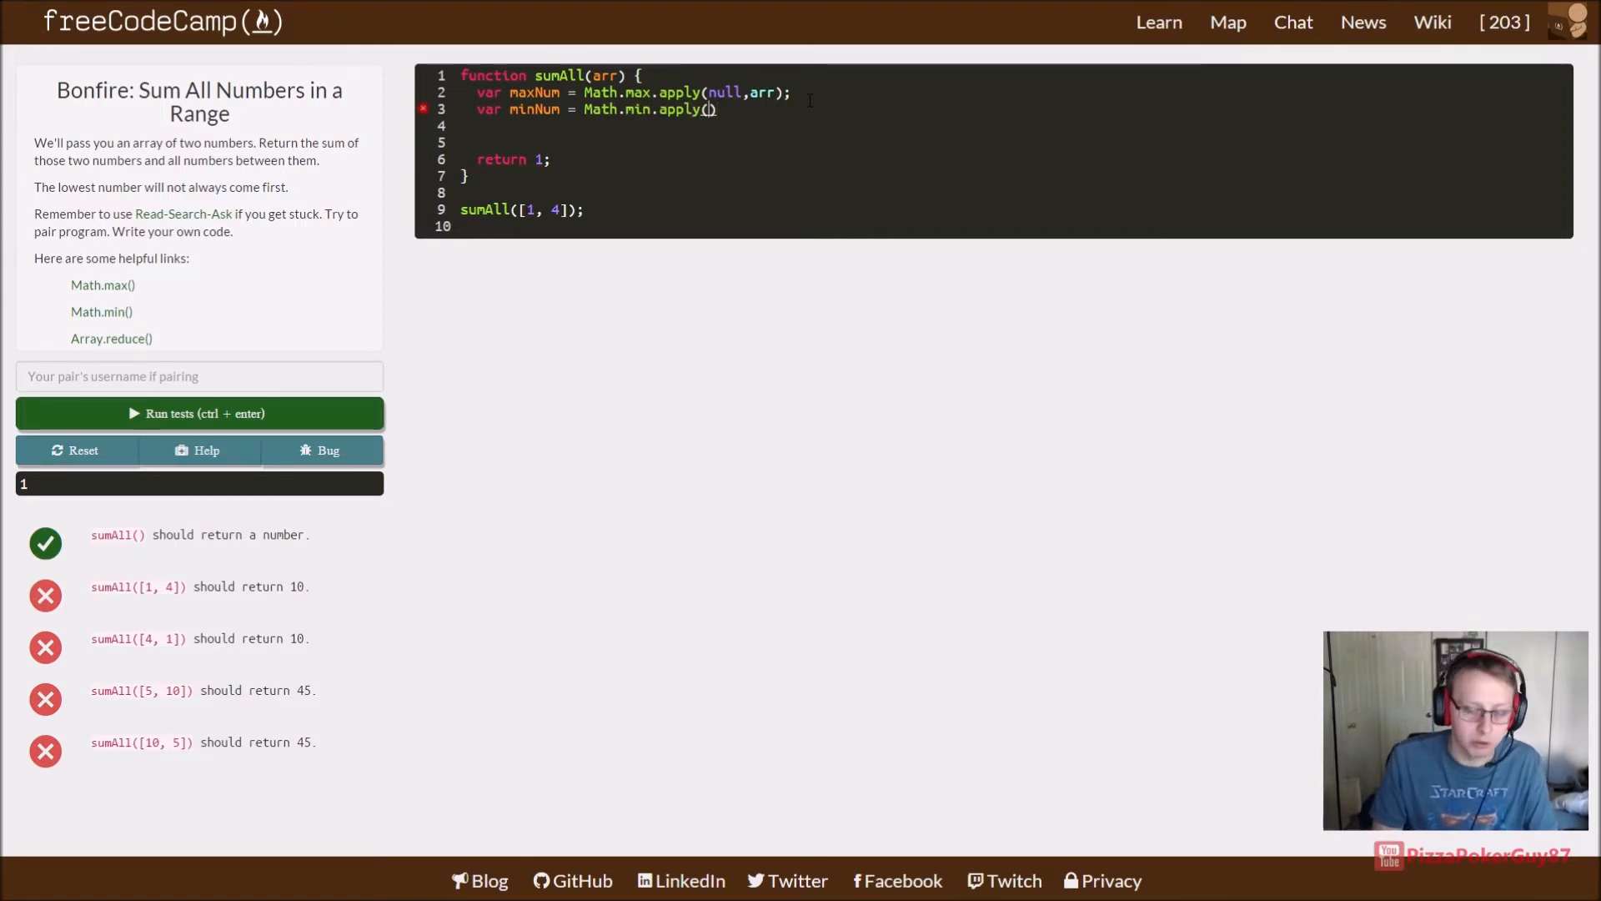
type("null,a")
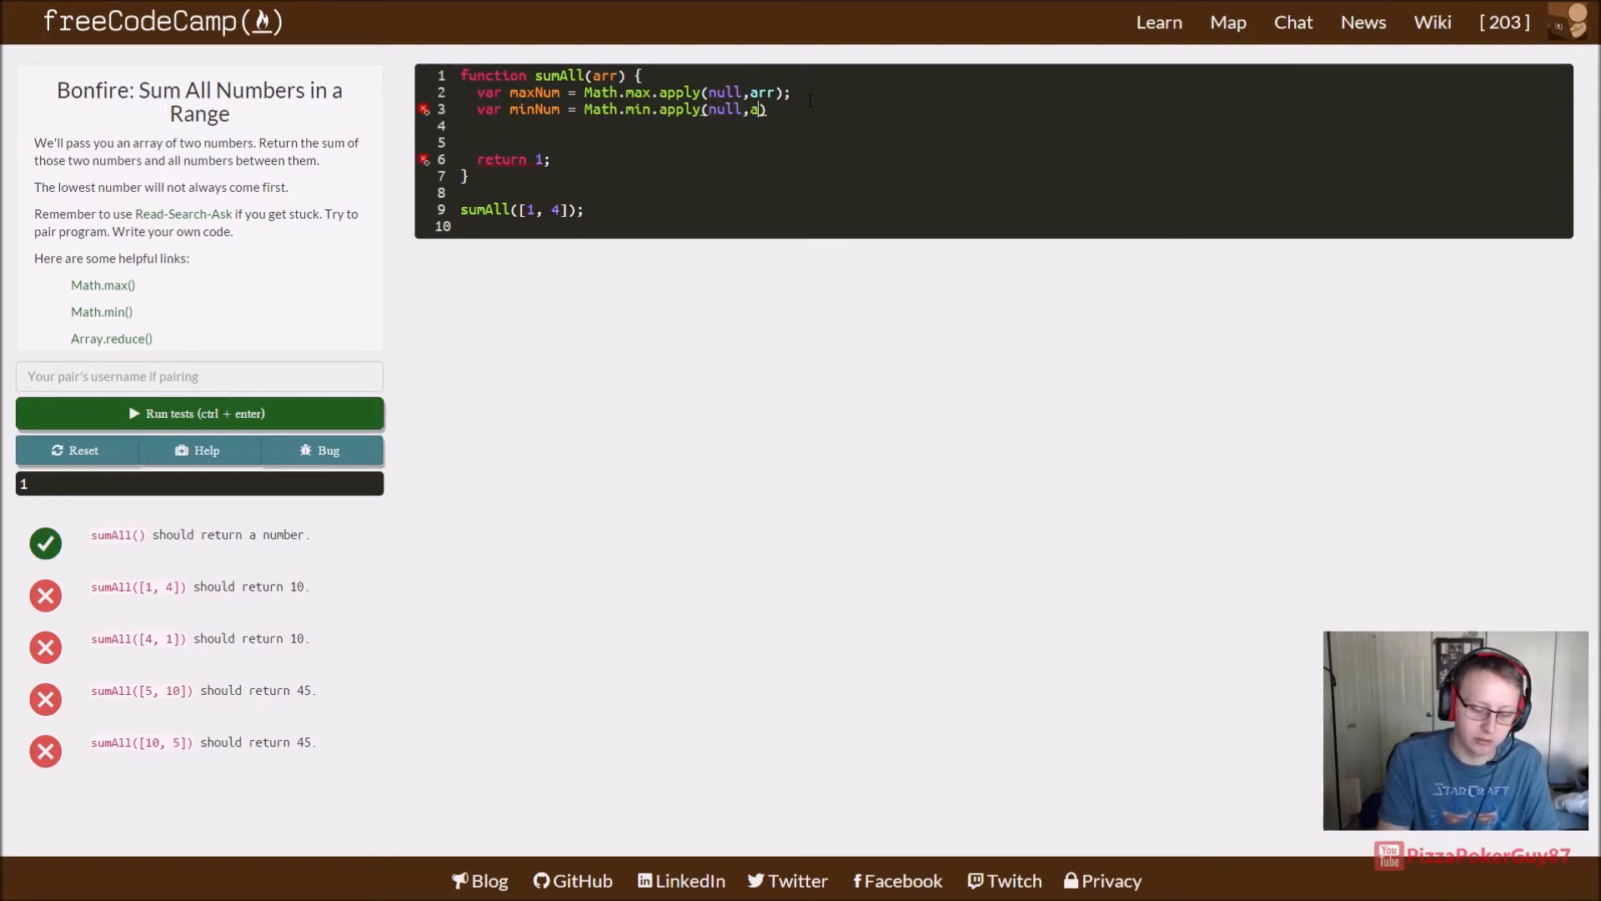
type("rr);")
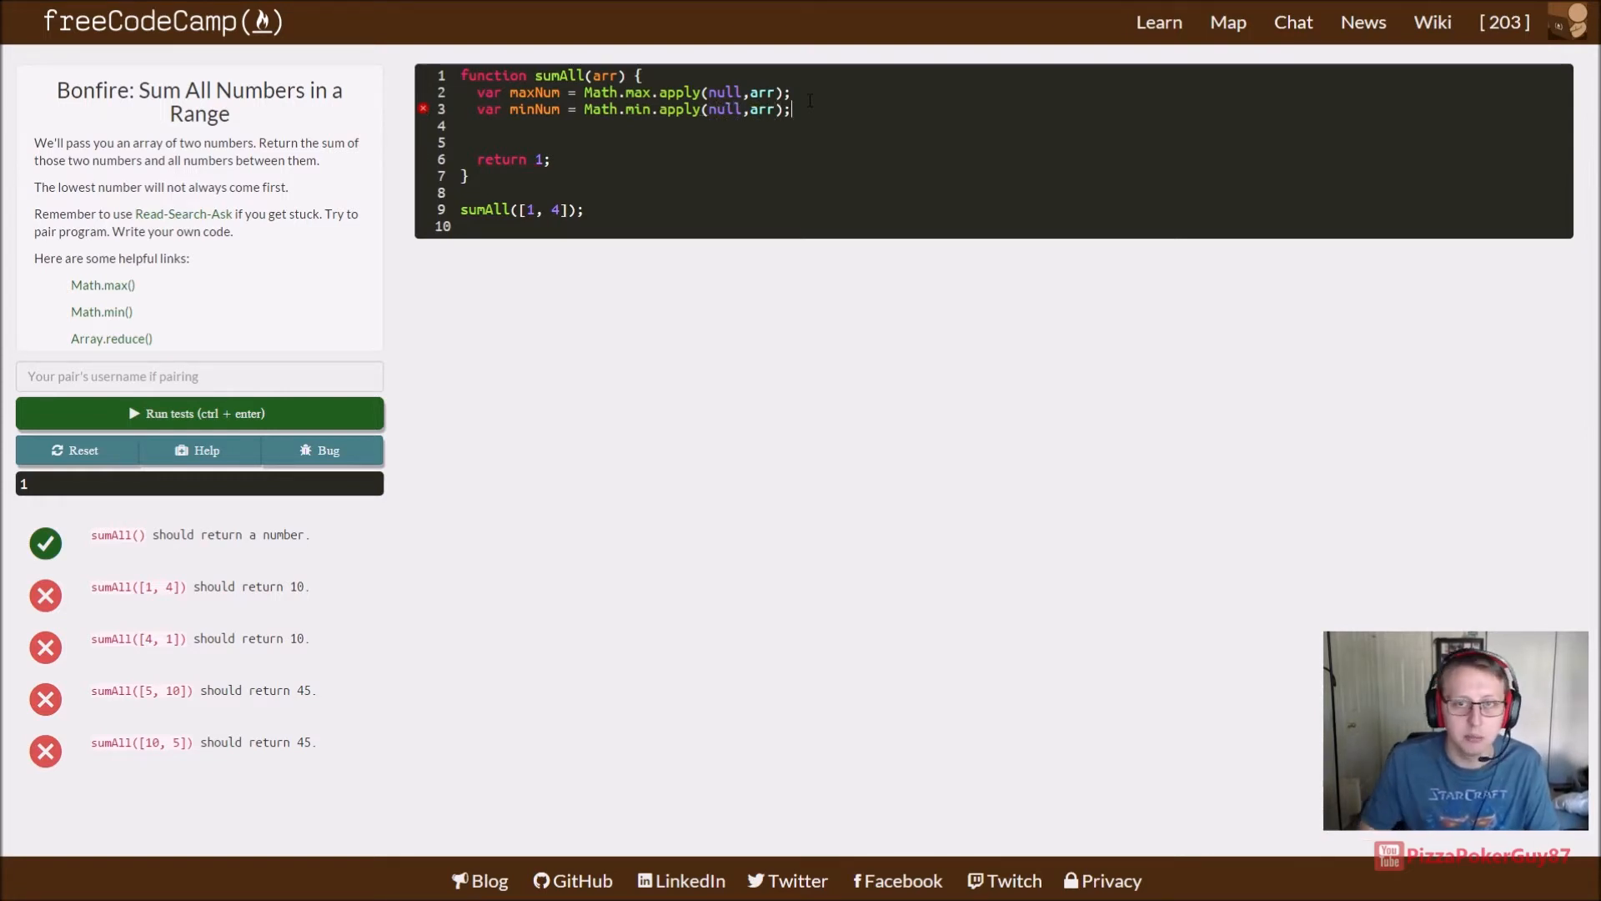
key("enter")
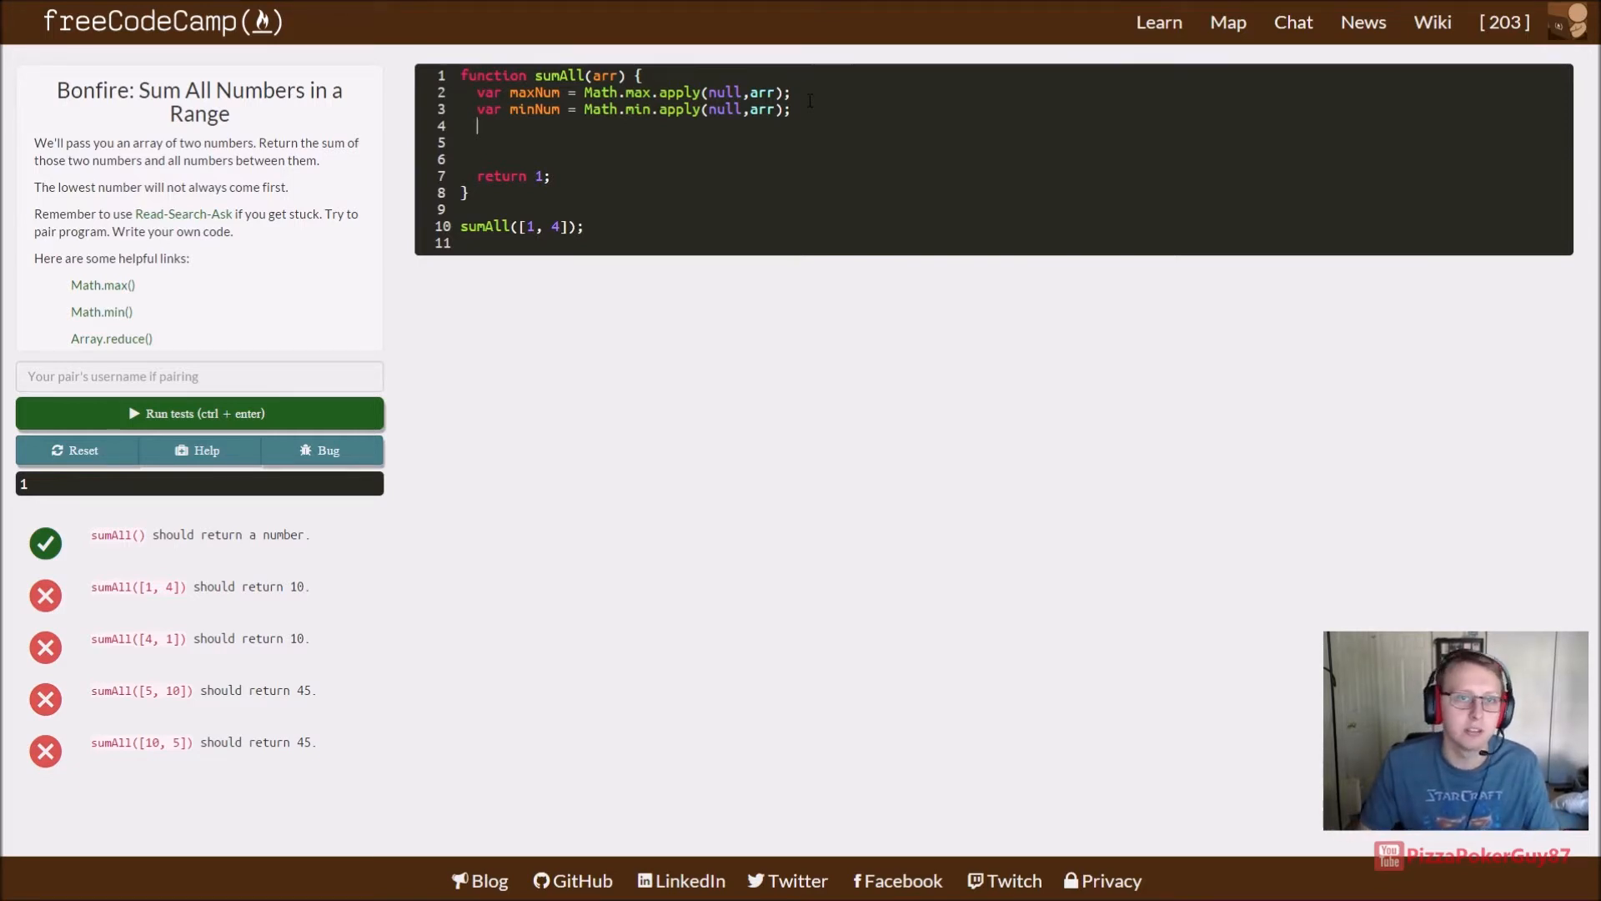
key("Enter")
type("var r")
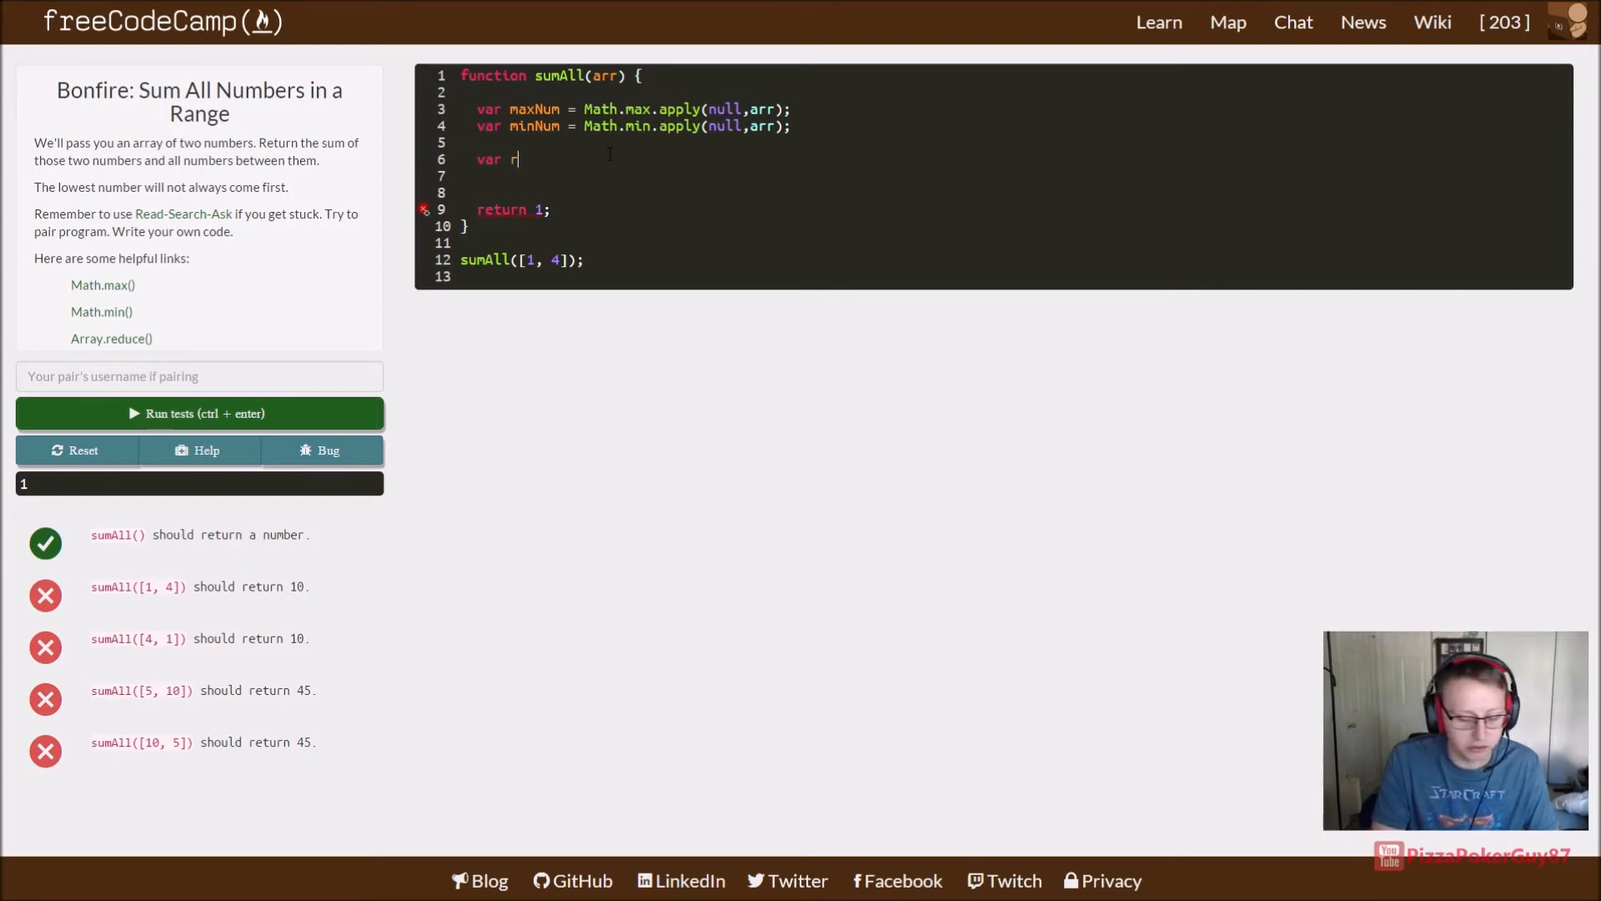
Step: Declare 'range = max-min;' and 'var total = 0;', then begin a for statement
type("ange =")
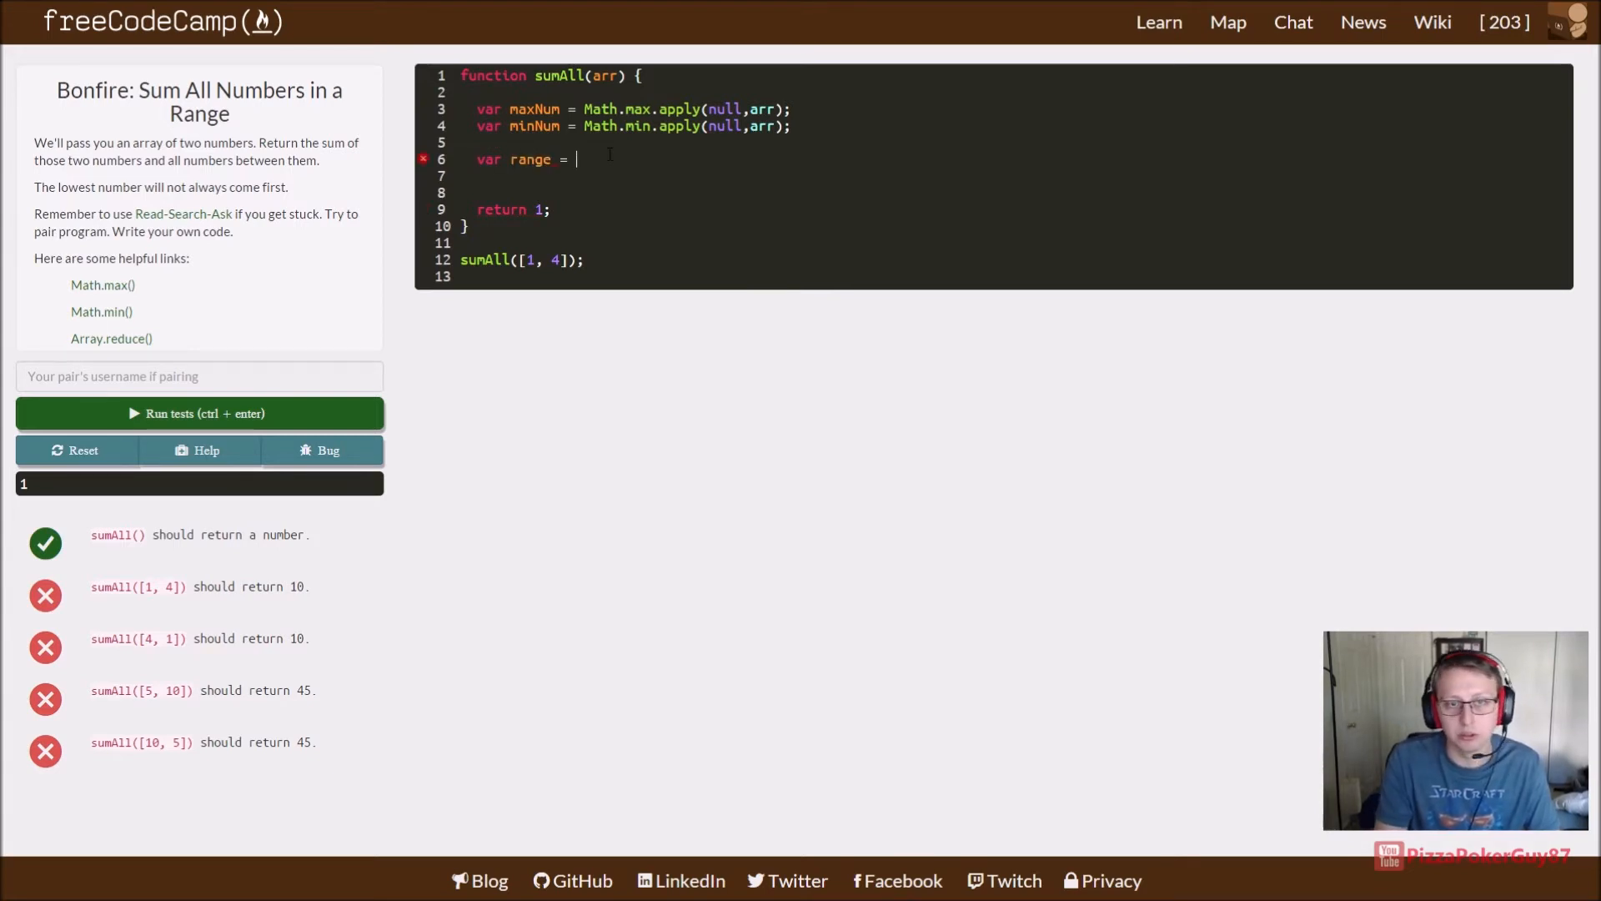
type("max-")
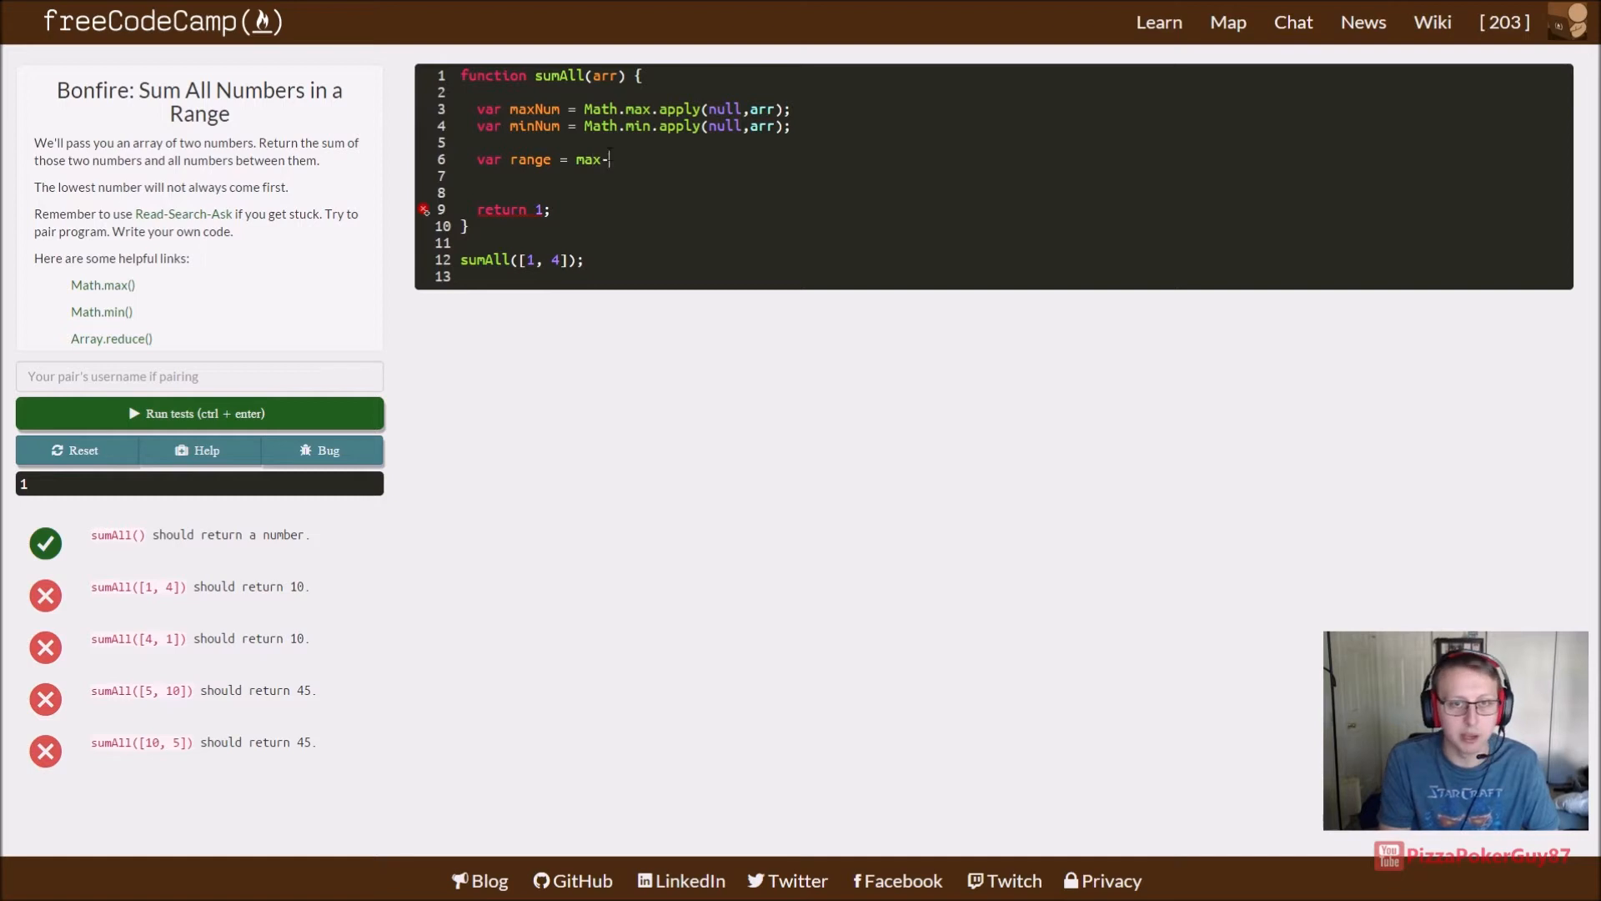
type("min;")
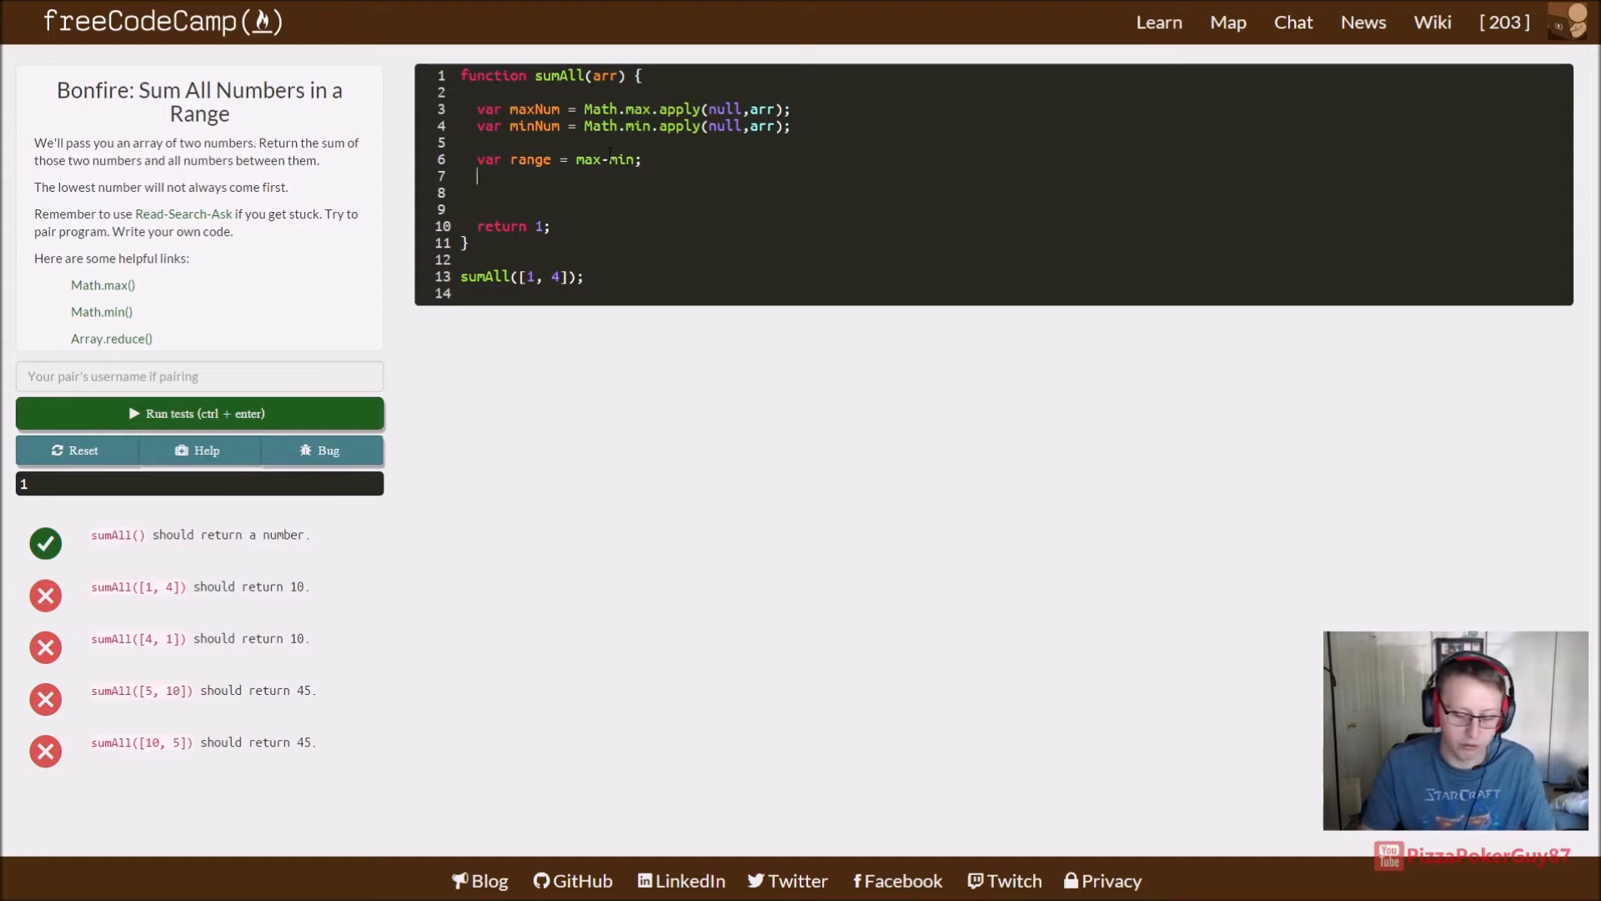
type("var")
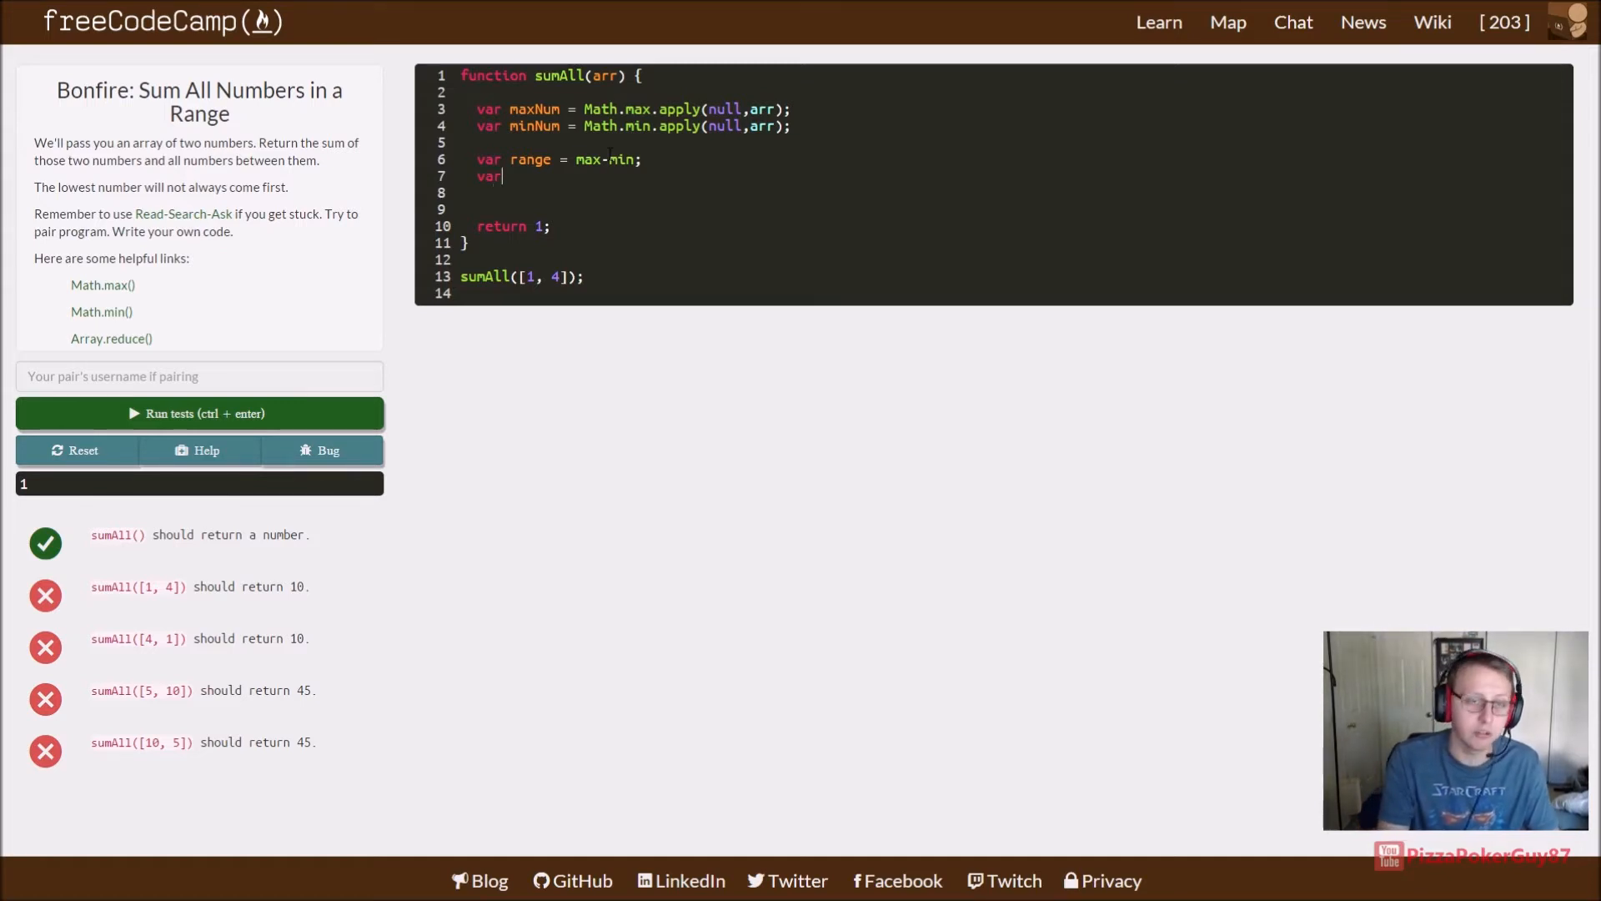
type("total")
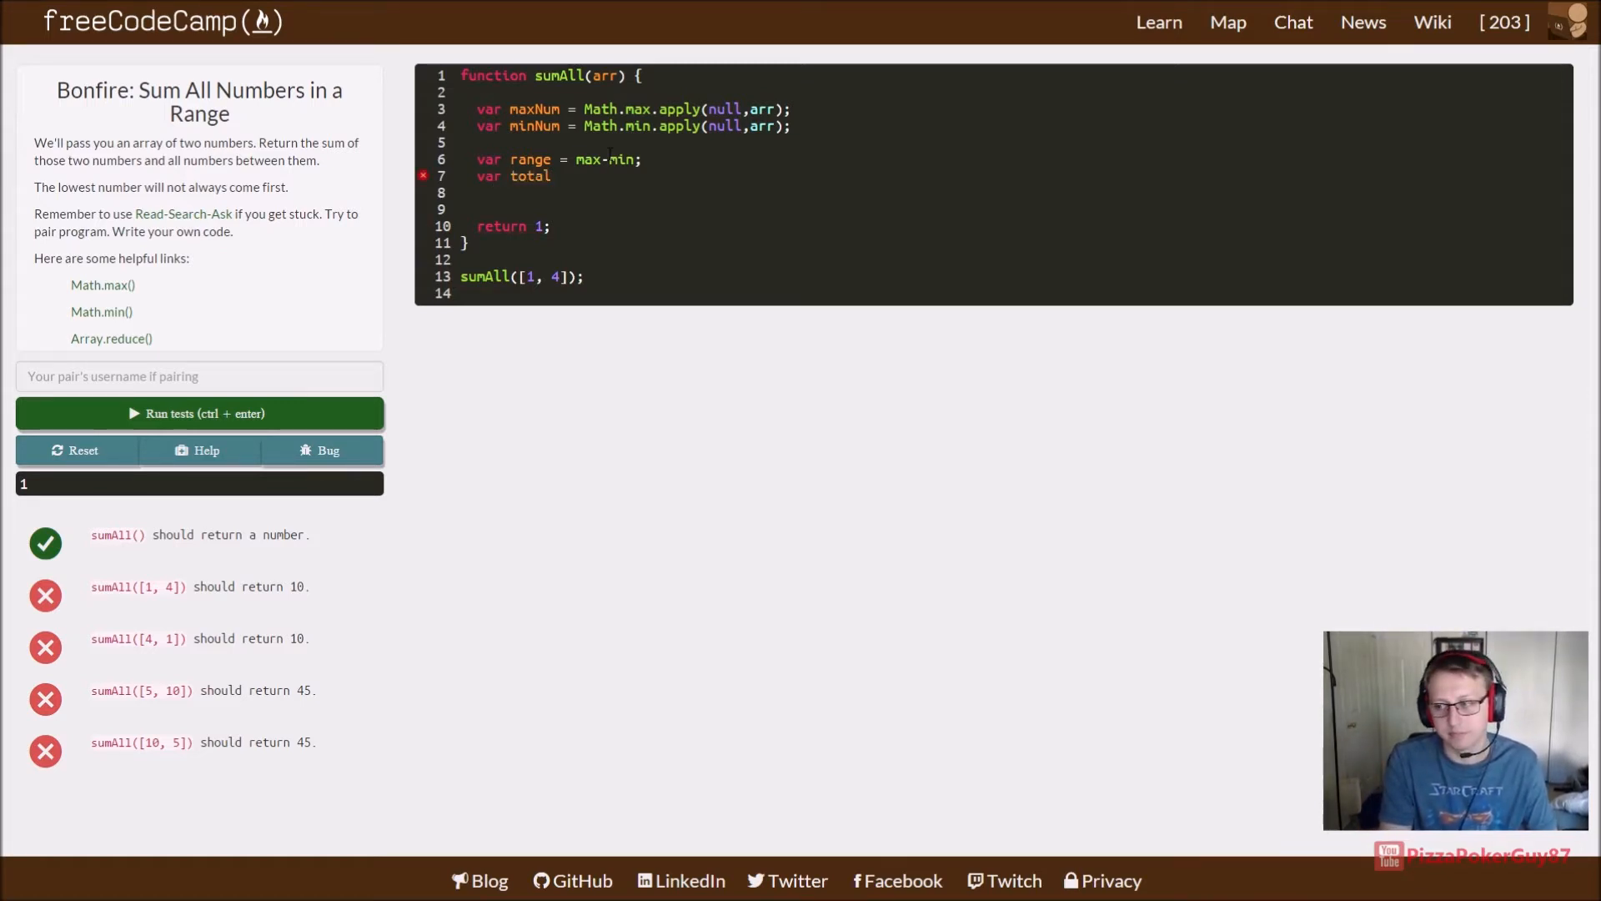
type("=")
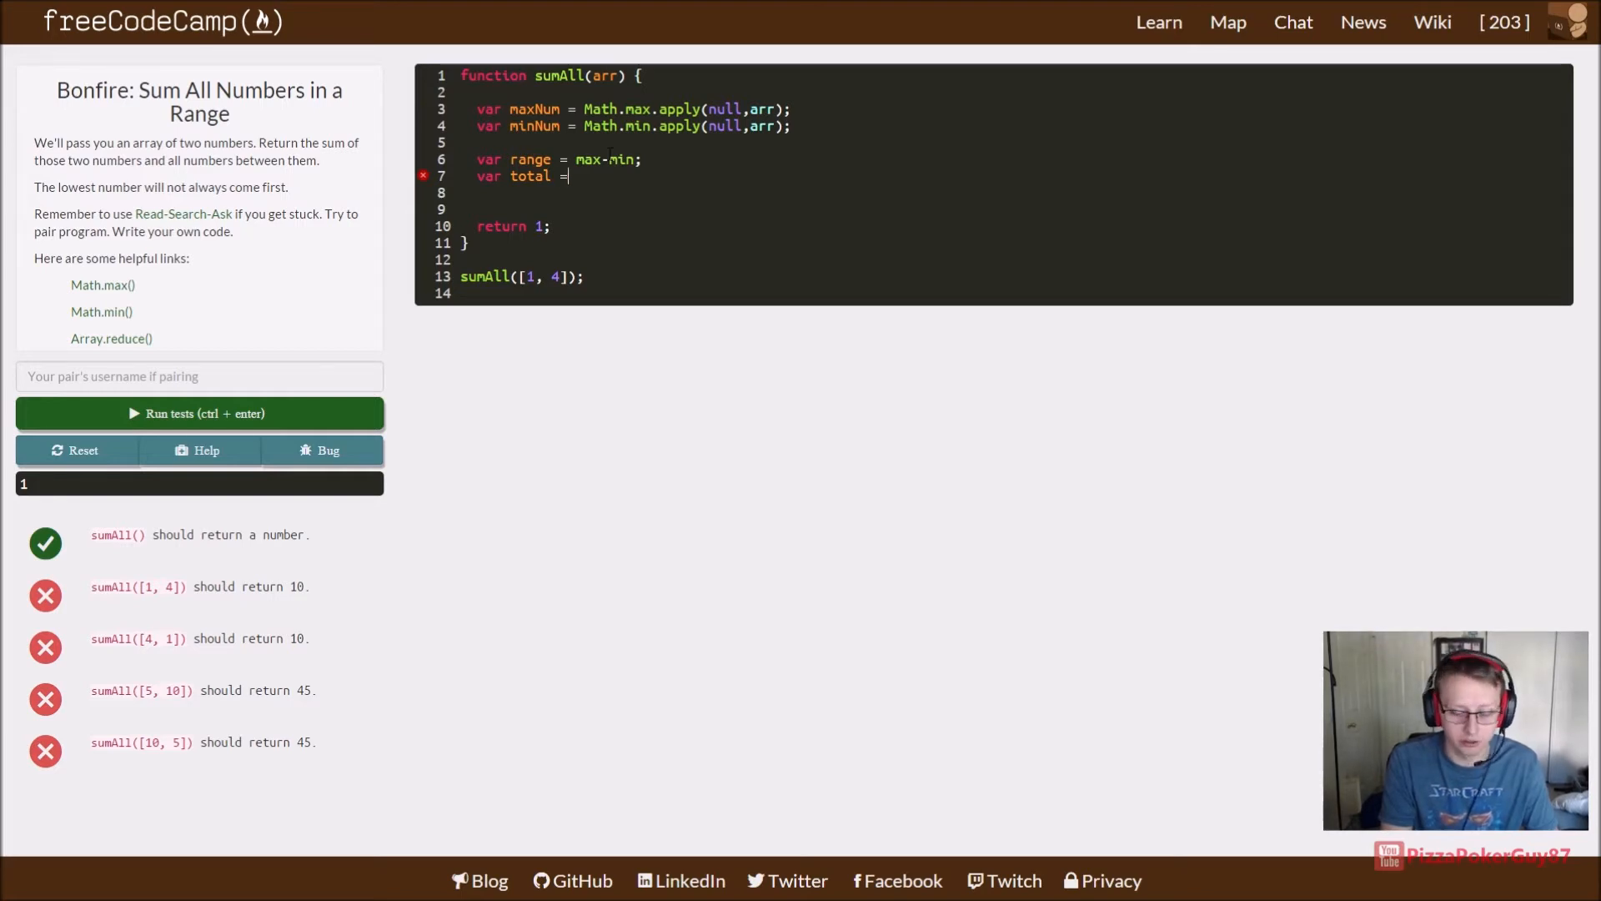
type("0;")
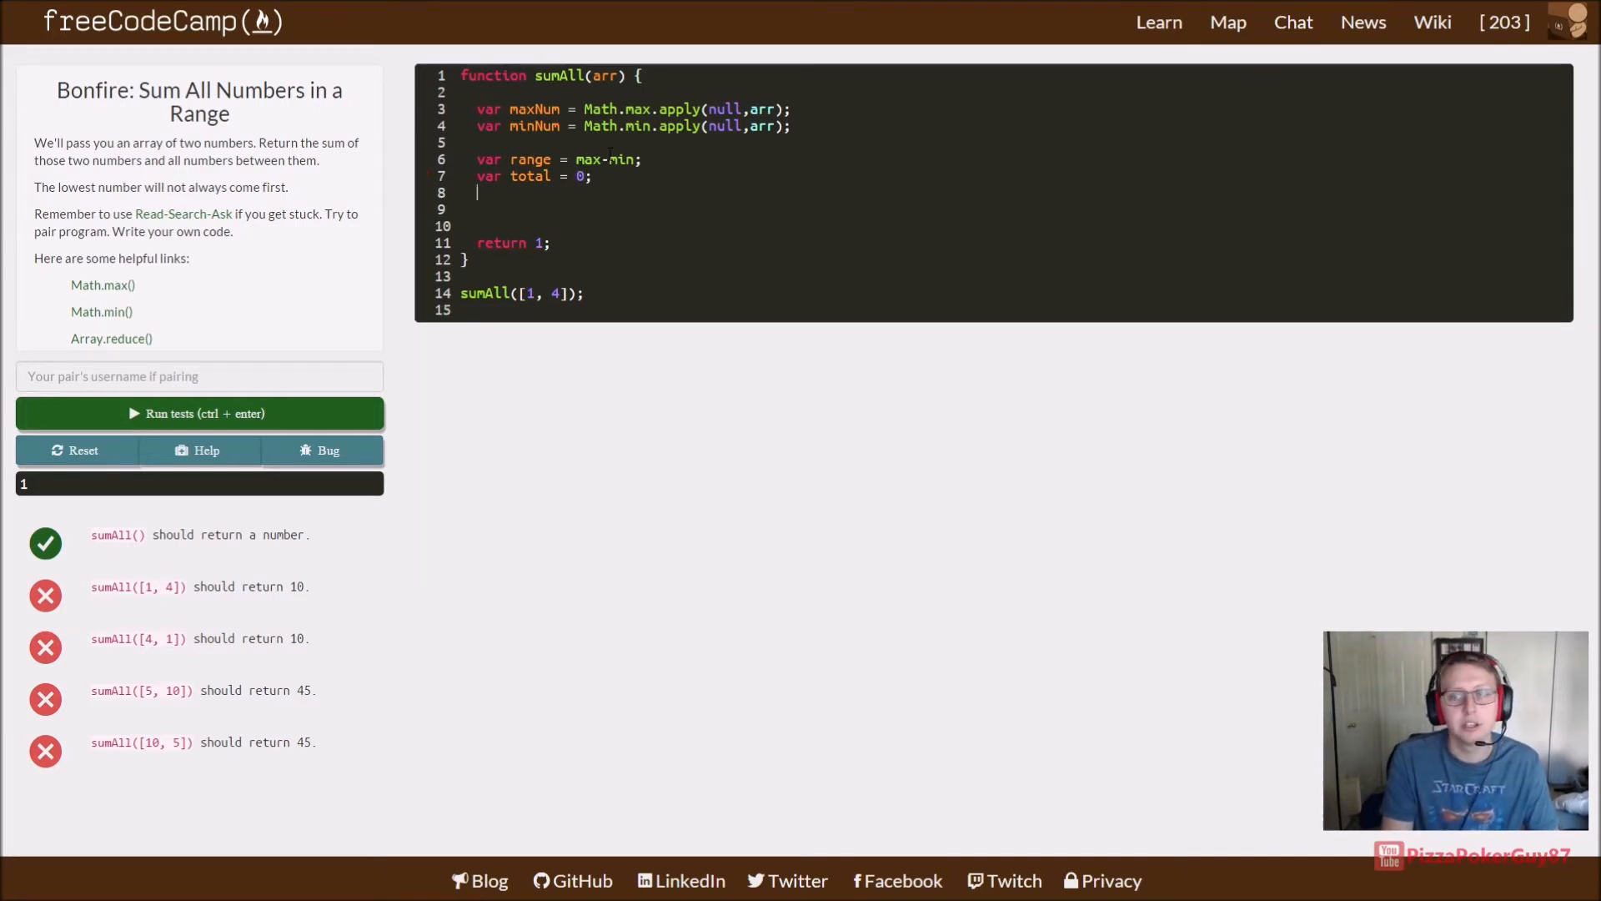
type("for")
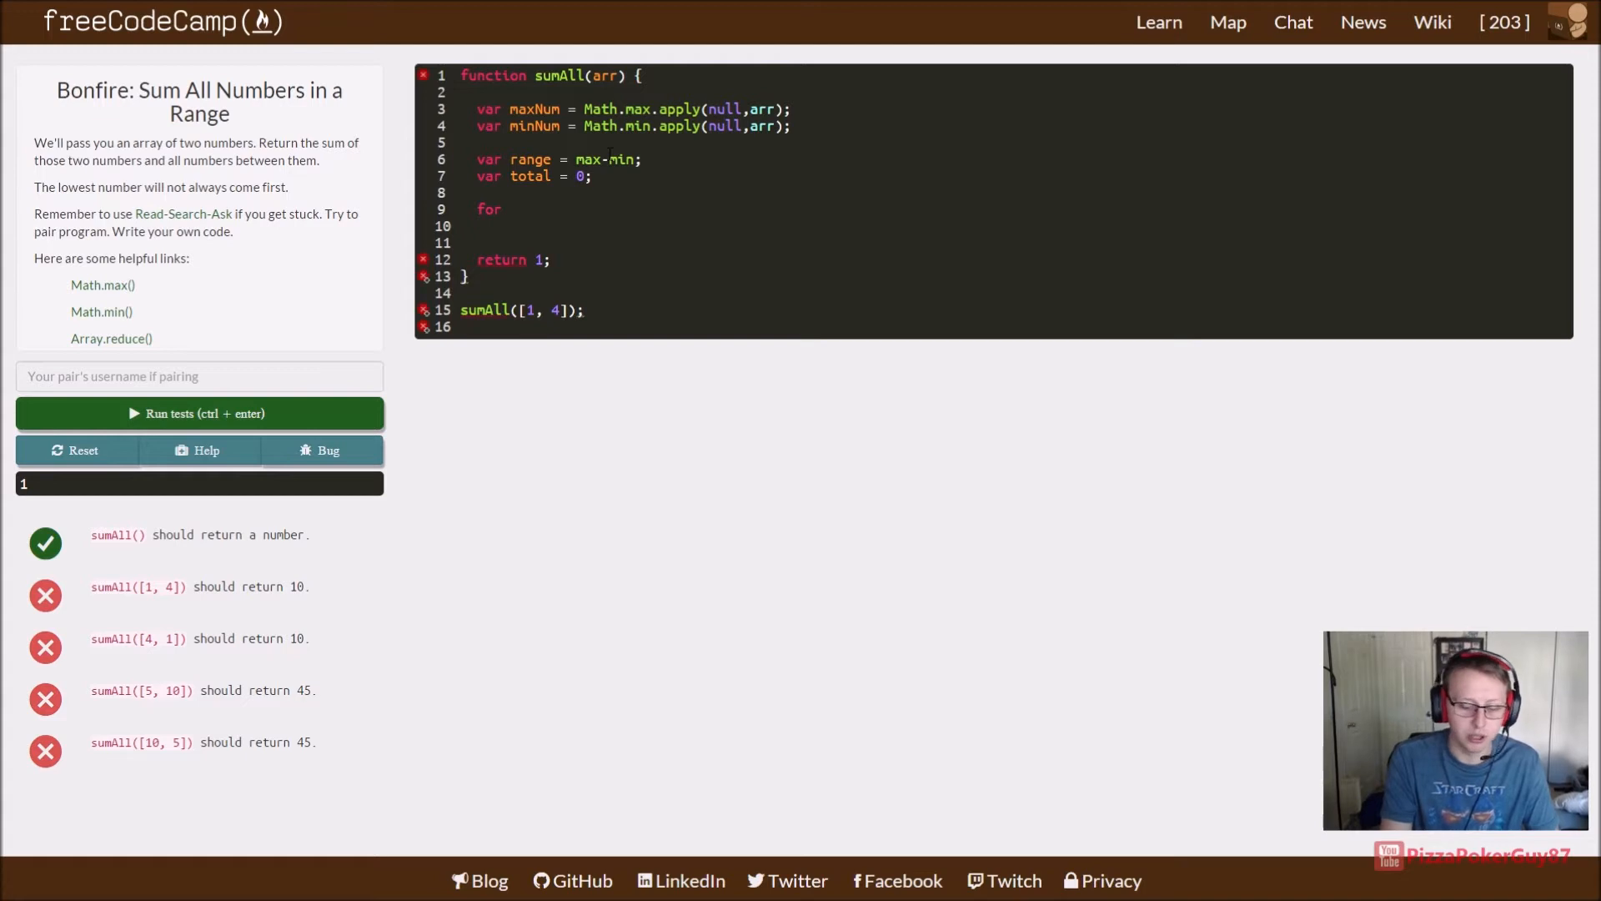
Step: Write the loop header 'for (var i=1; i<range; i++){}', fixing a mistyped increment
type("()")
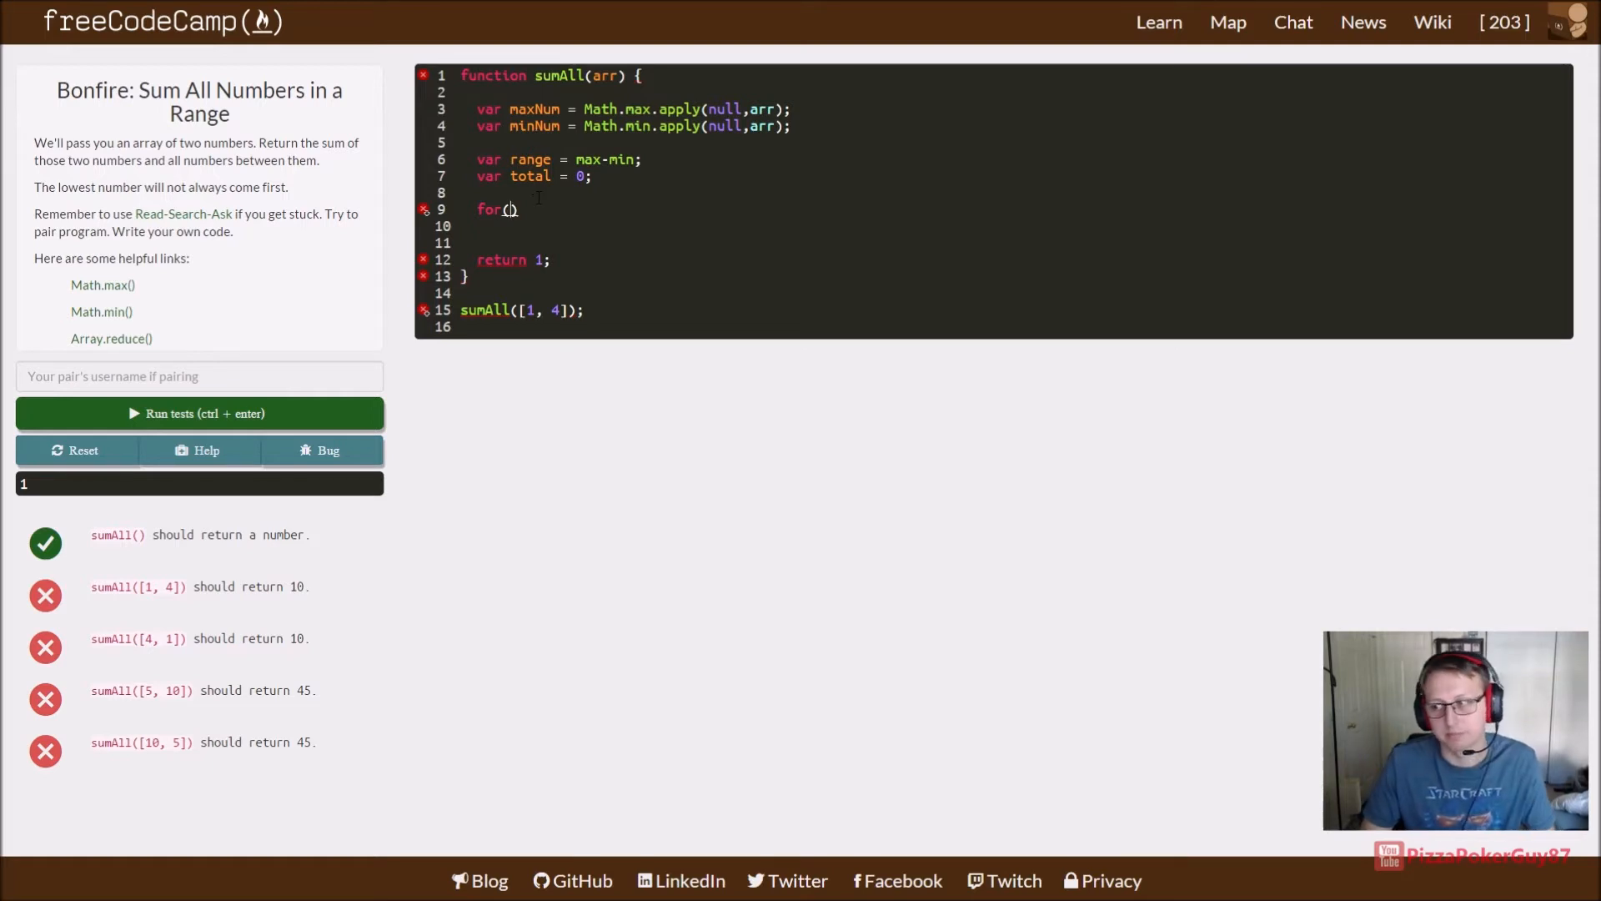
type("var")
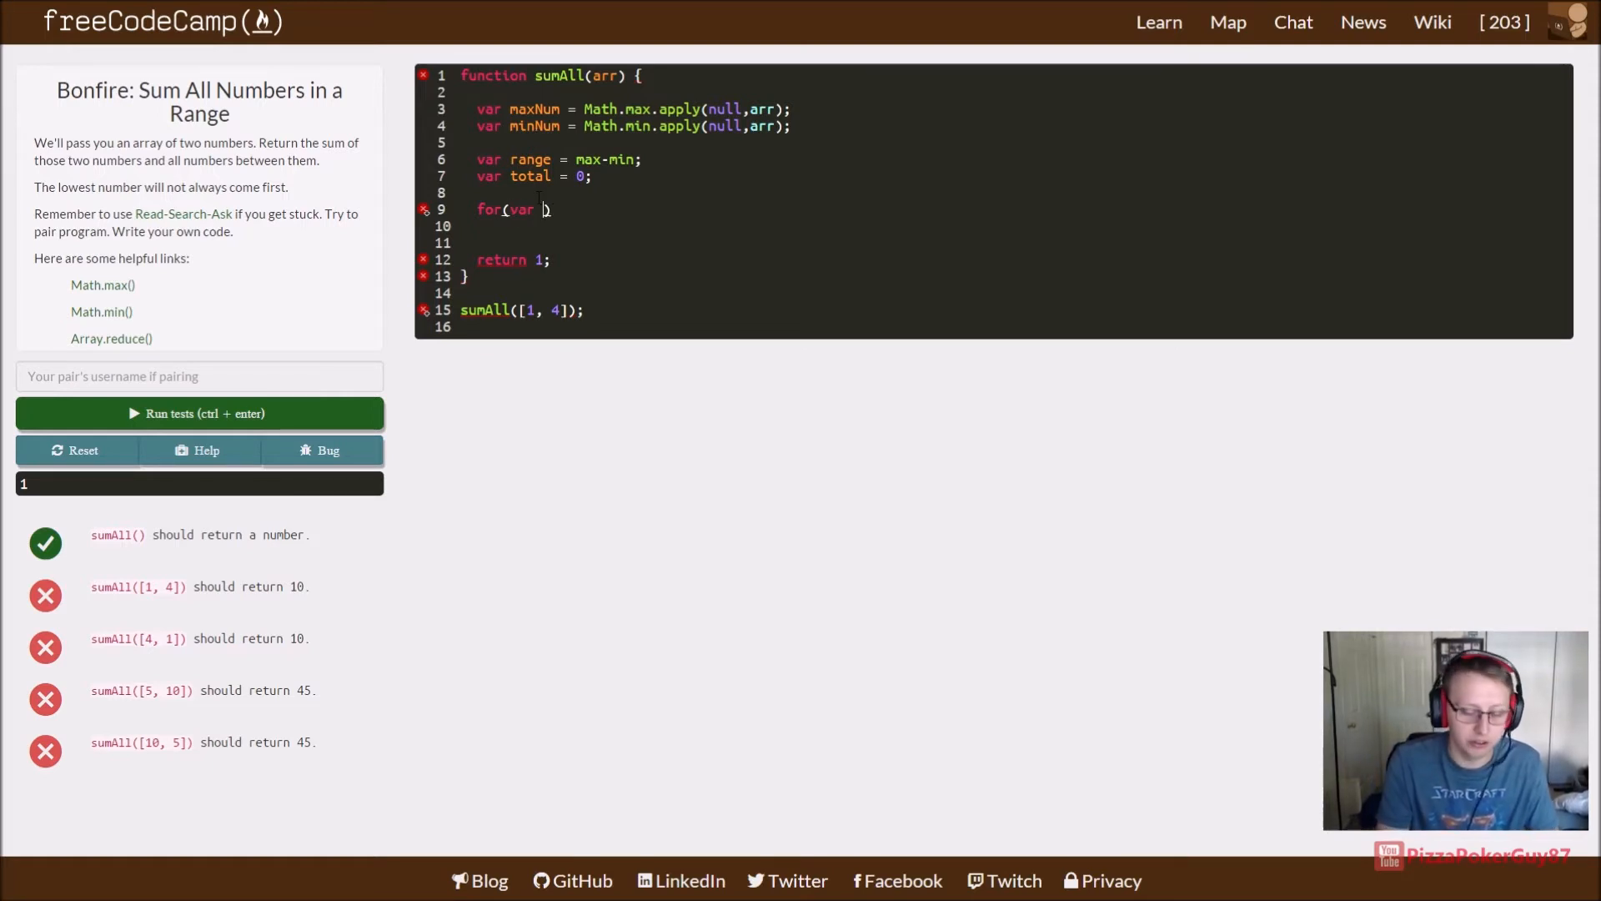
type("i=1")
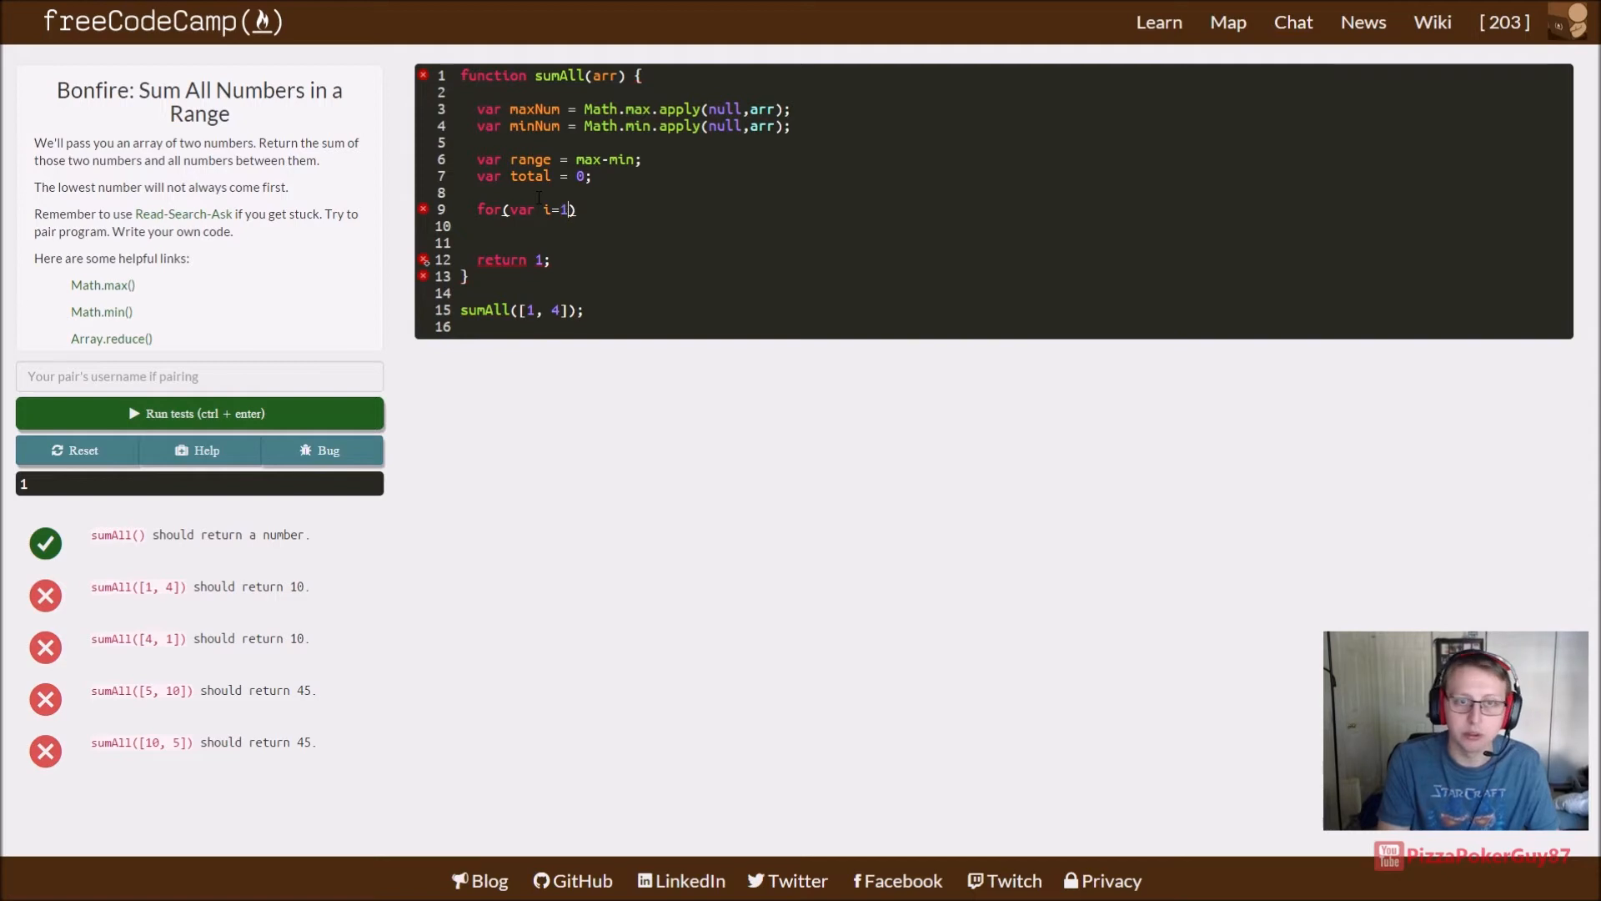
type(";")
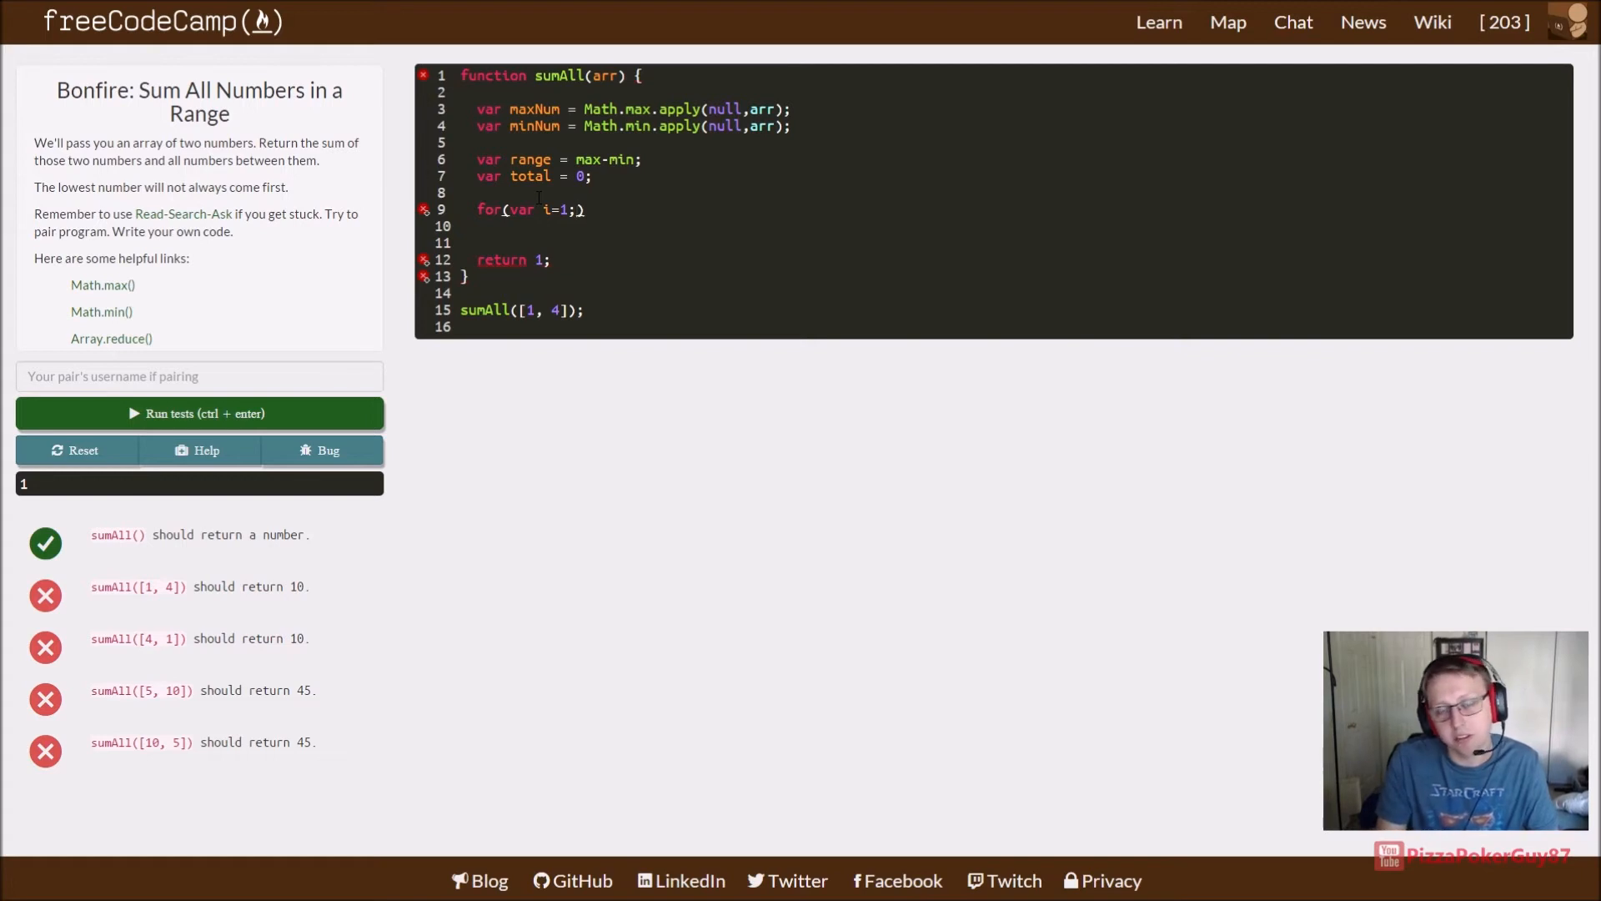
type("i<")
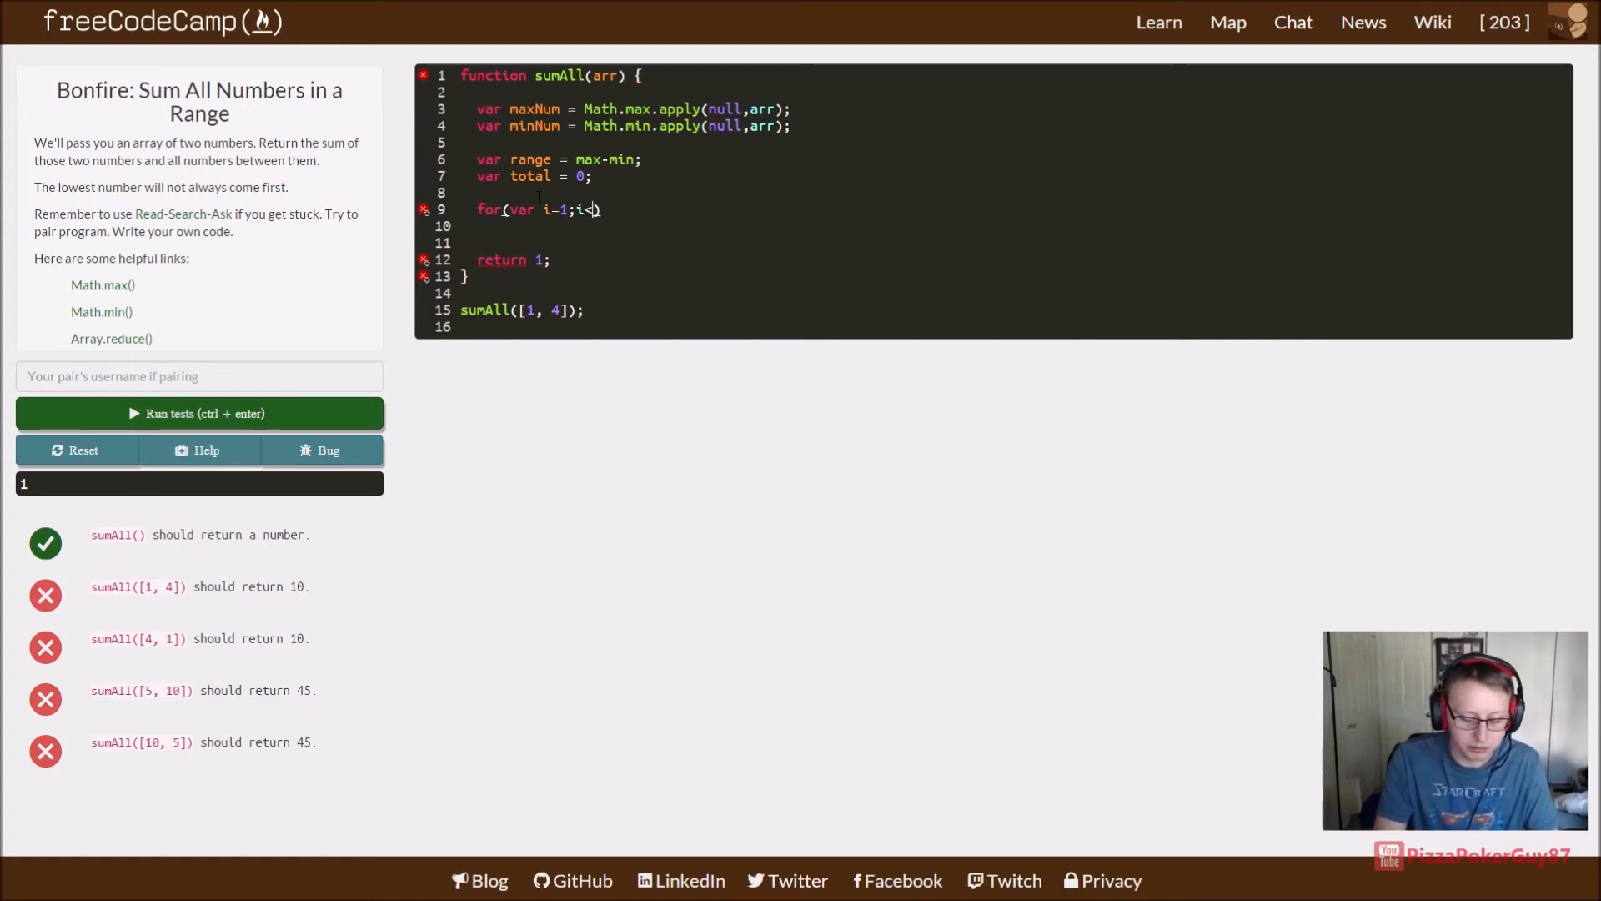
type("range;i")
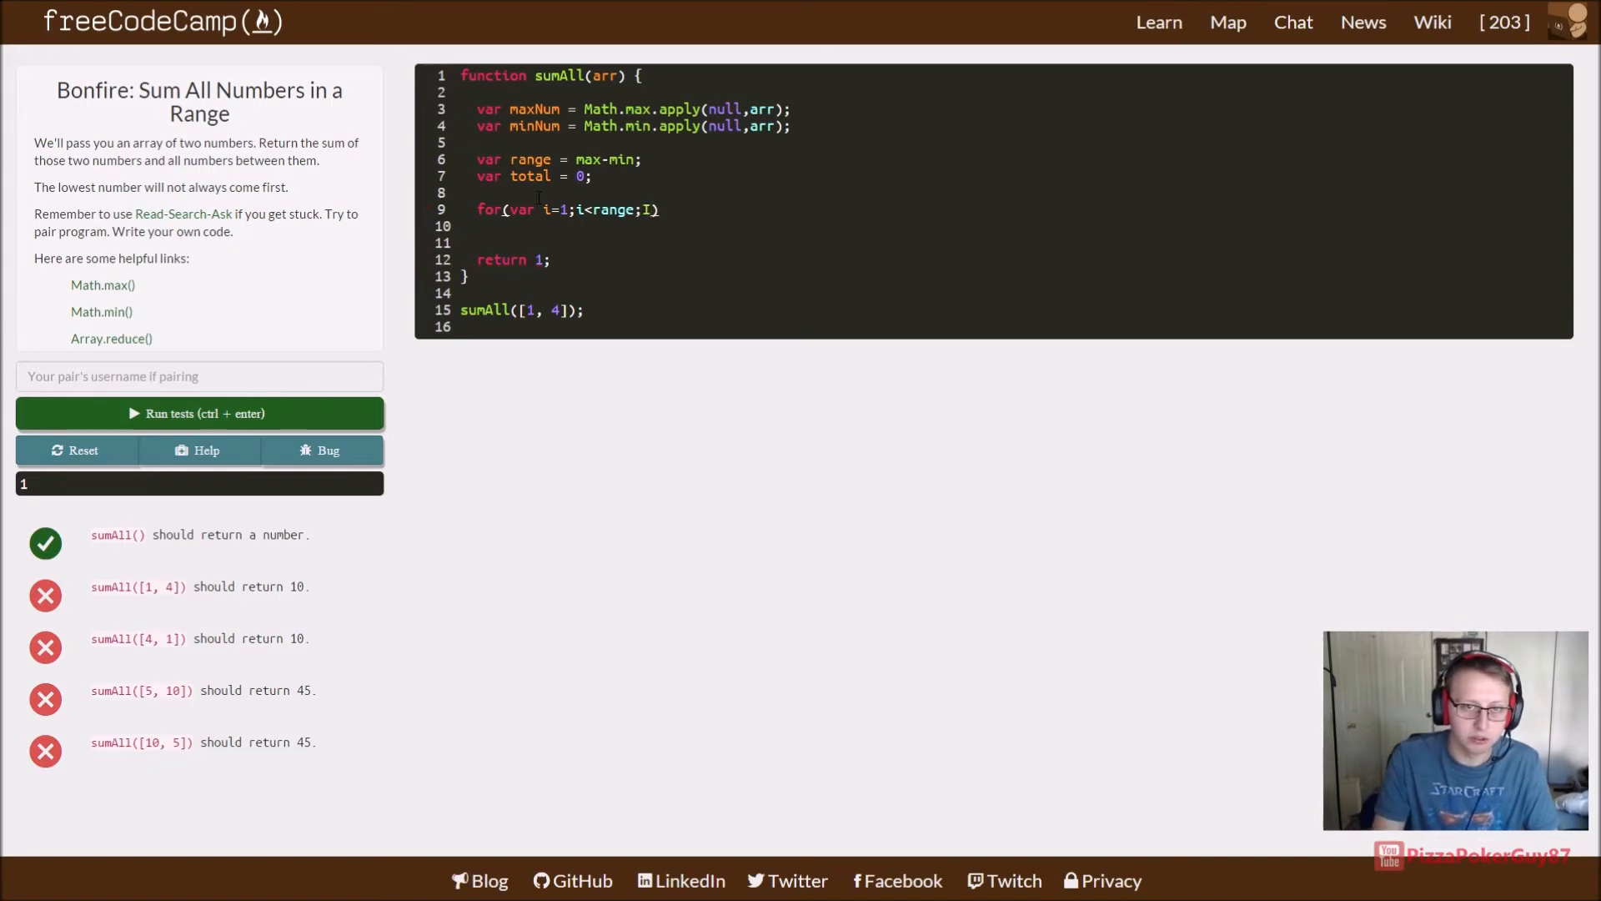
type("+)")
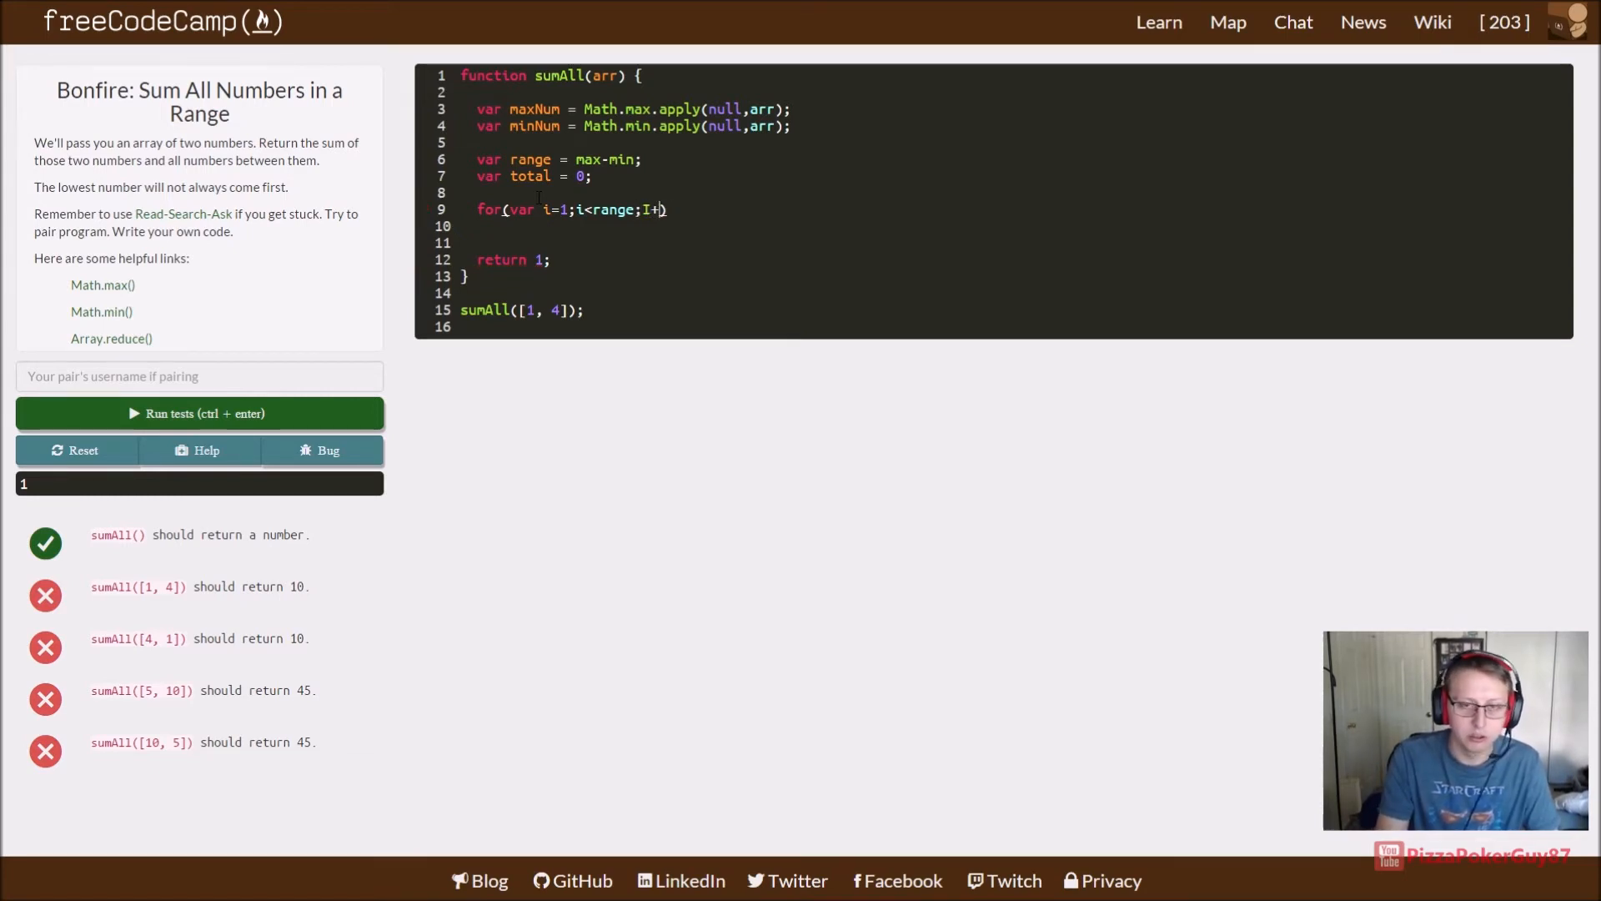
key("Backspace")
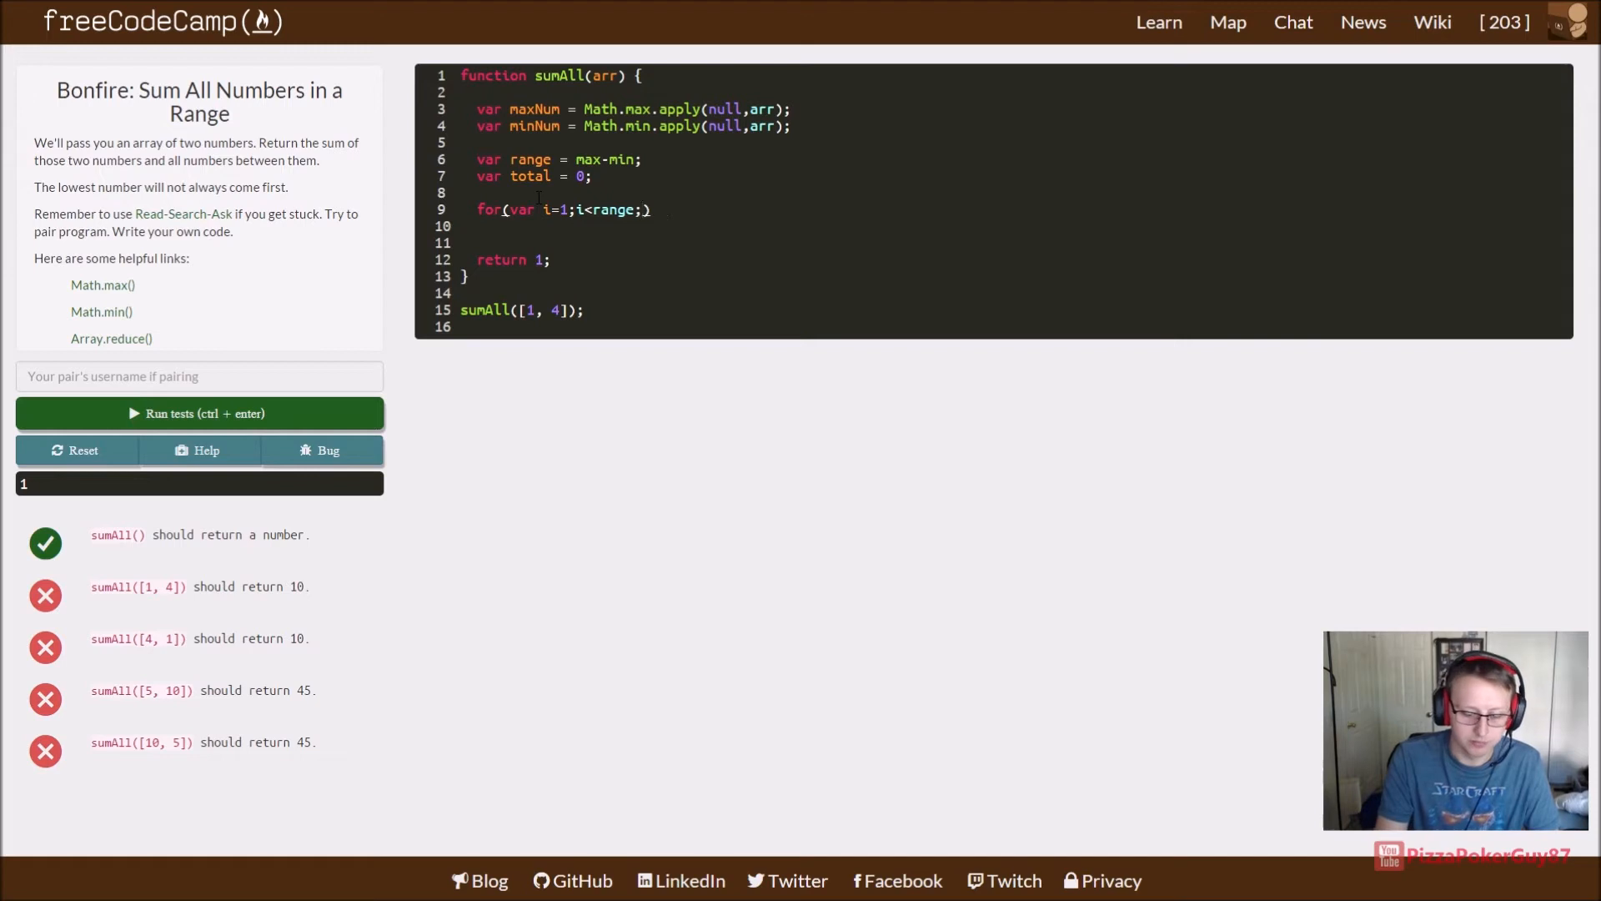
type("i++){}")
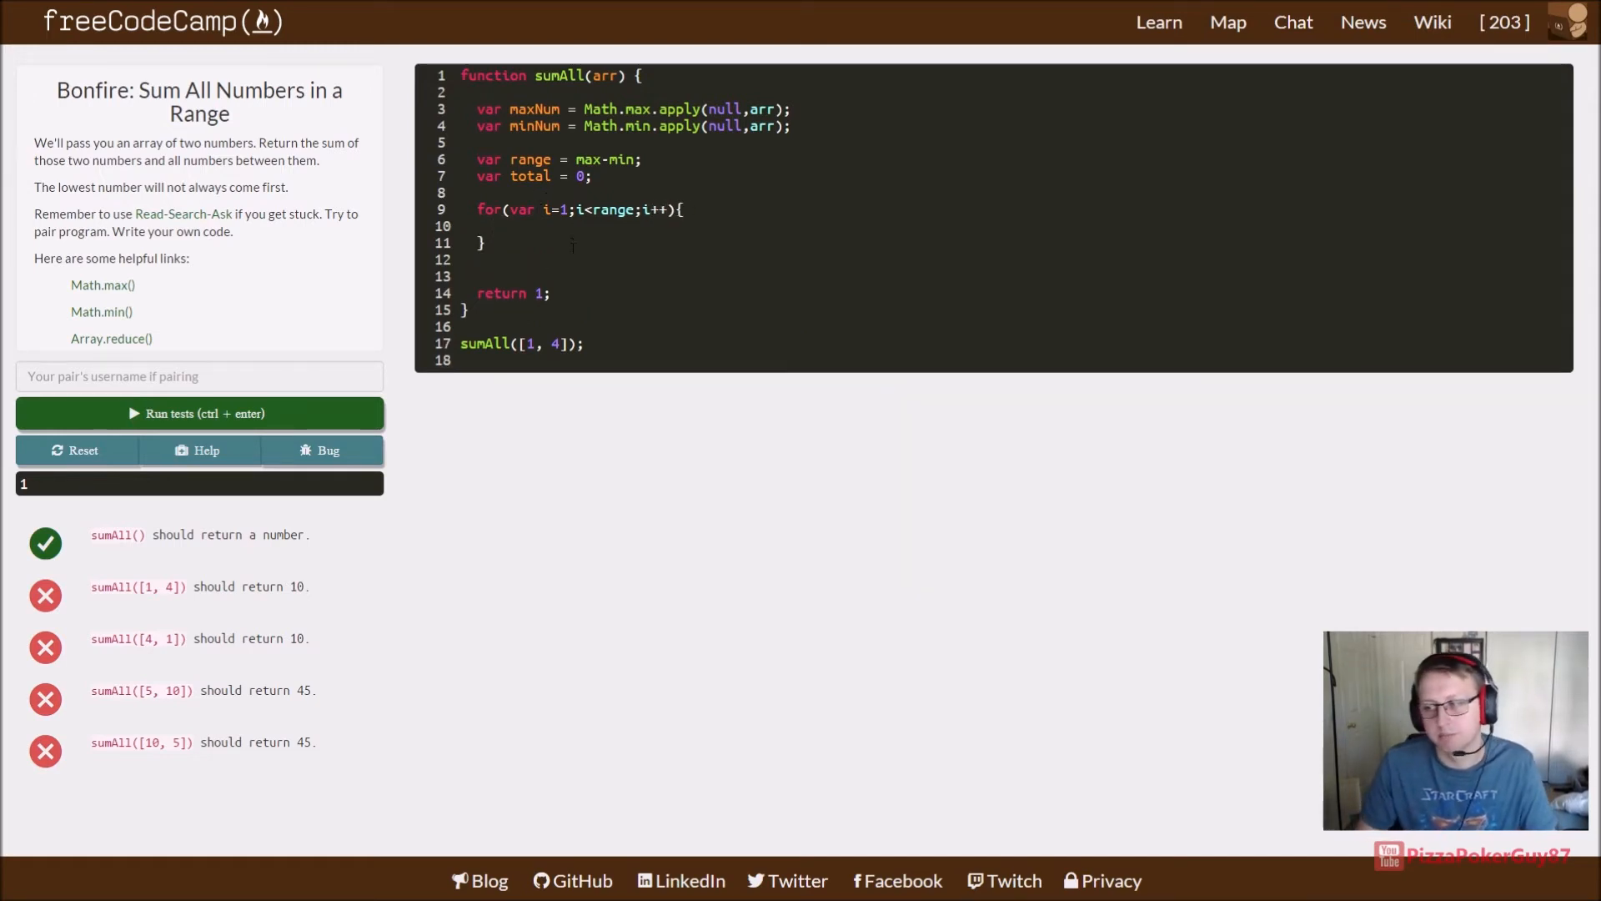
Step: Add min + i to total inside the loop, then add max and min to total
type("total = total")
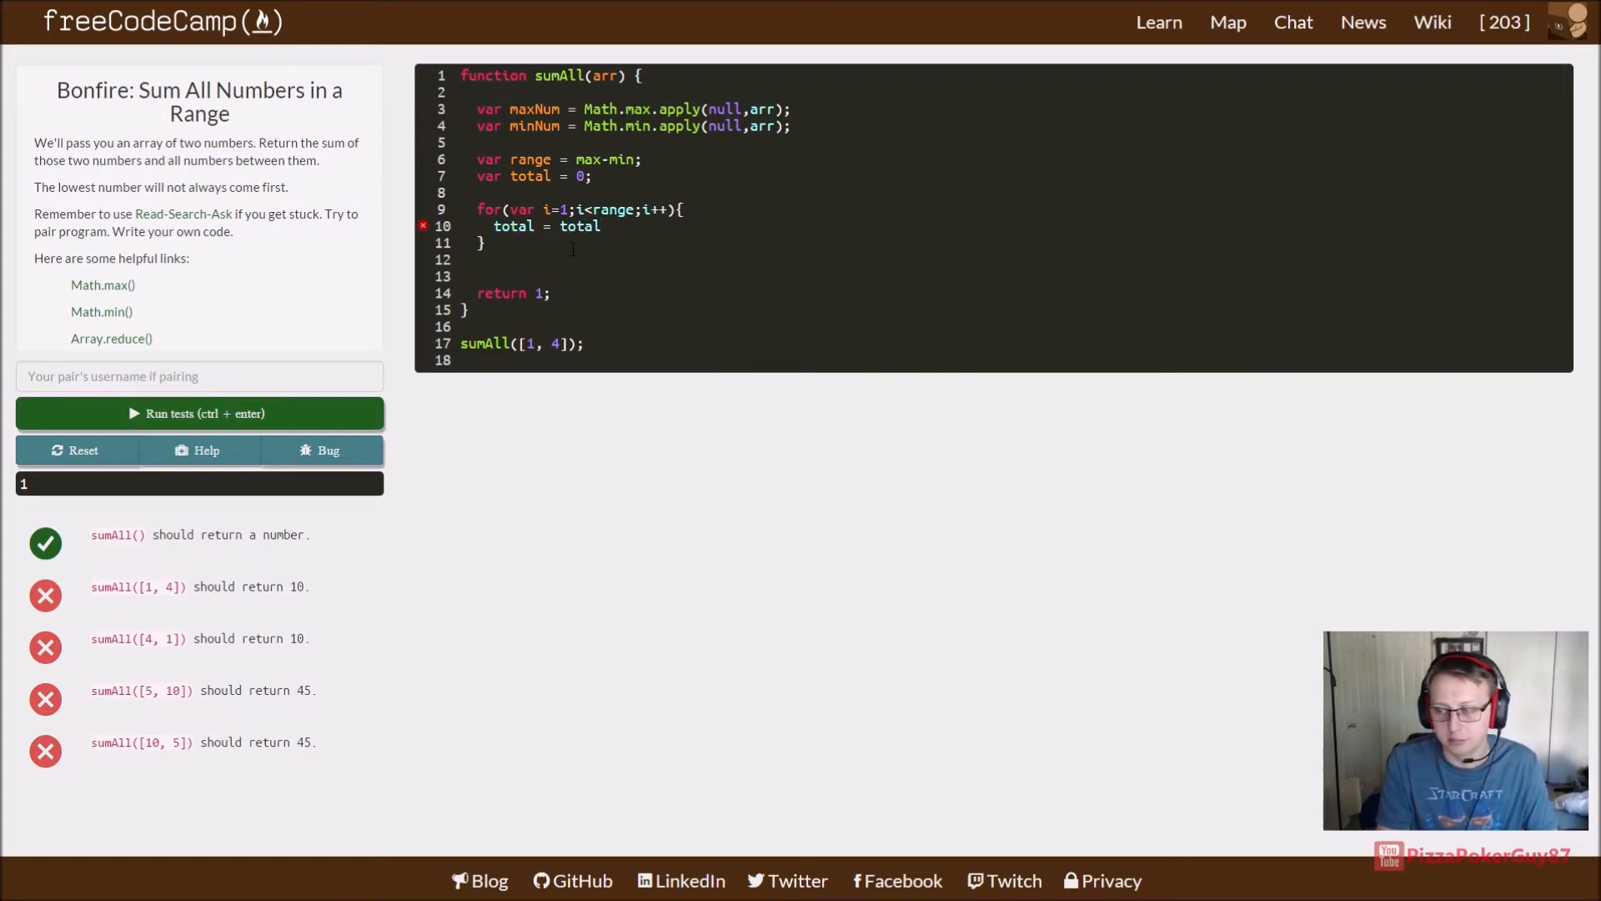
type("+")
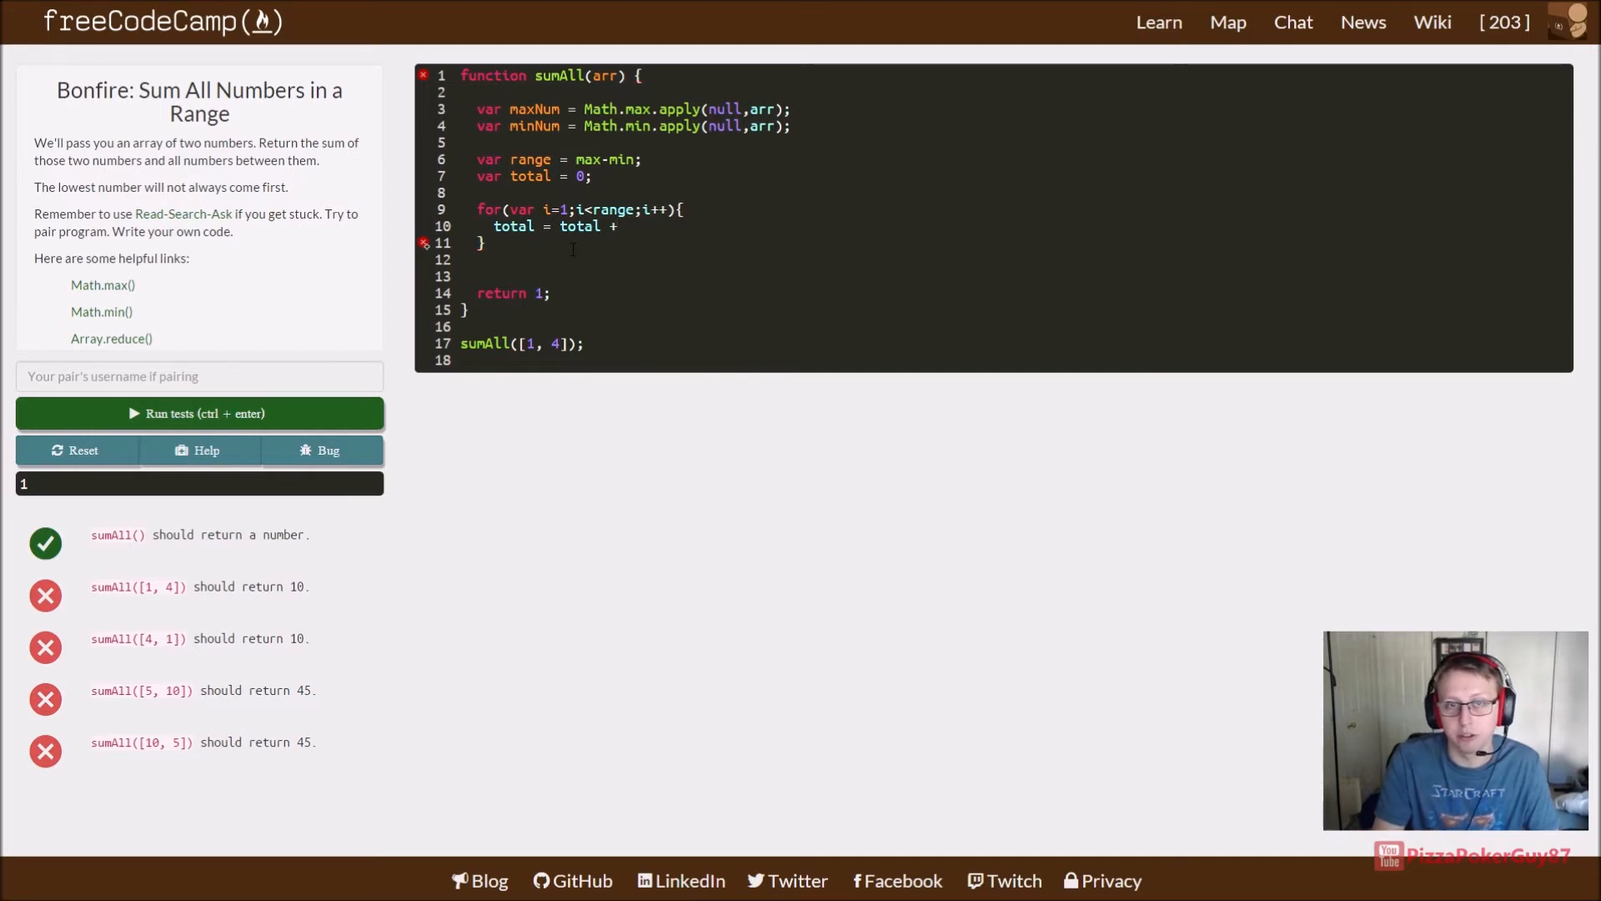
type("min + i")
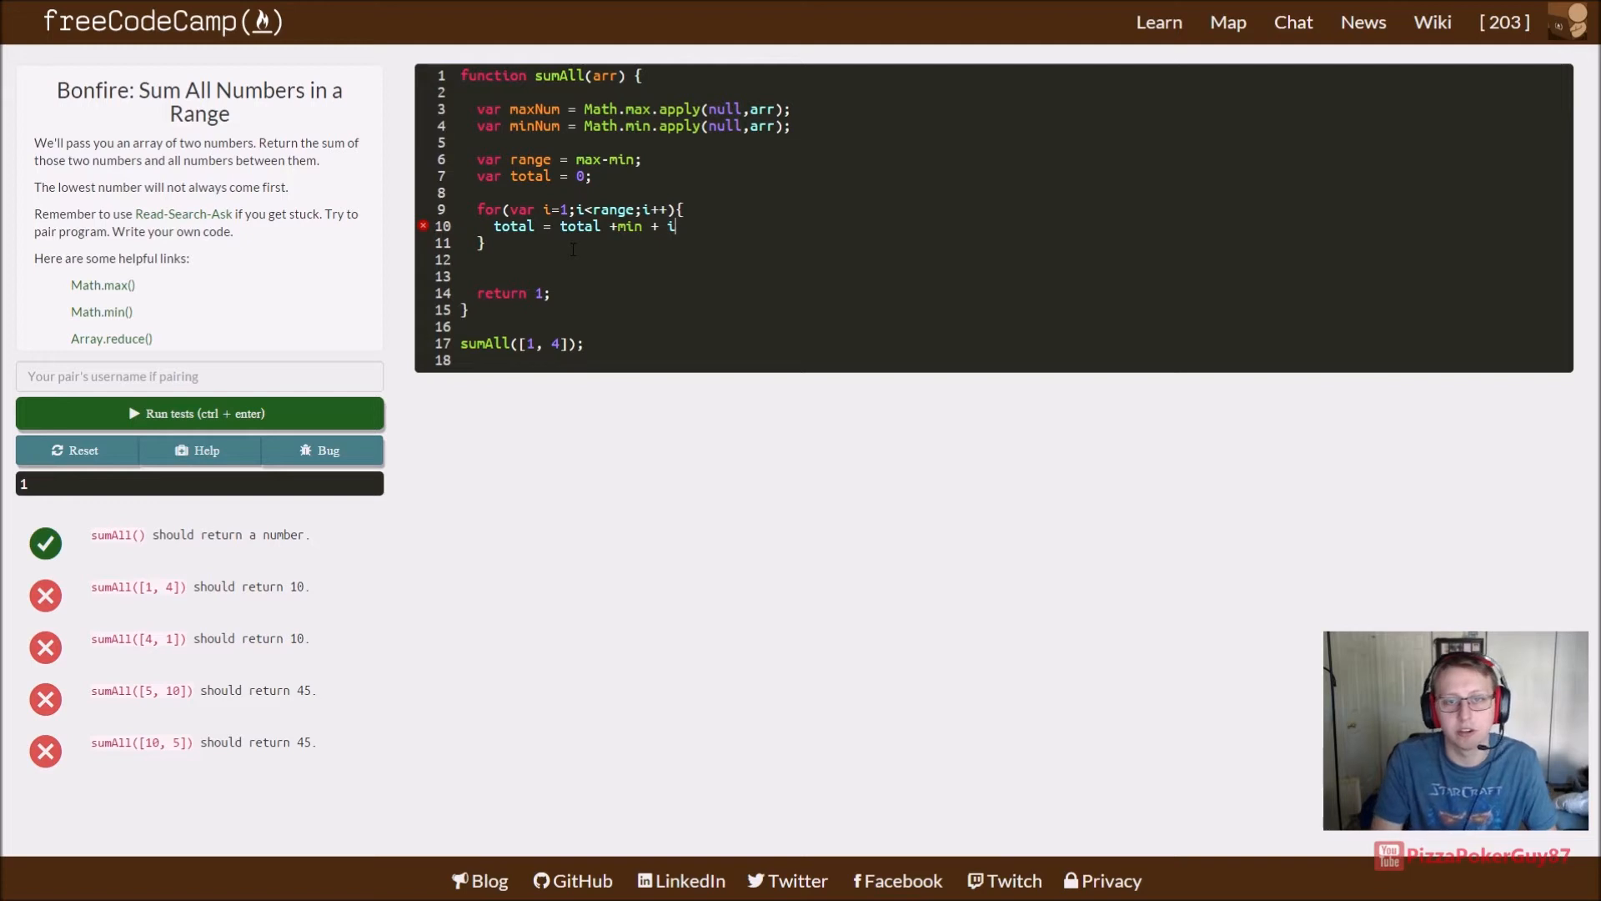
type(";")
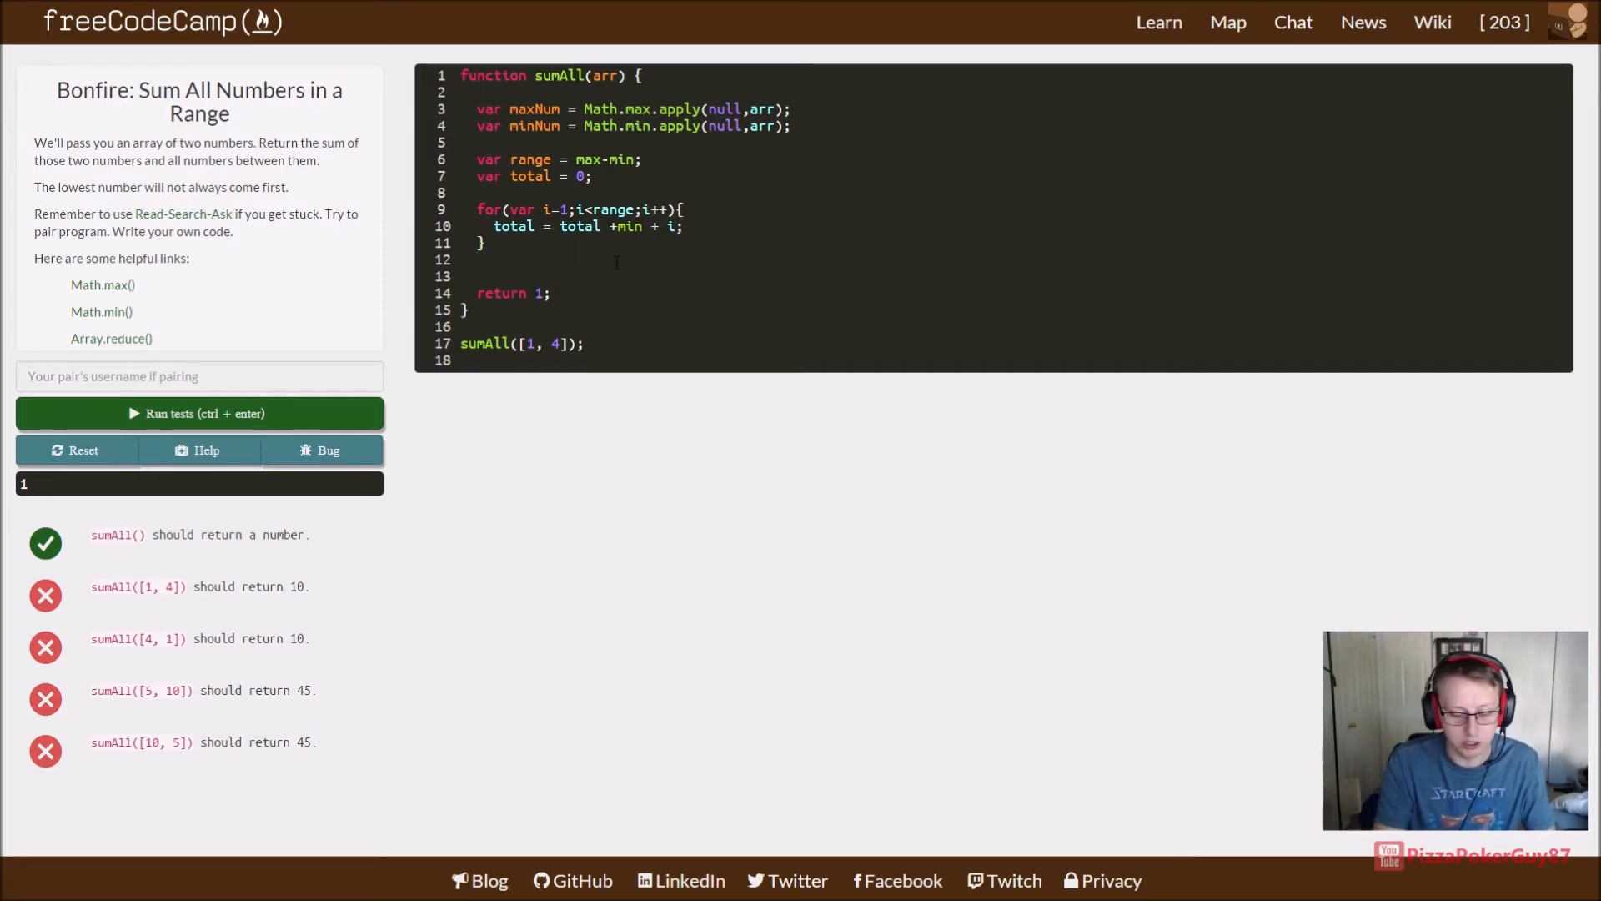
type("total=total + max + min;")
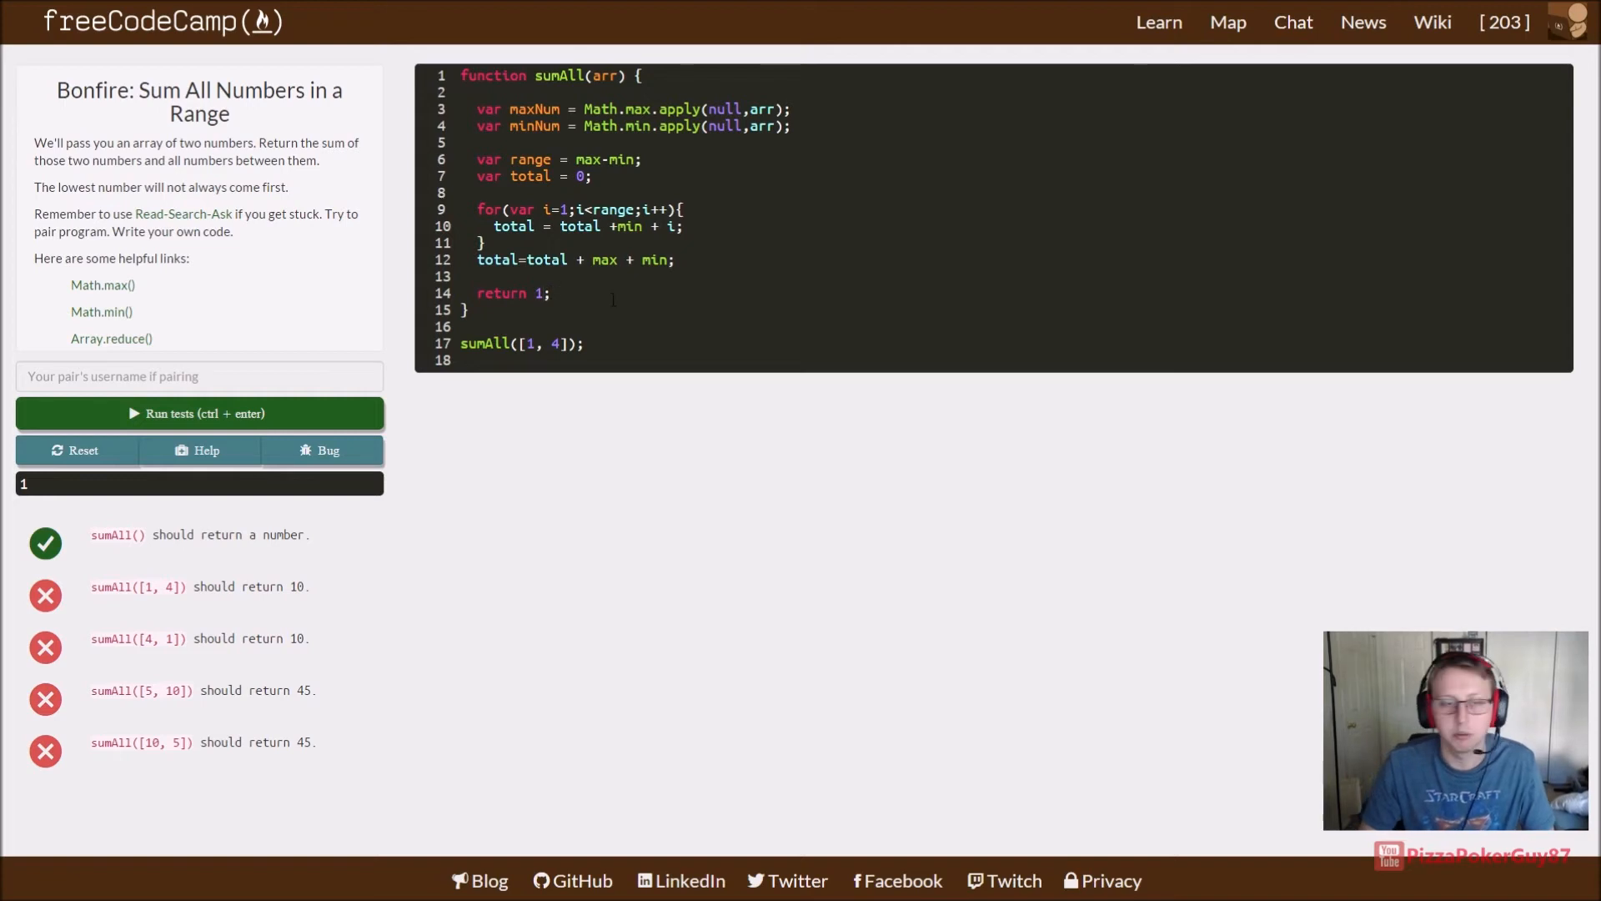
type("tot")
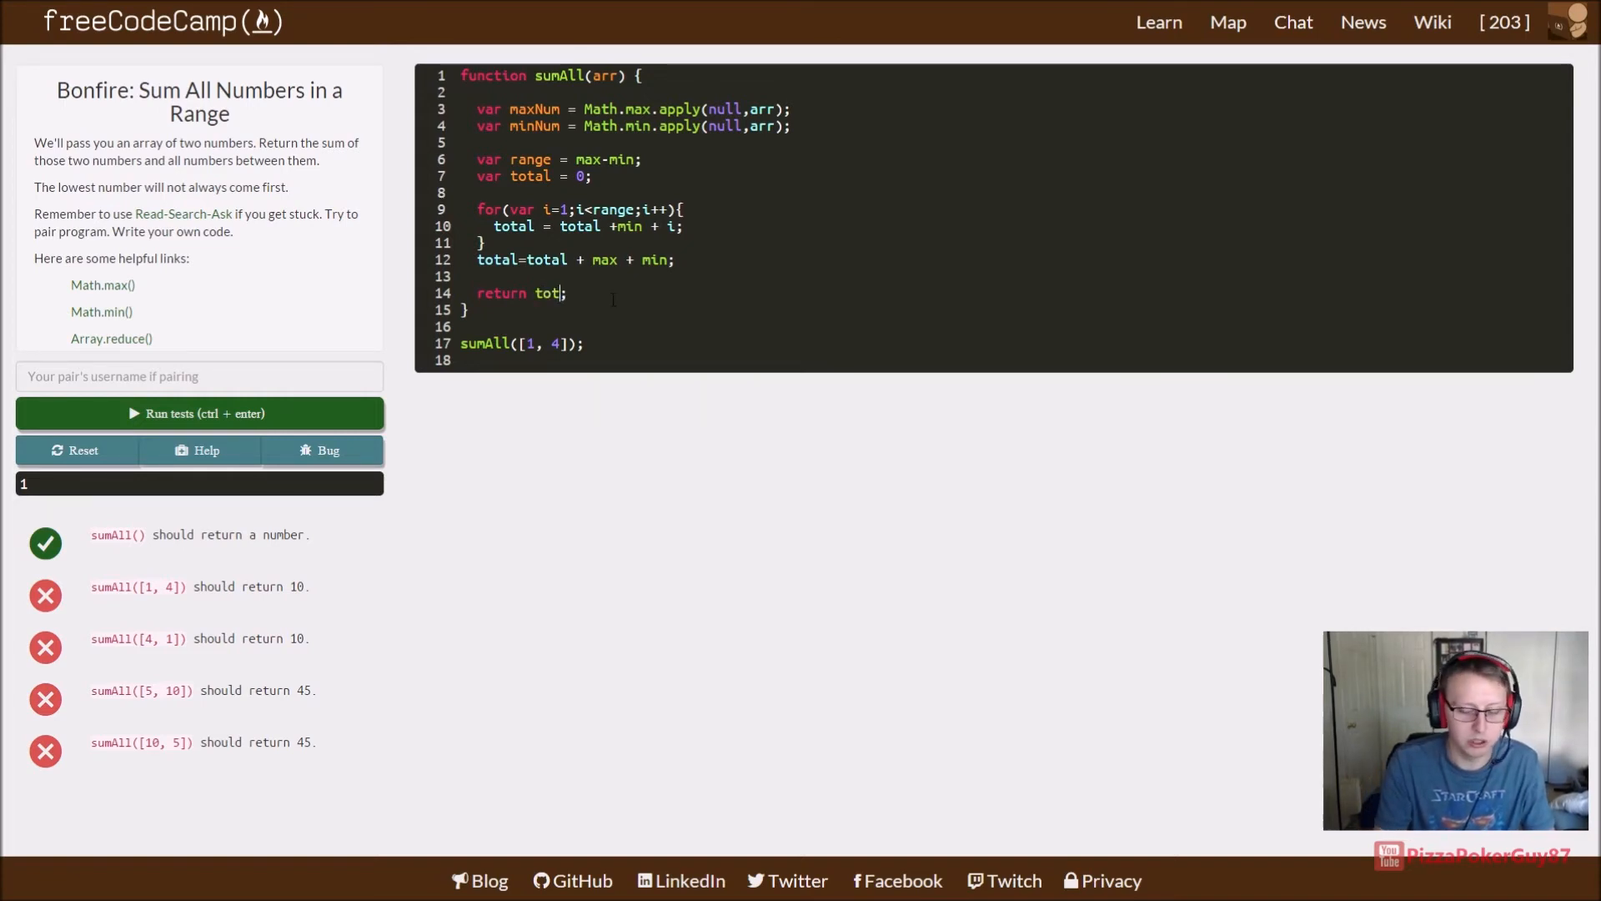
Step: Fix the max/min names to maxNum/minNum, pass all five tests, and dismiss the approval dialog
left_click(199, 413)
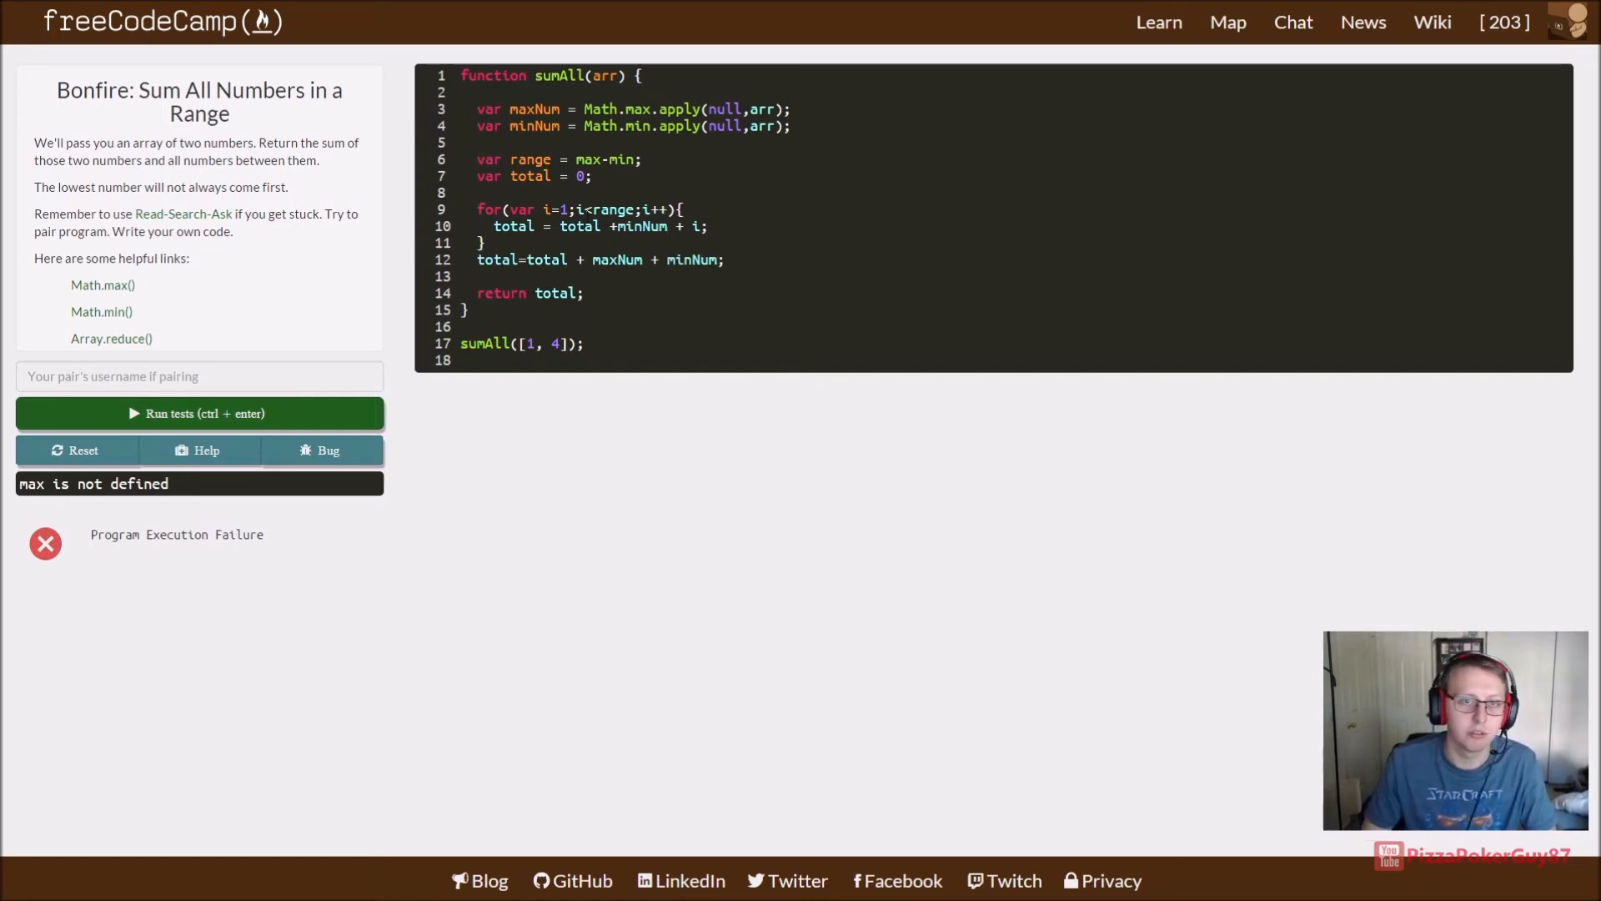
type("Num")
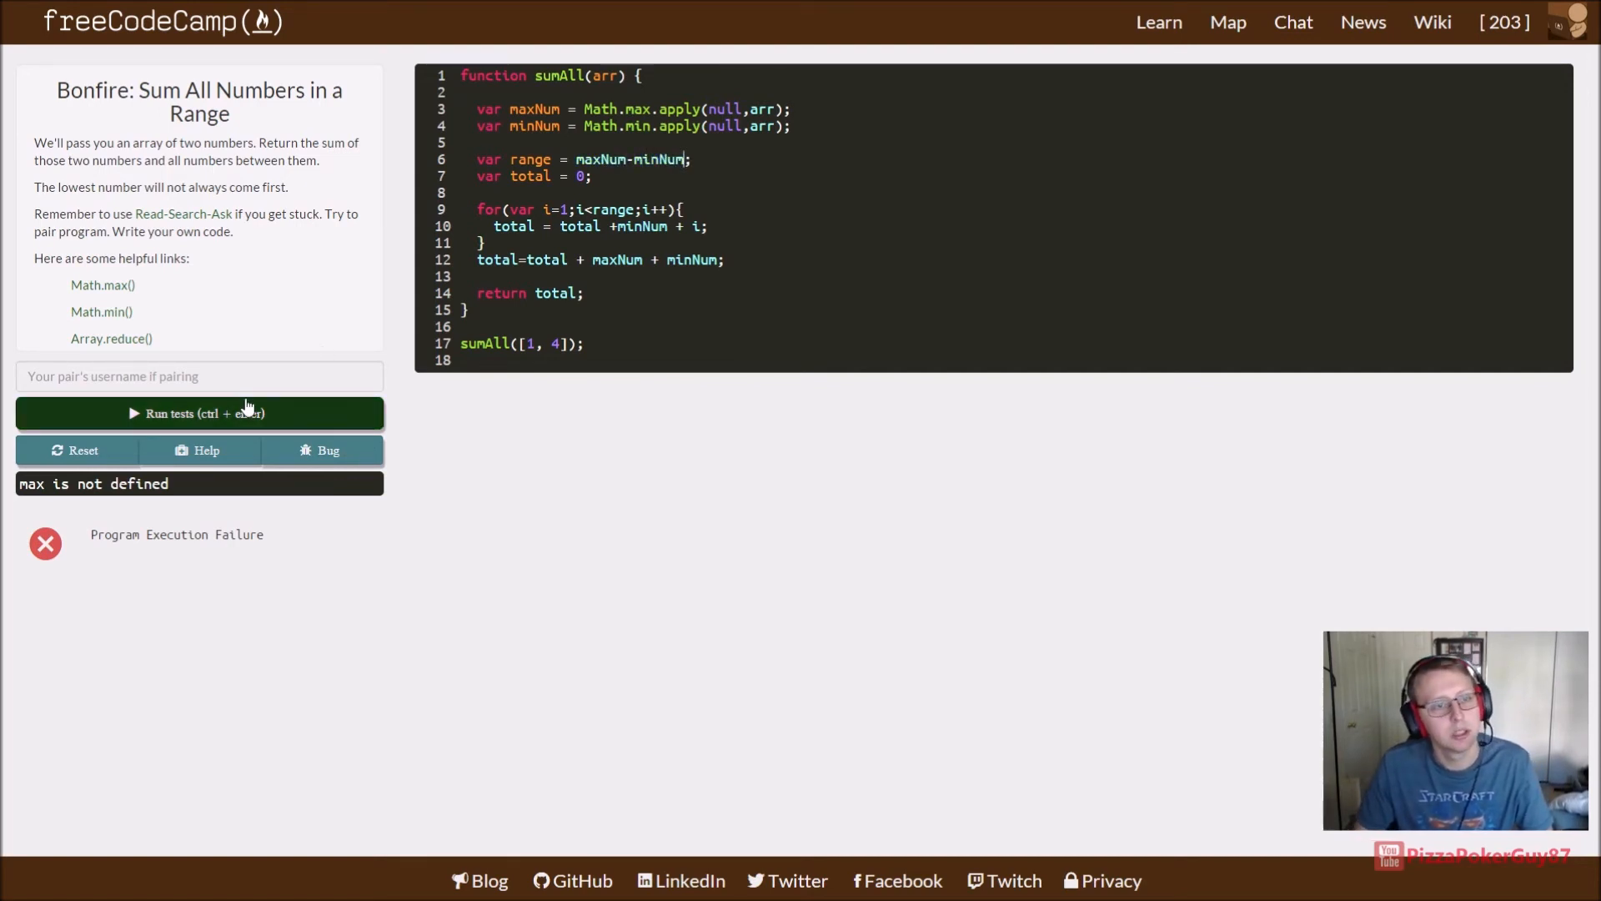
left_click(199, 413)
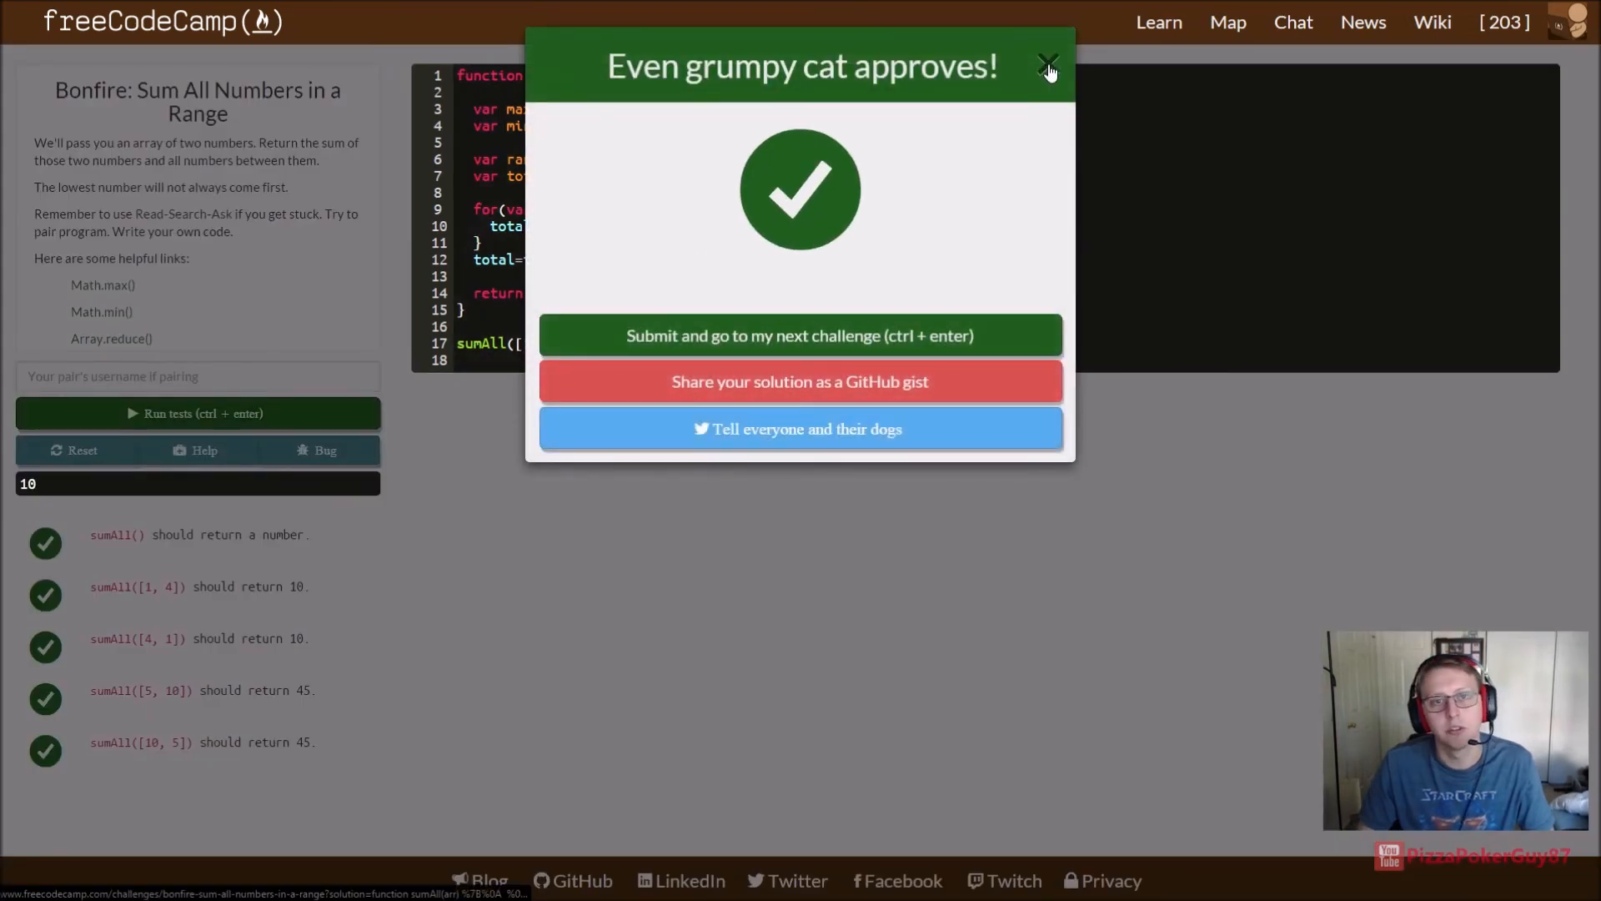
left_click(1046, 63)
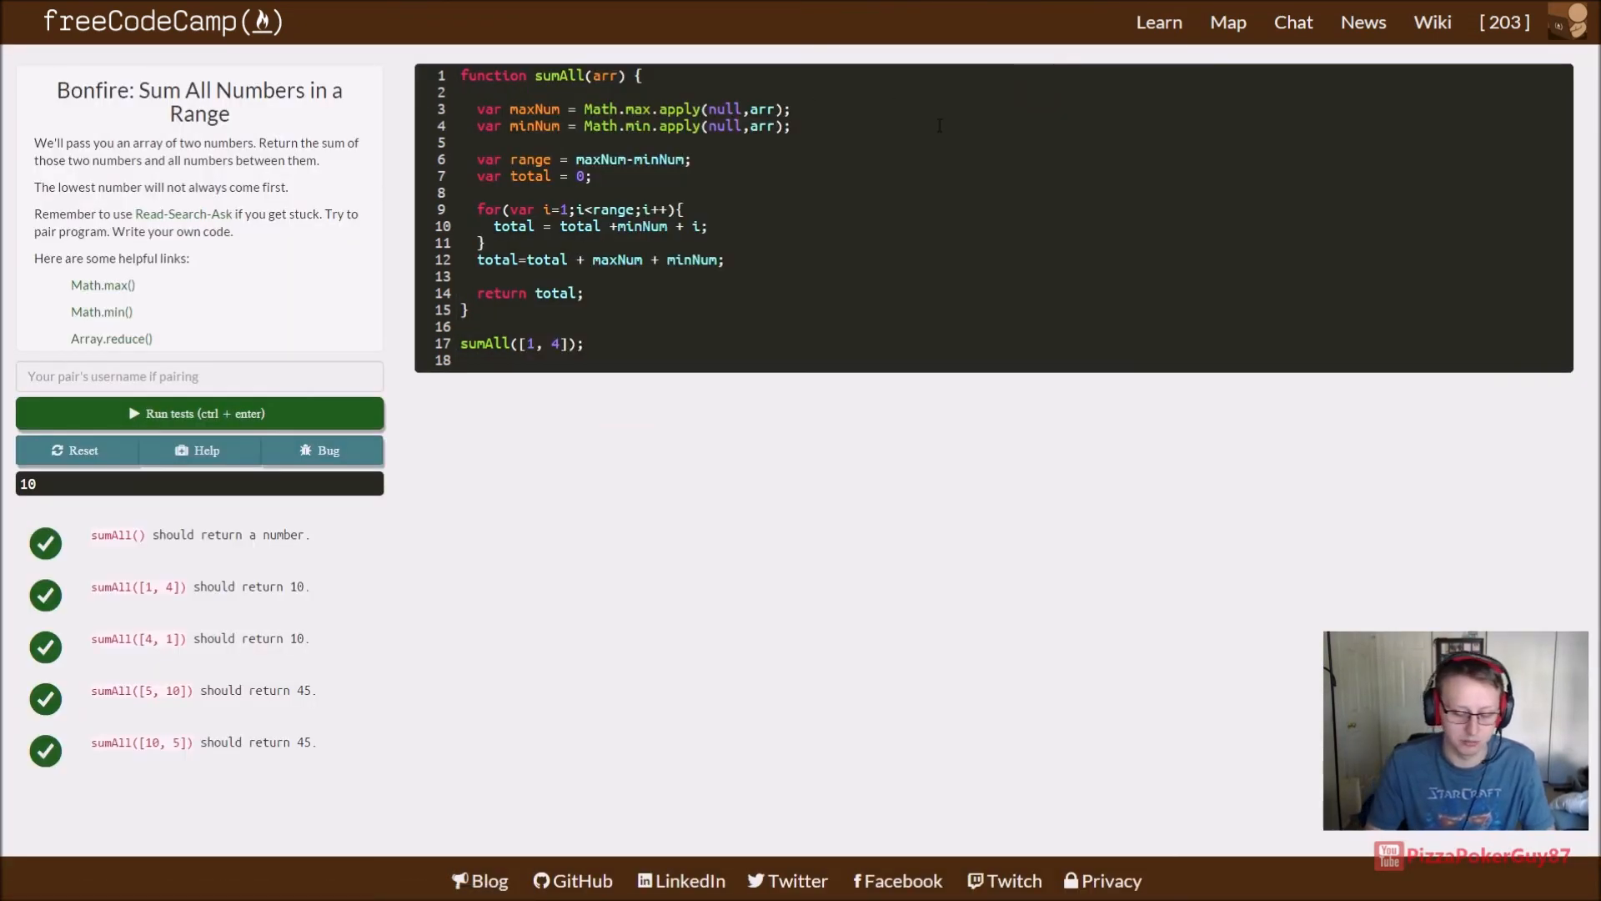
Step: Comment the maxNum and minNum lines as using the math library to find max and min
type("//Uses math l")
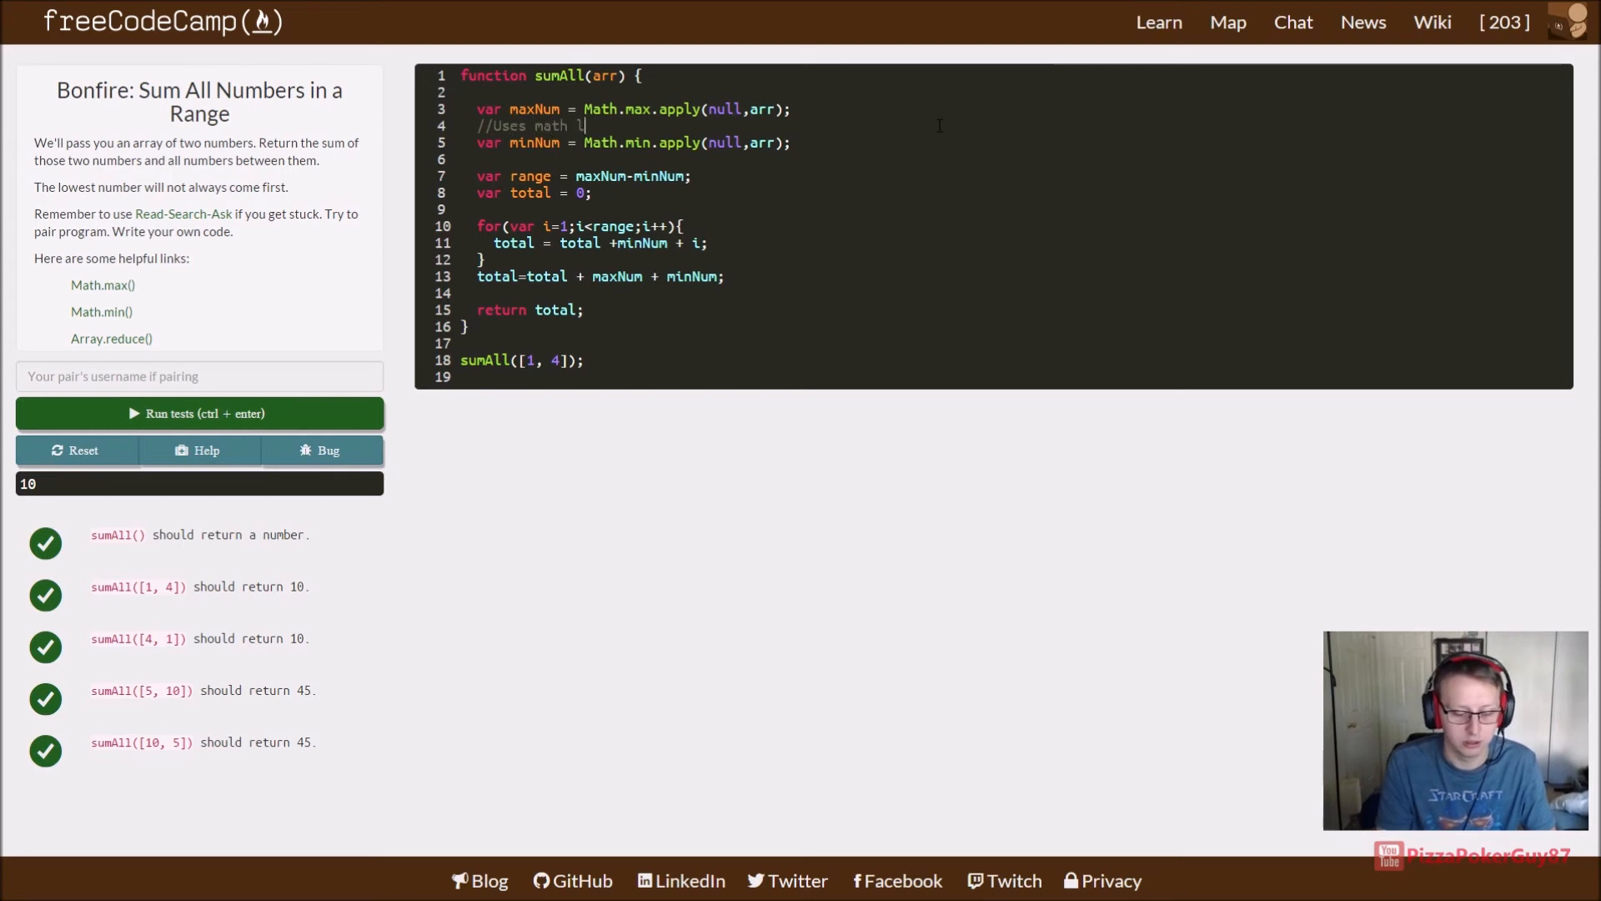
type("ibrary to fin")
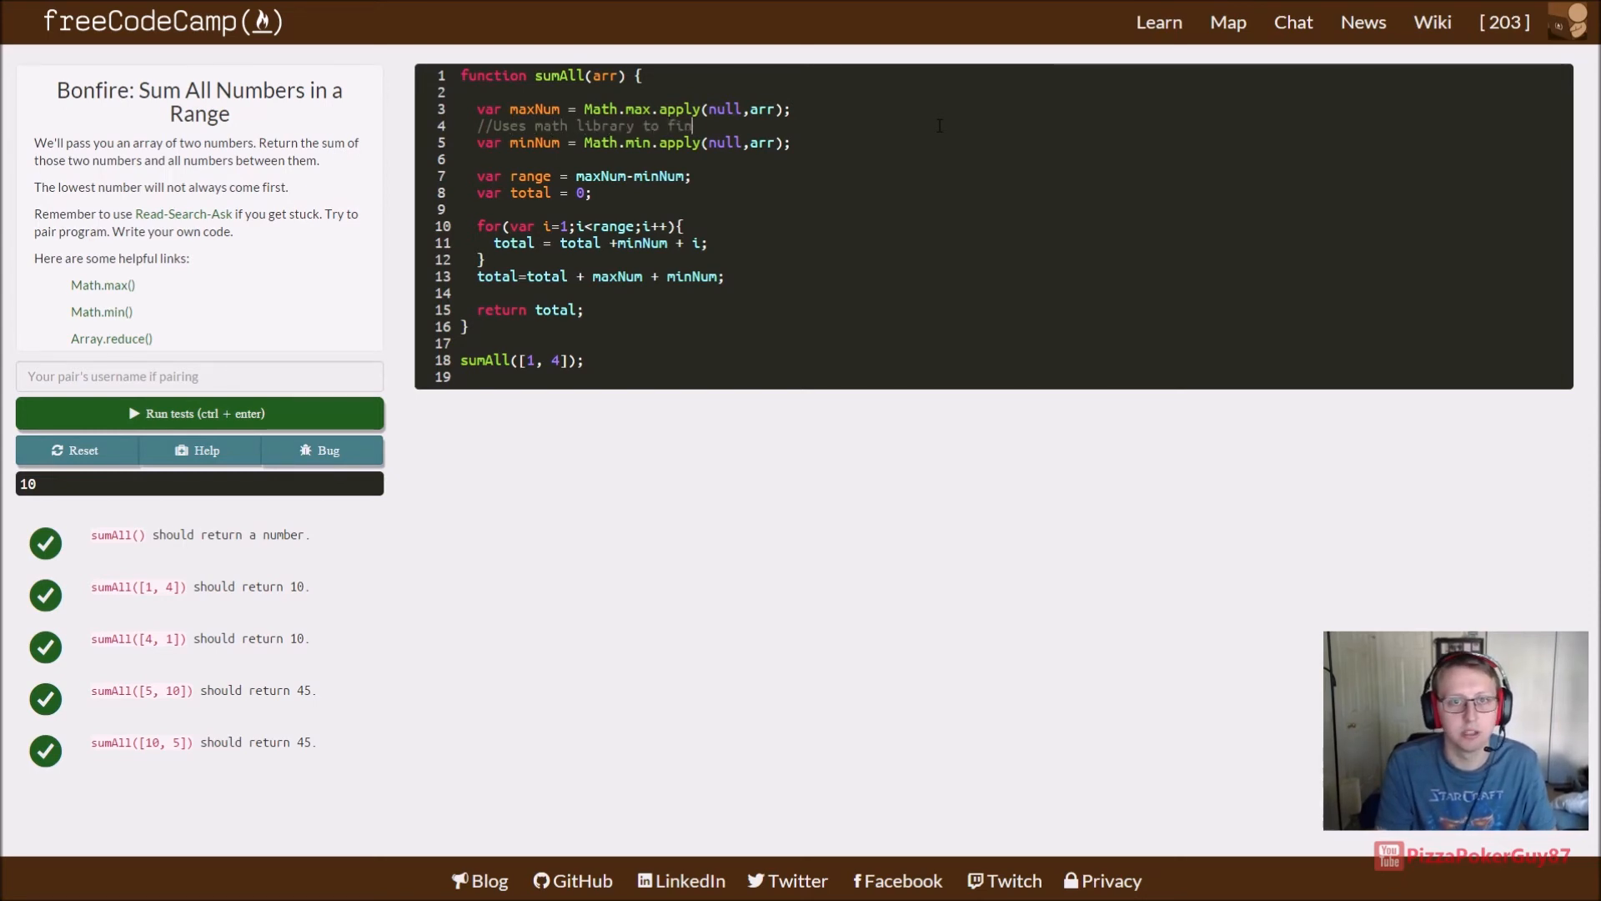
type("d max ny")
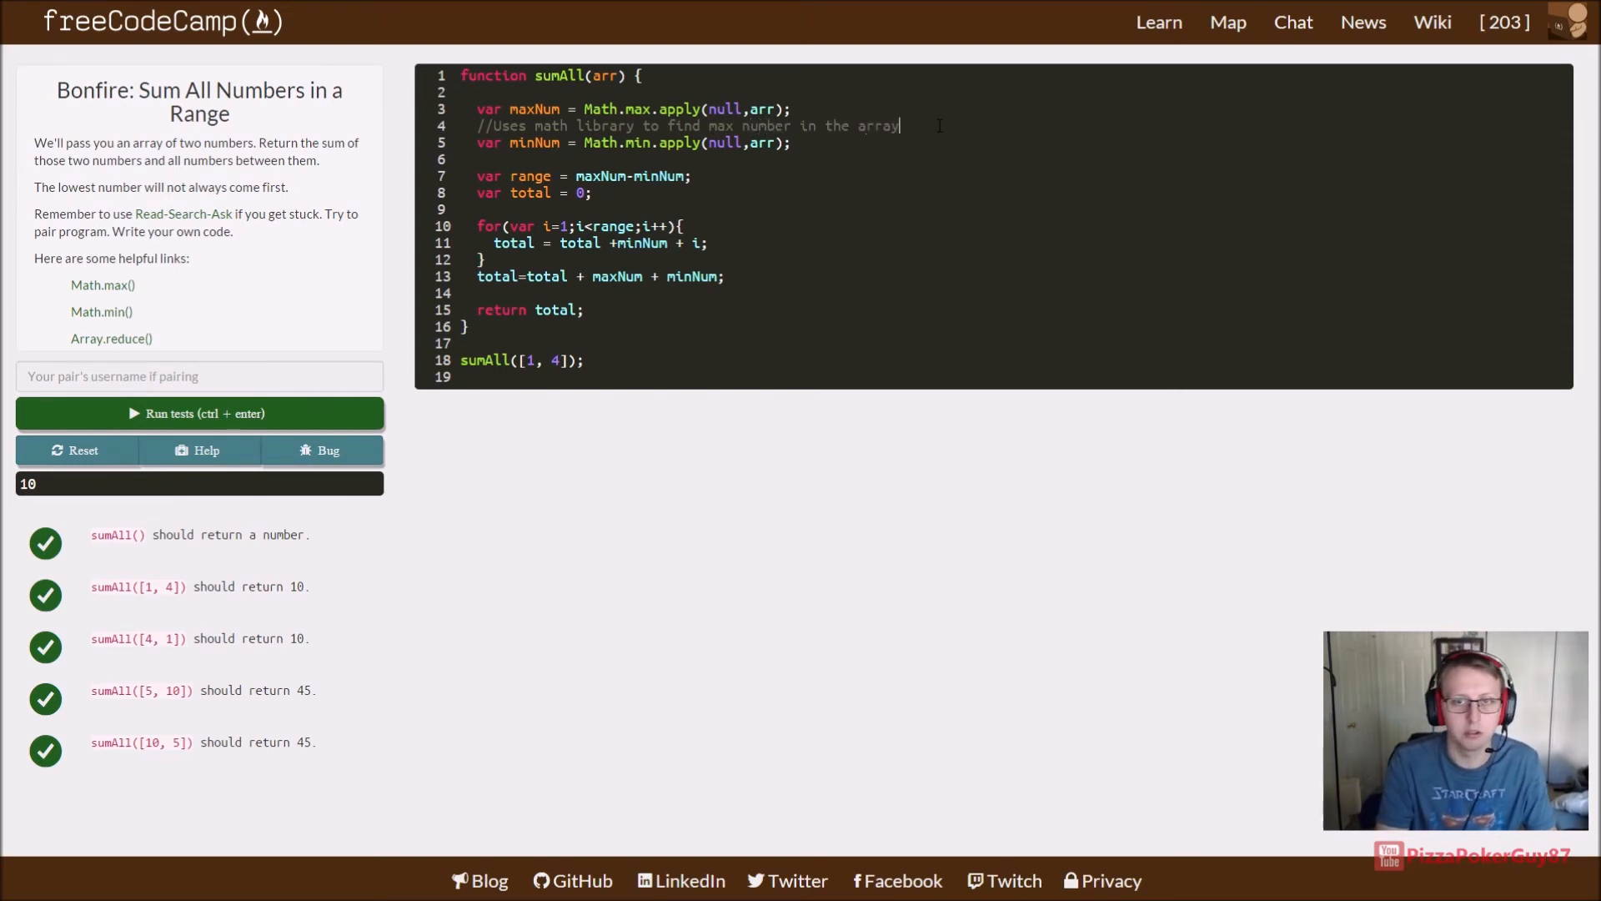
left_click_drag(899, 126, 478, 126)
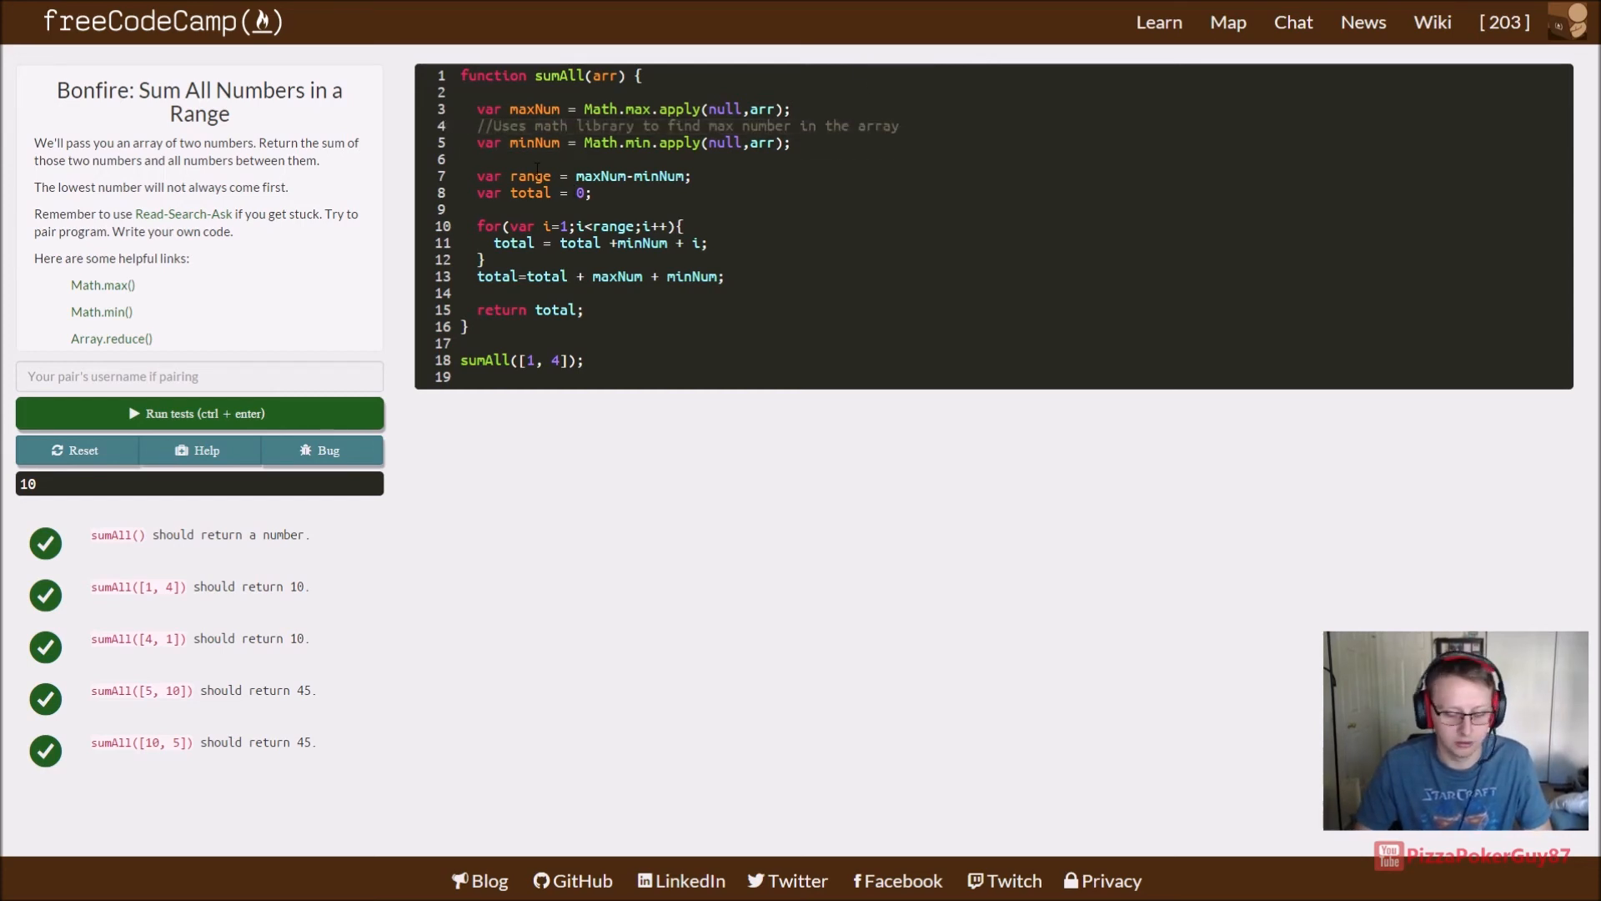
type("//Uses math library to find min number in the array")
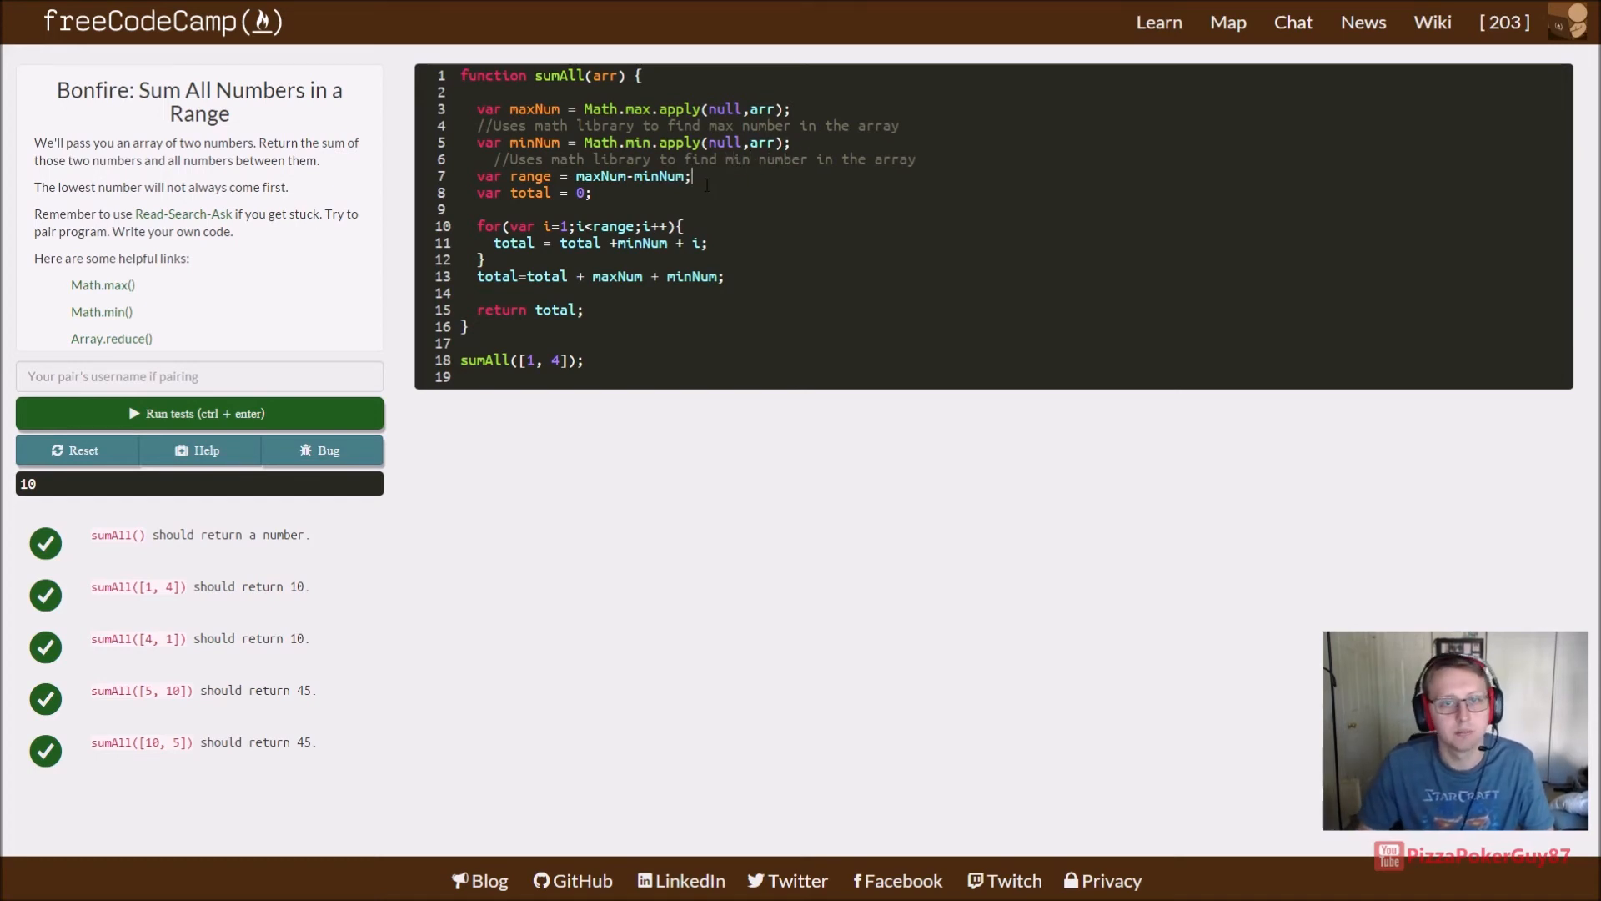
Step: Add the comment '//Used to get range for for loop' below the range line
key("Enter")
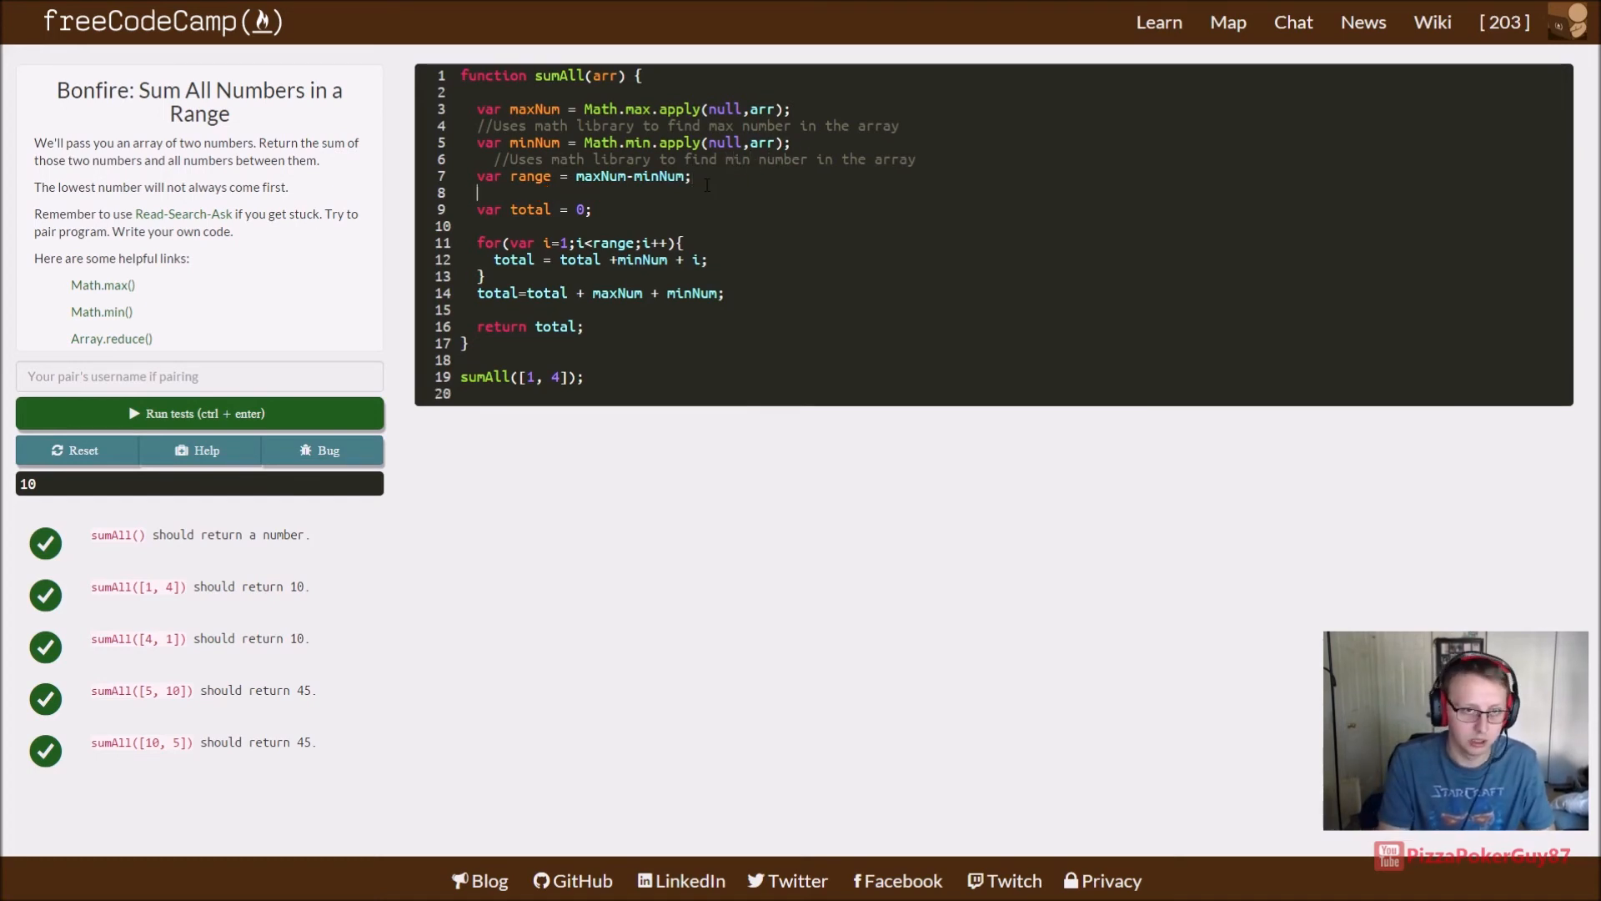
type("//c")
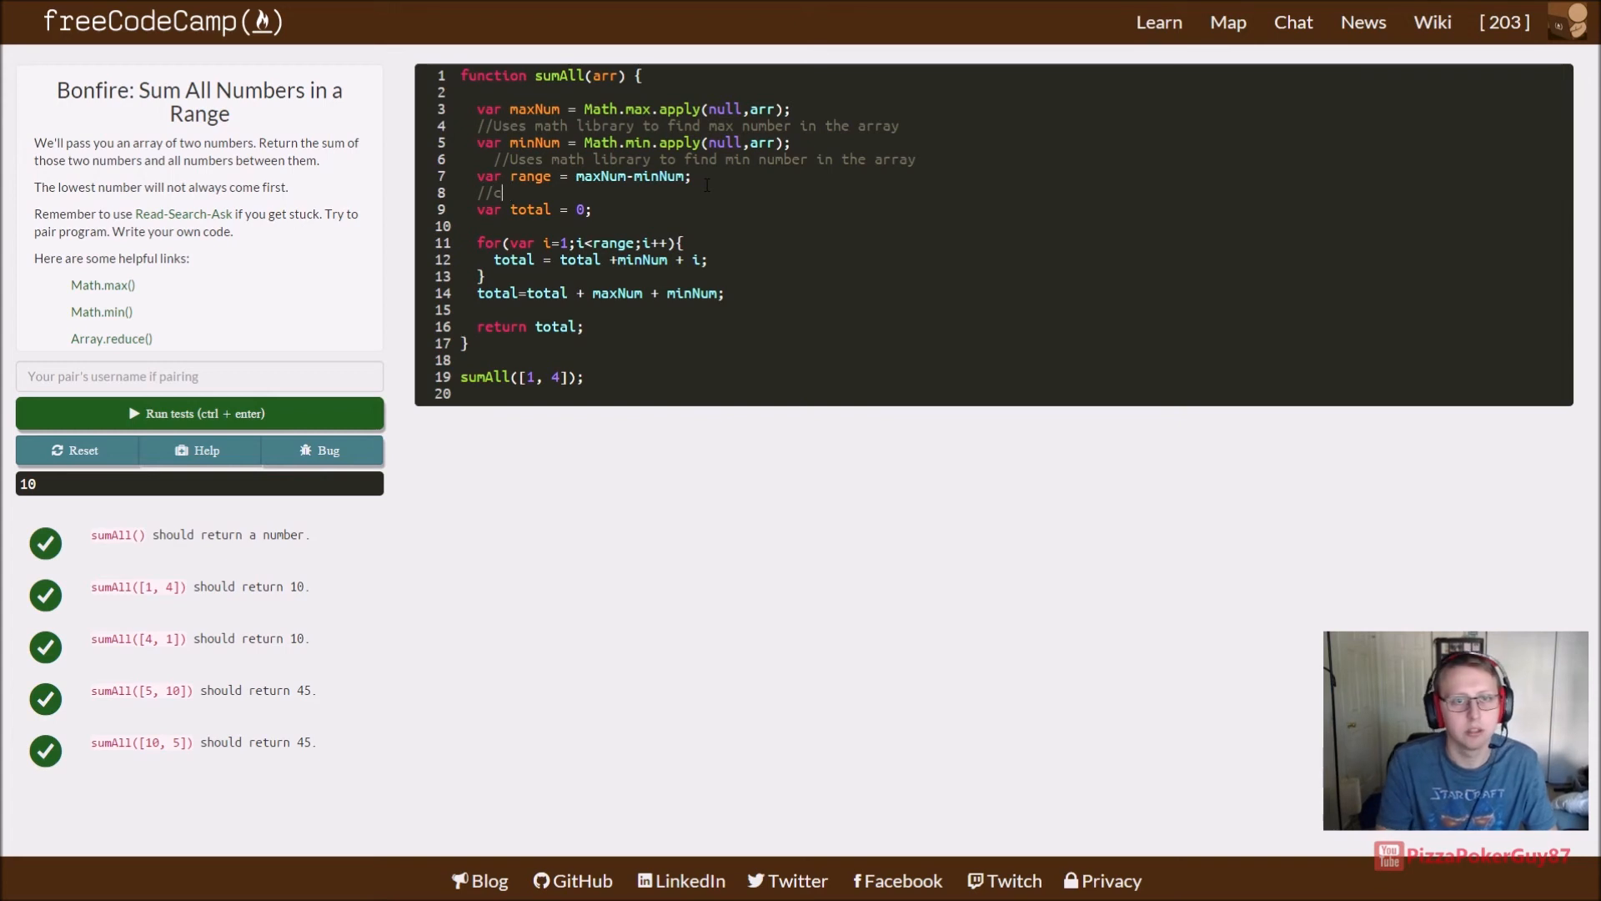
type("Used to")
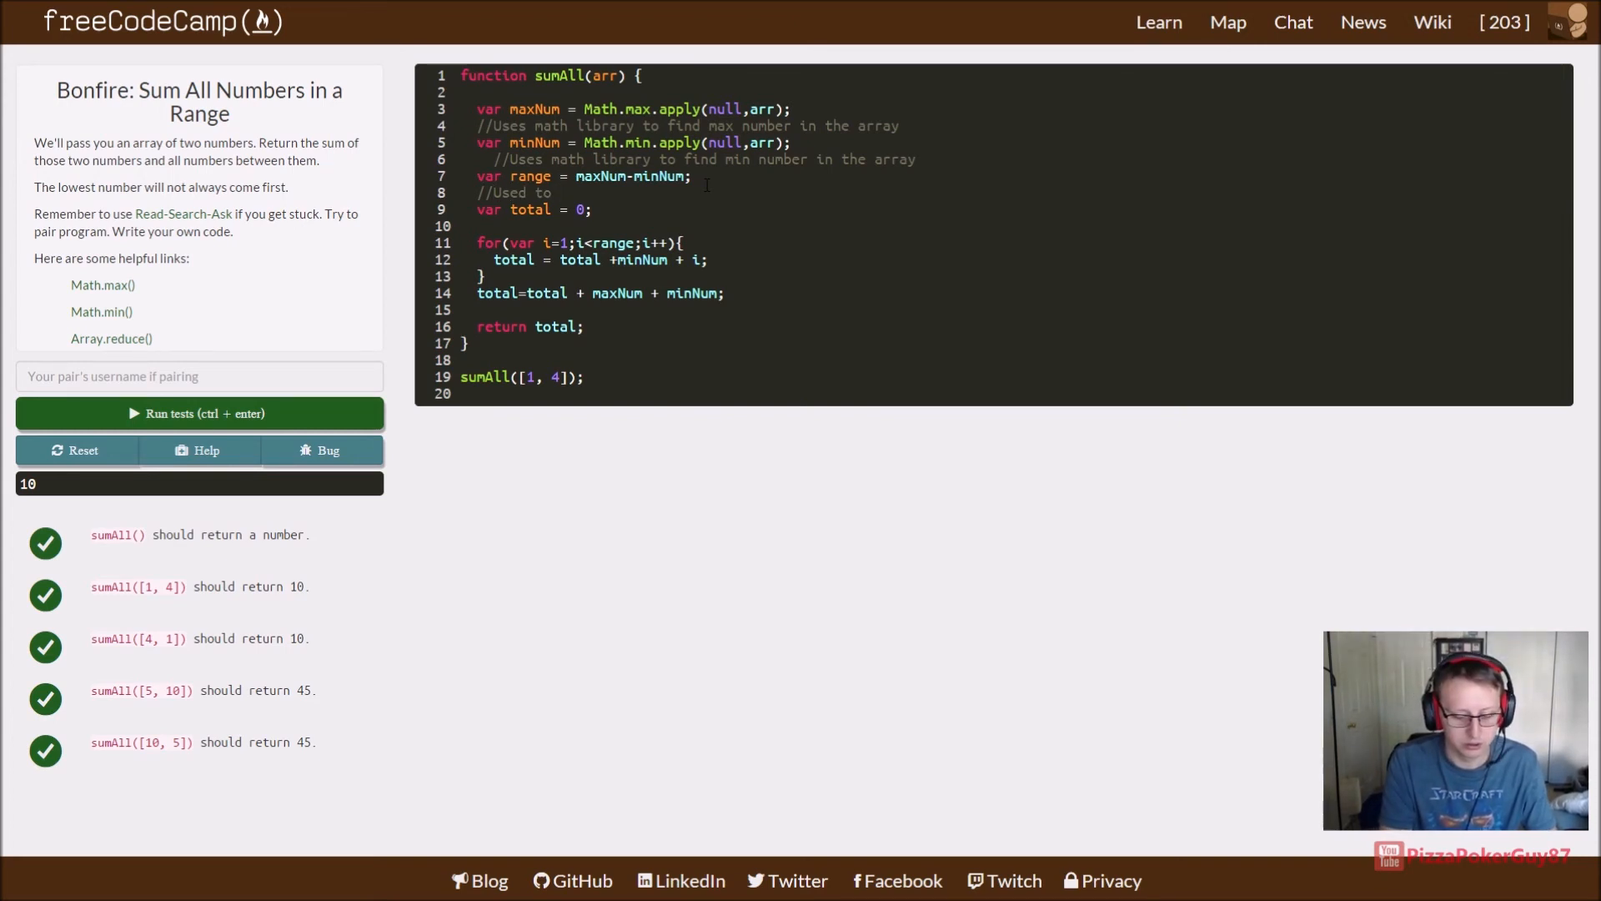
type("get range for for")
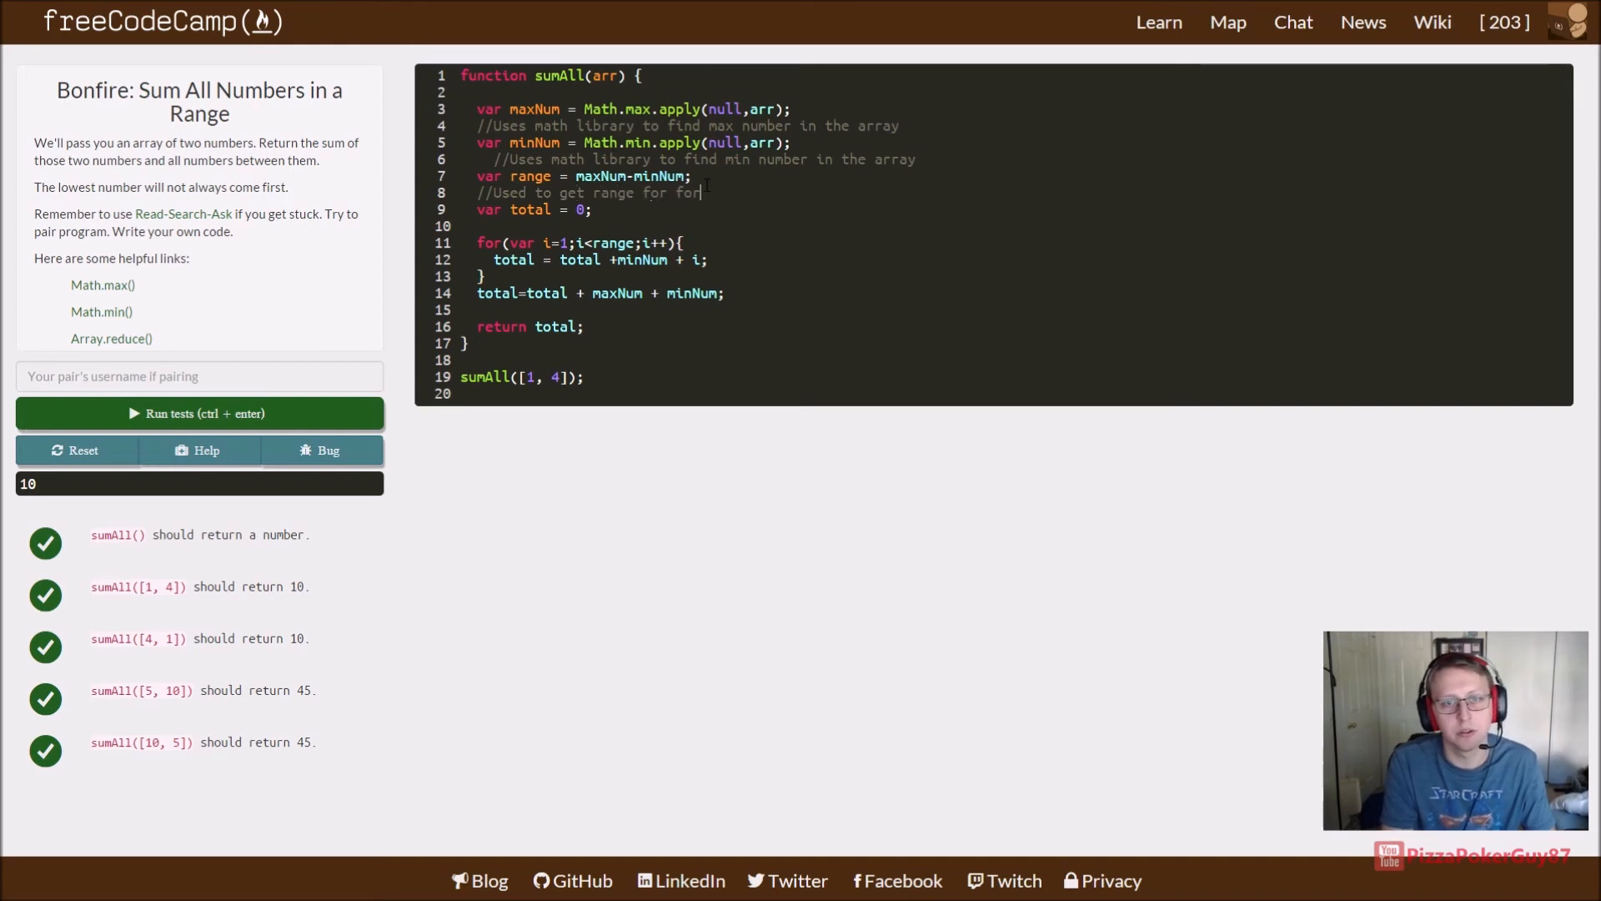
type("loop")
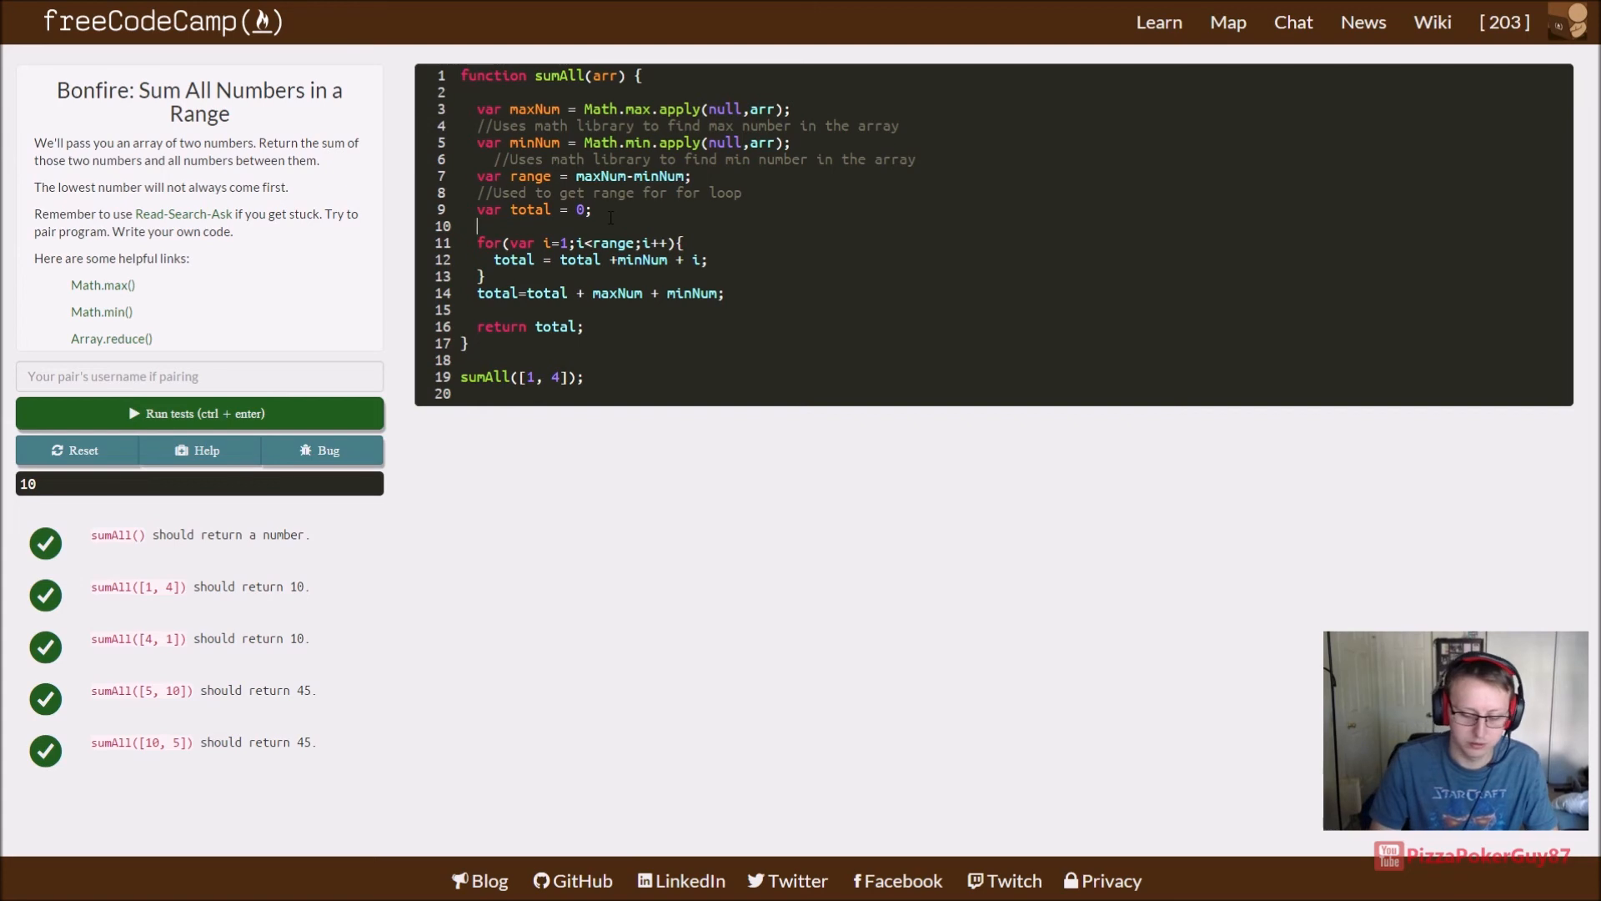
Step: Comment the total variable and the final adding-to-total-then-returning line
type("//")
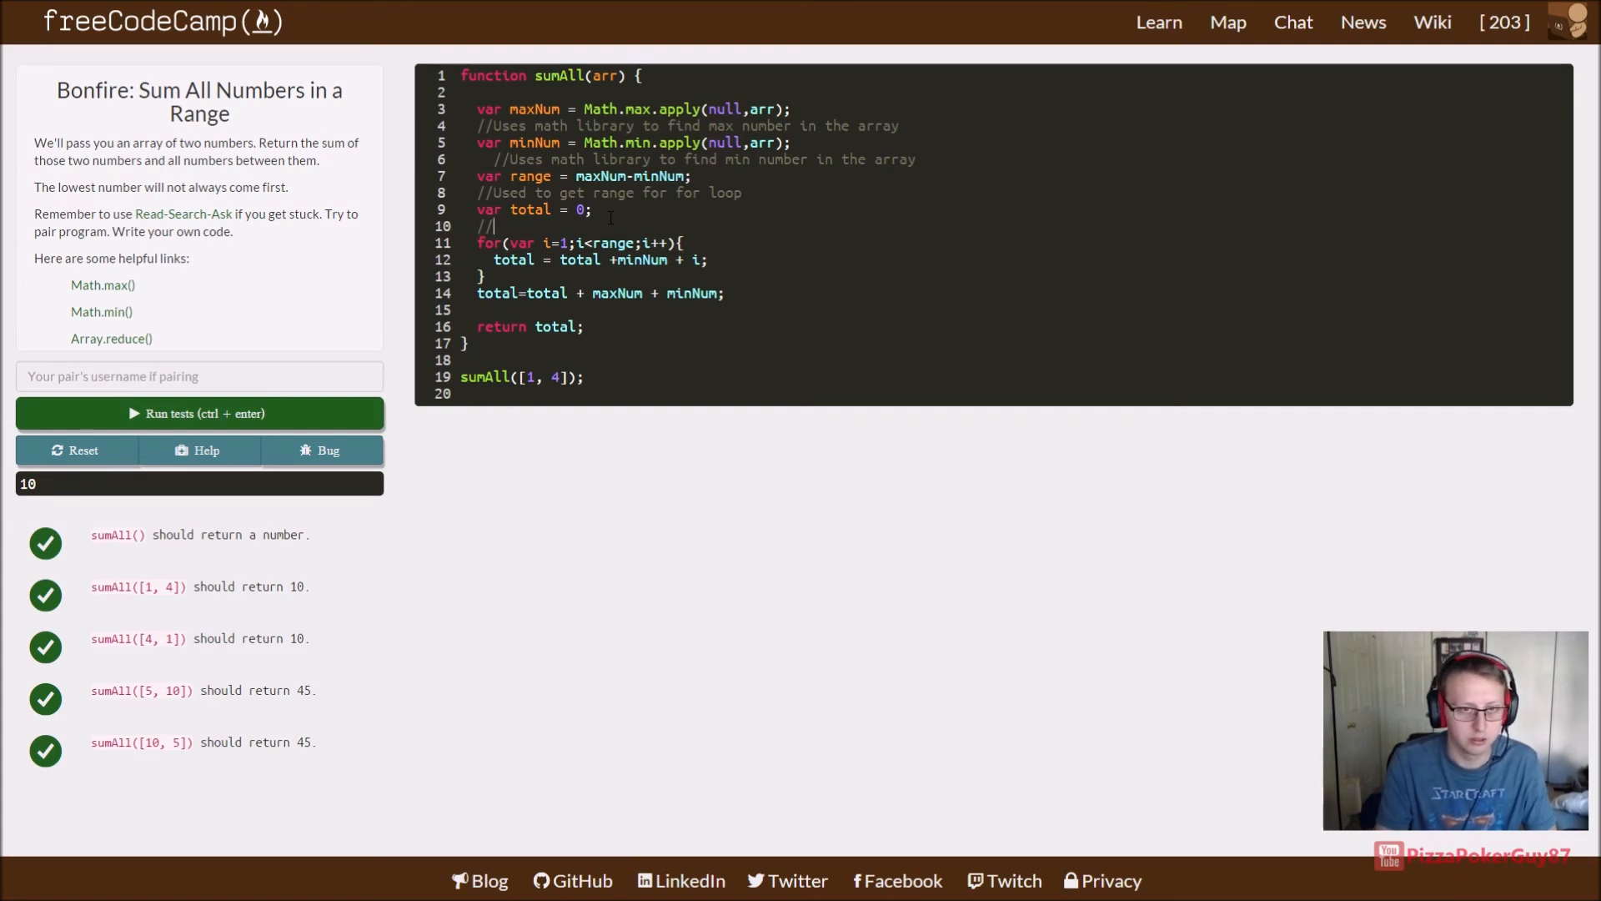
type("Total items")
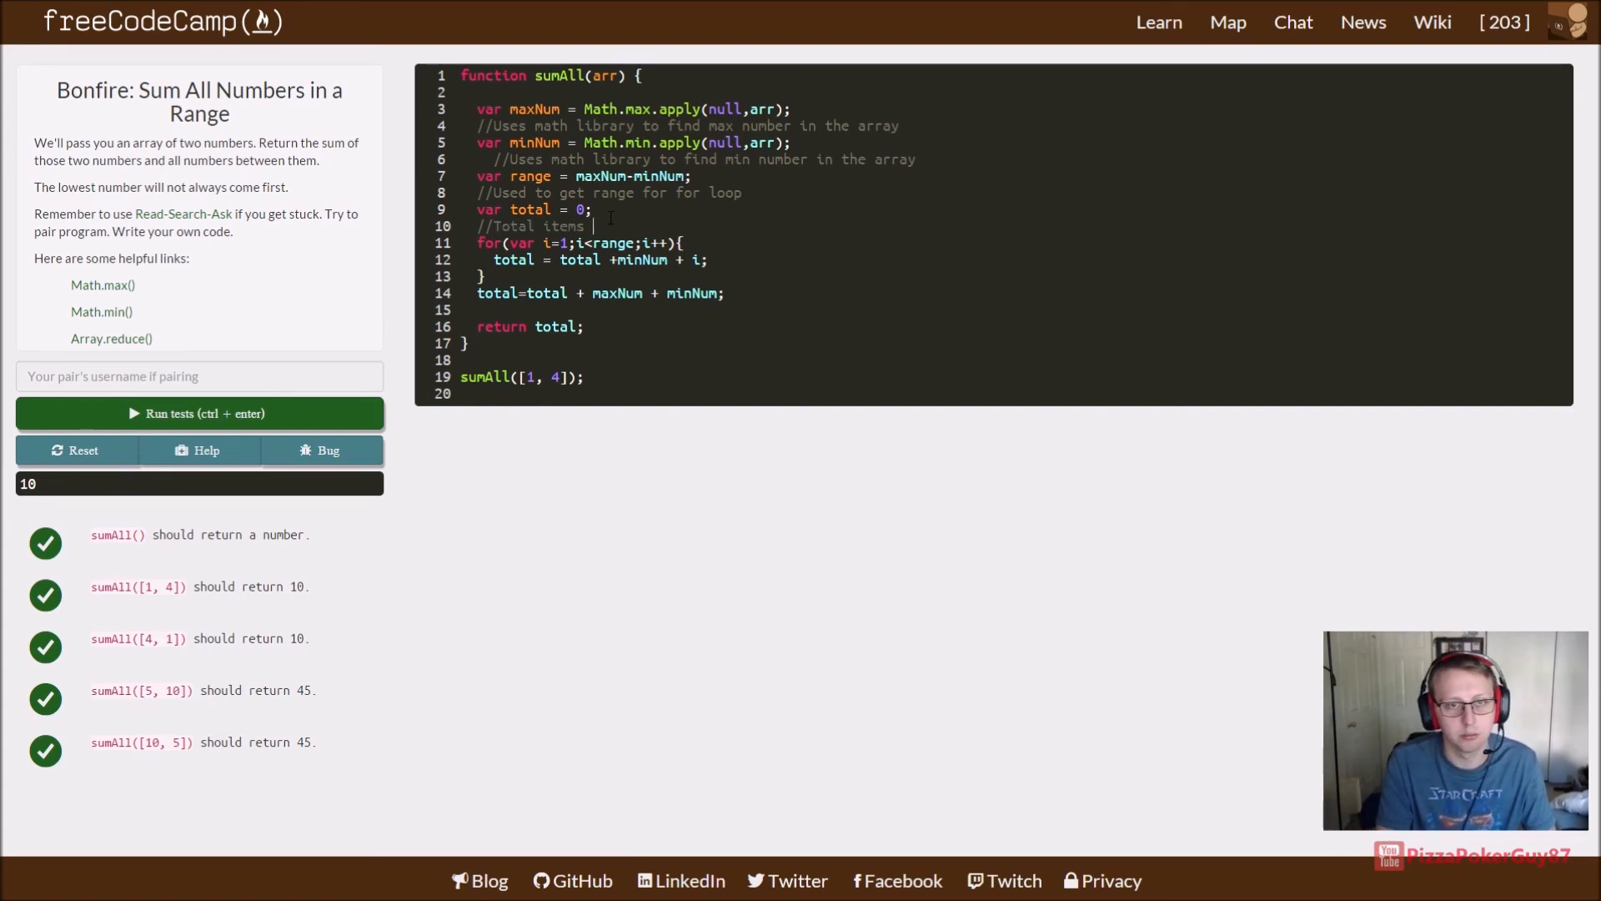
type("nums")
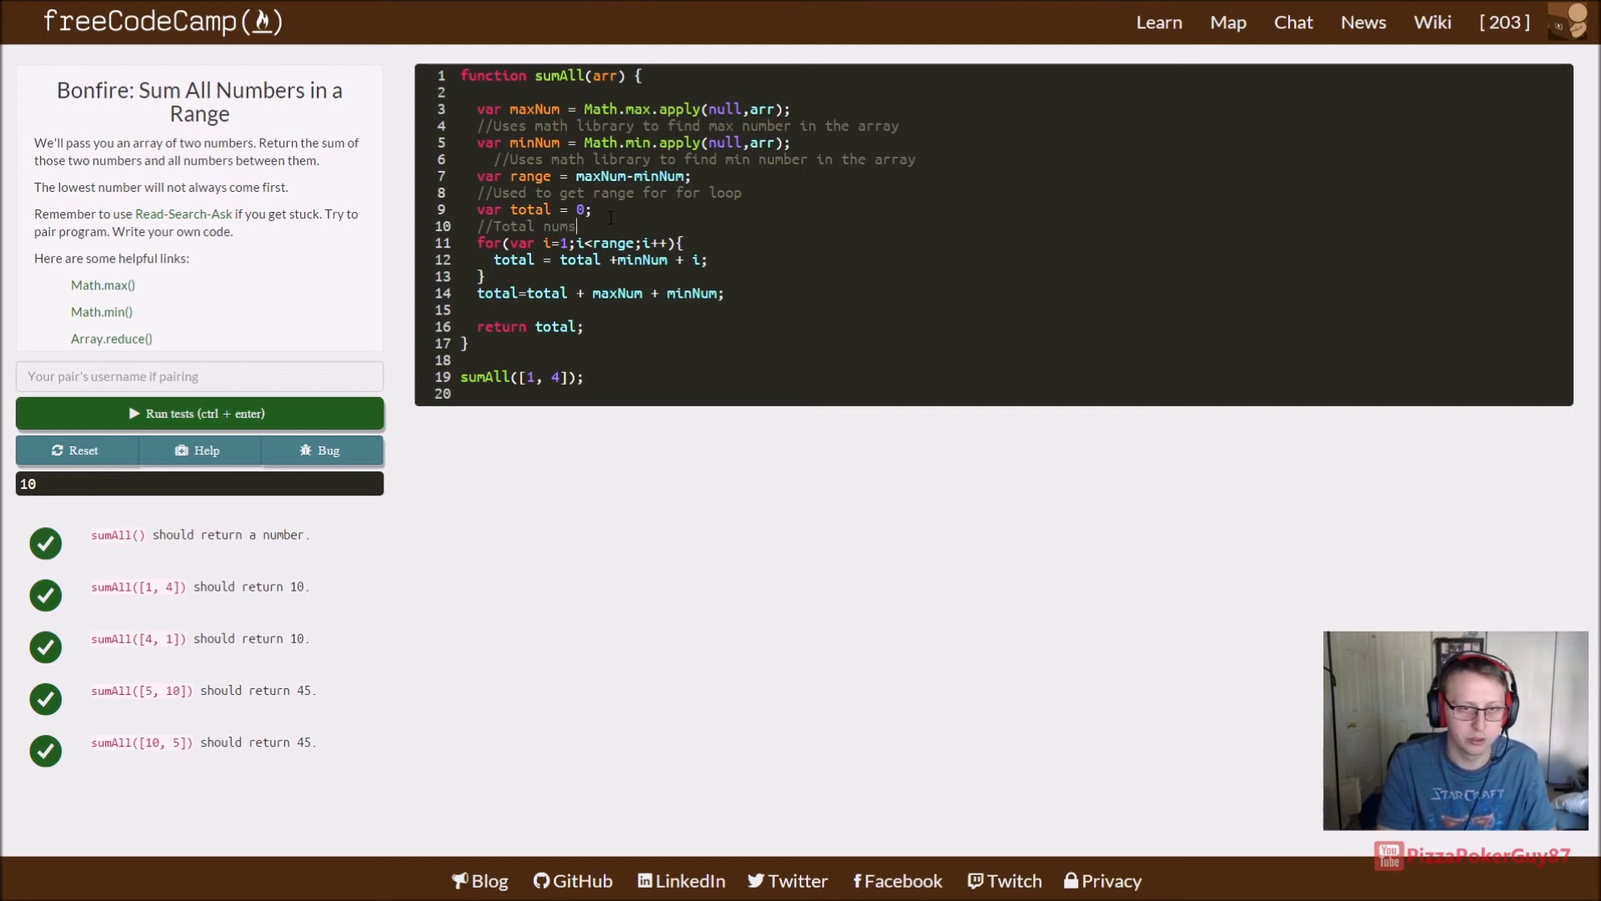
type("to eb")
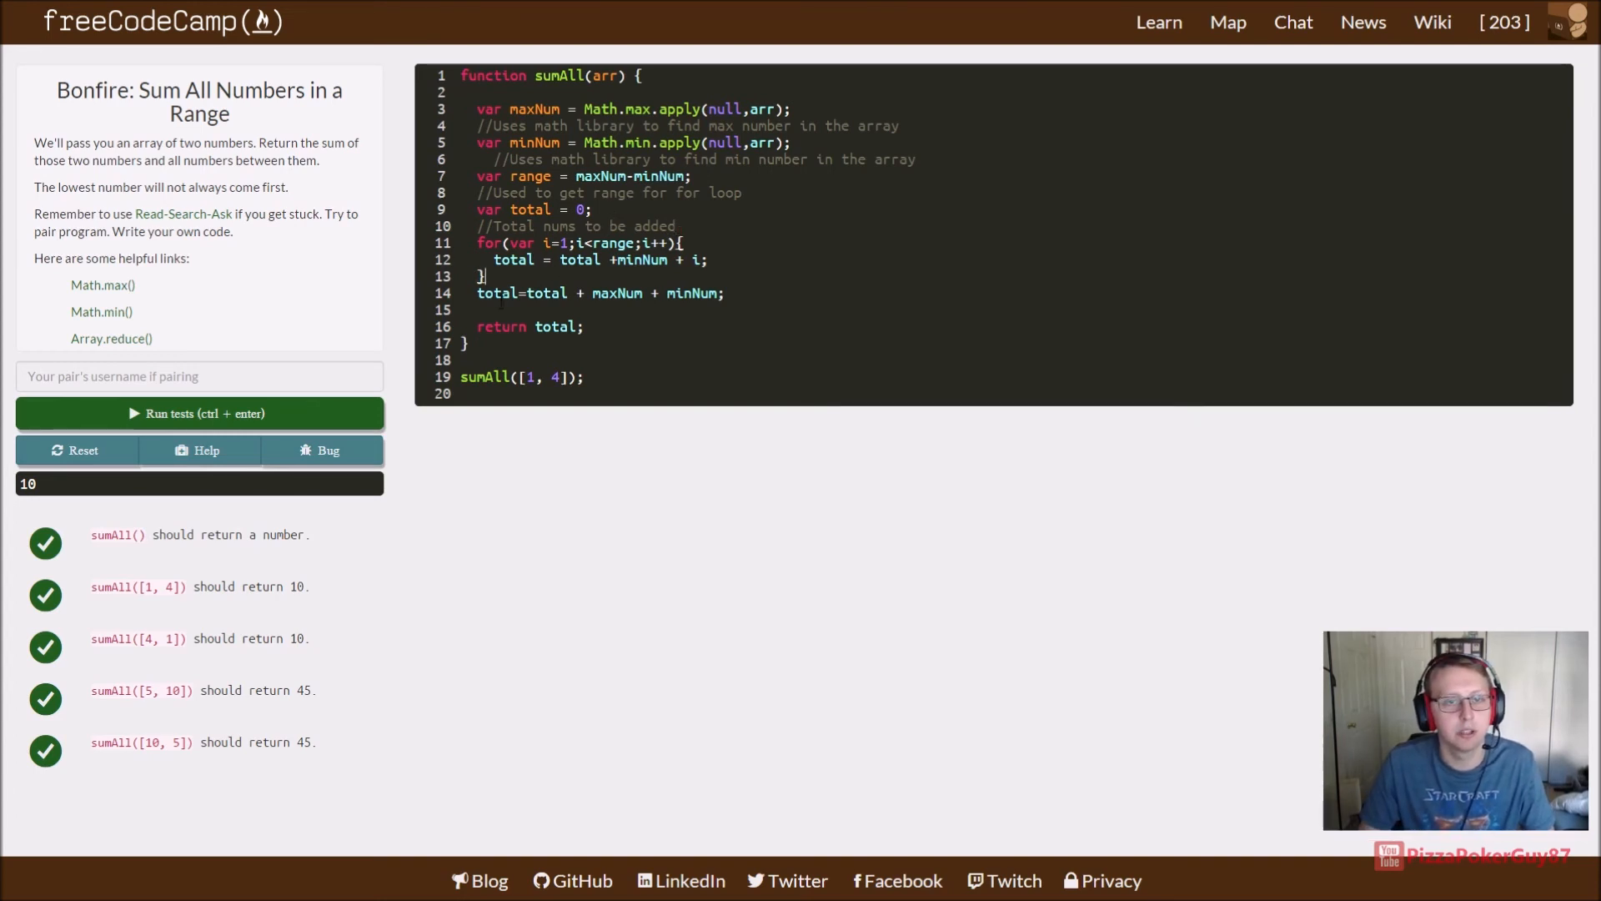
type("//Adding min and max")
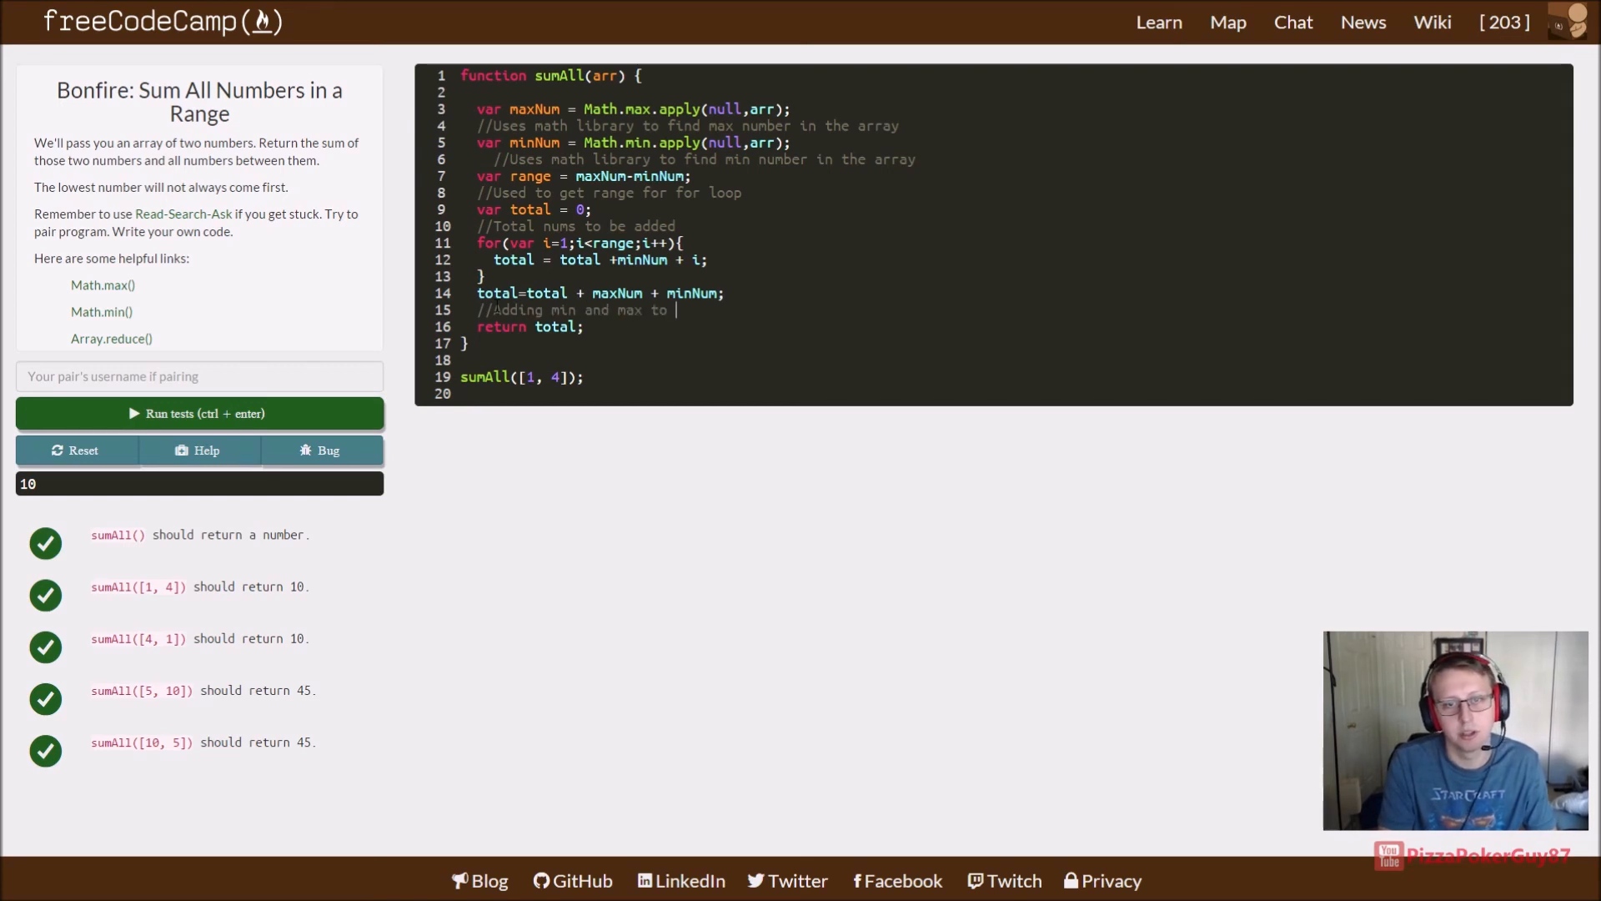
type("t")
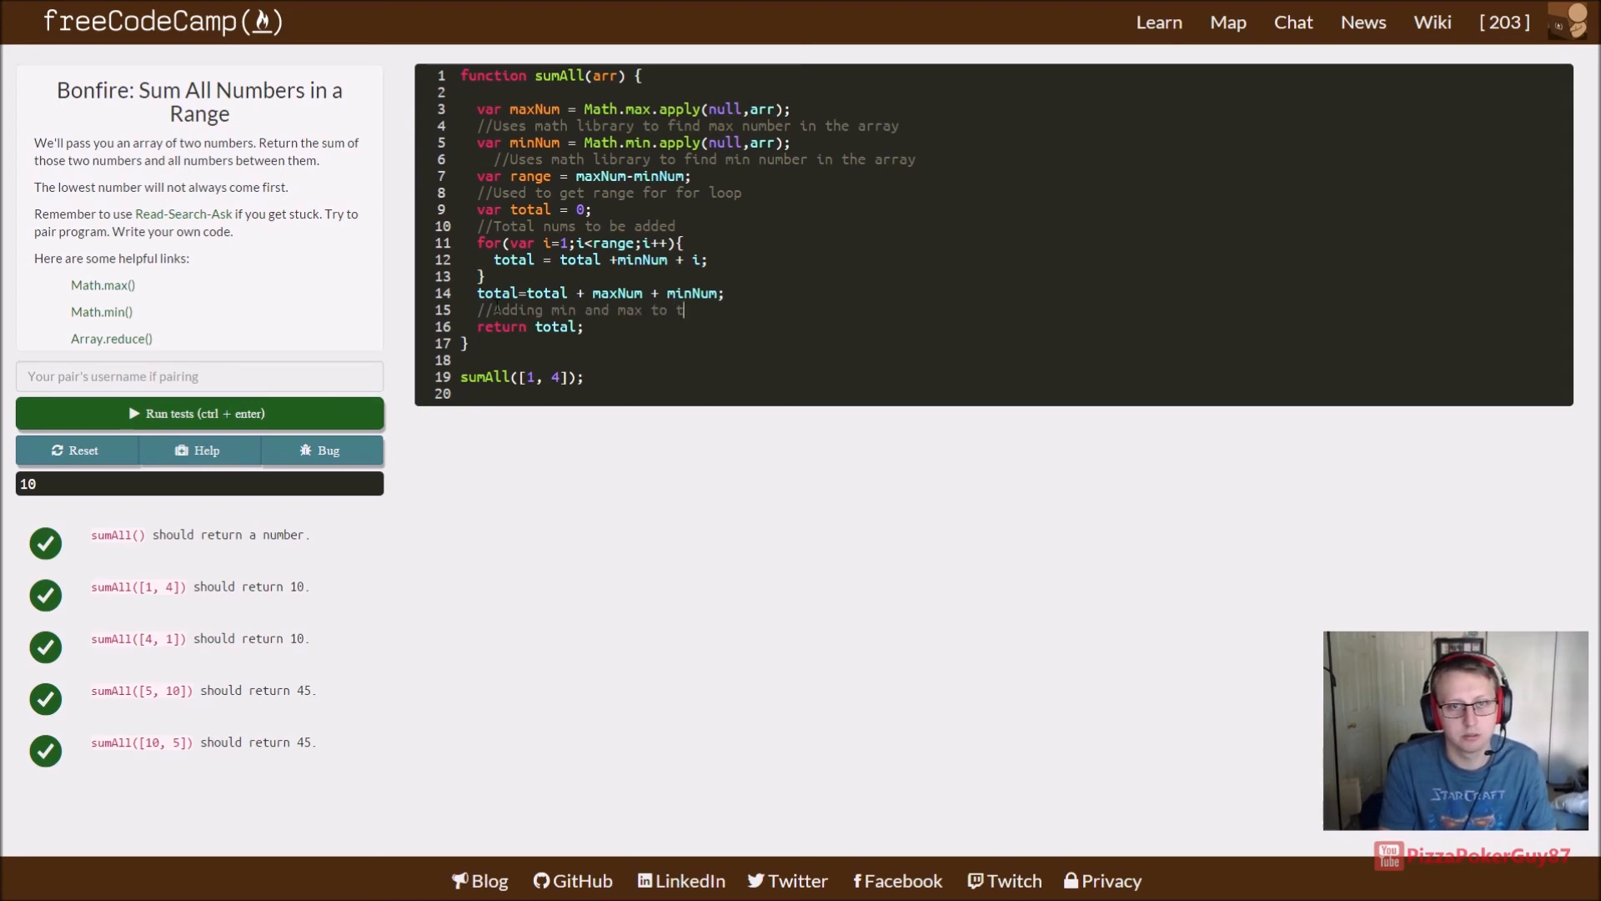
type("otal then")
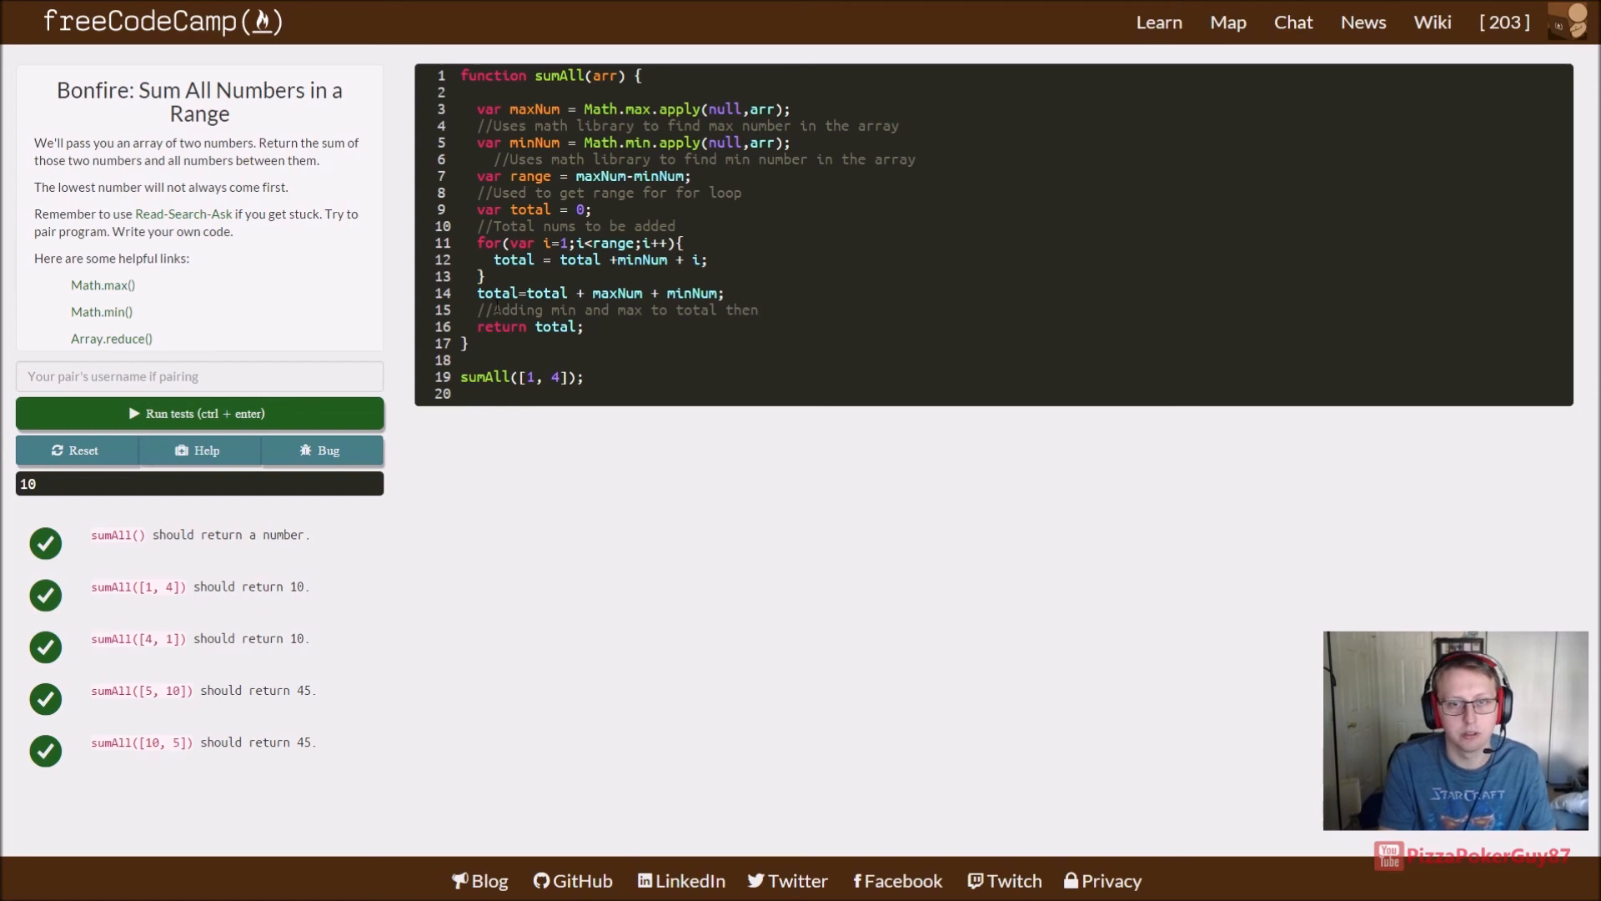
type("returning")
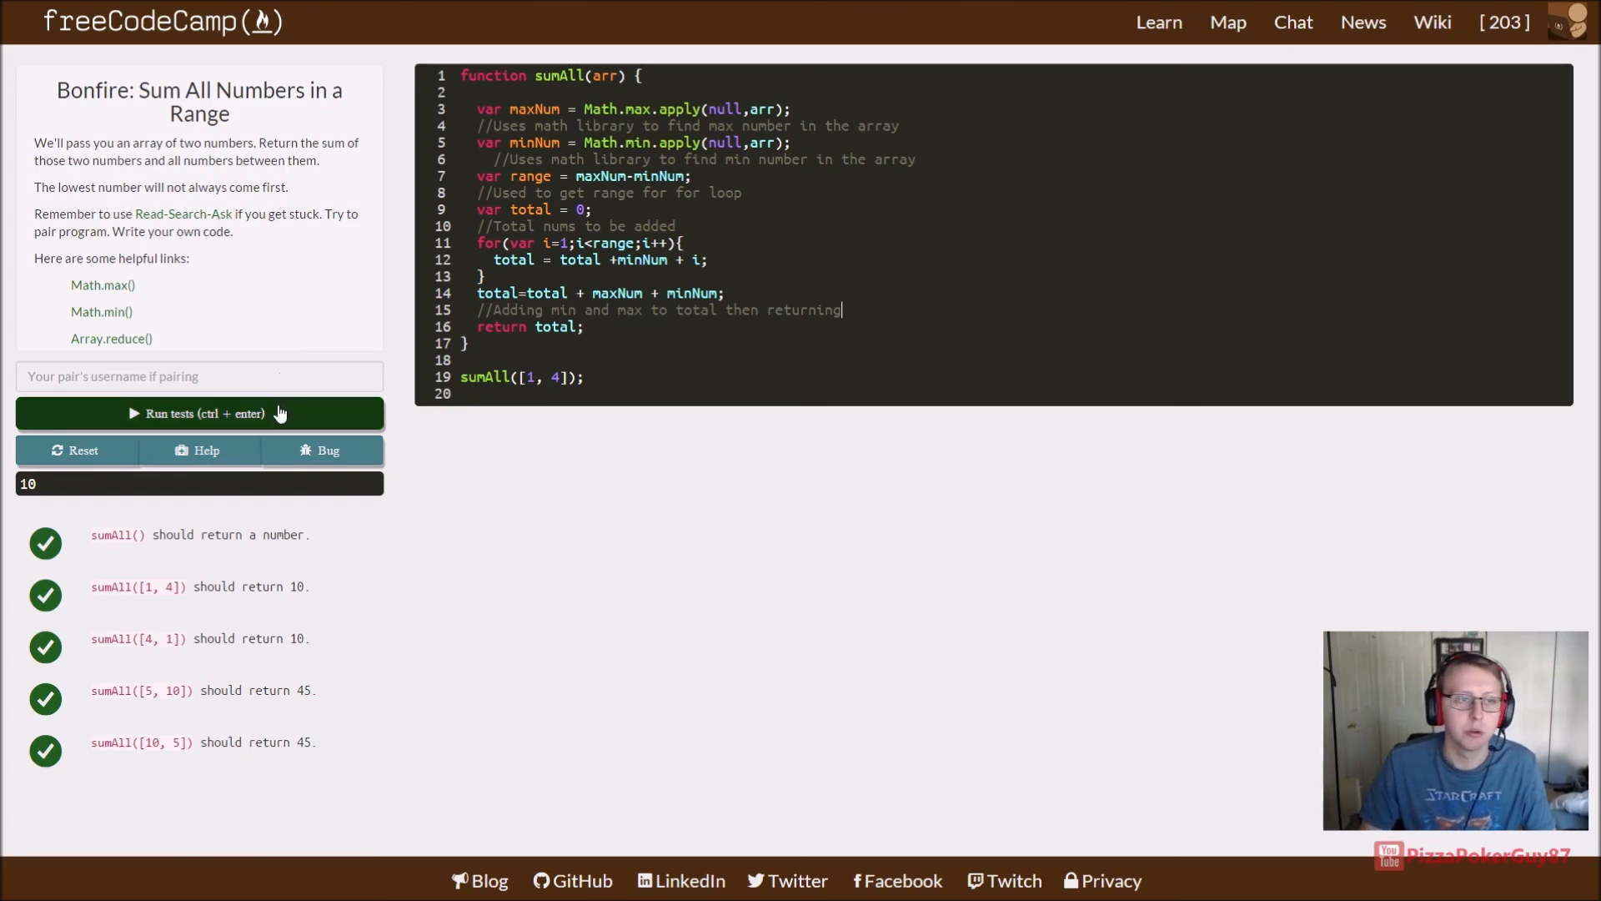
left_click(199, 413)
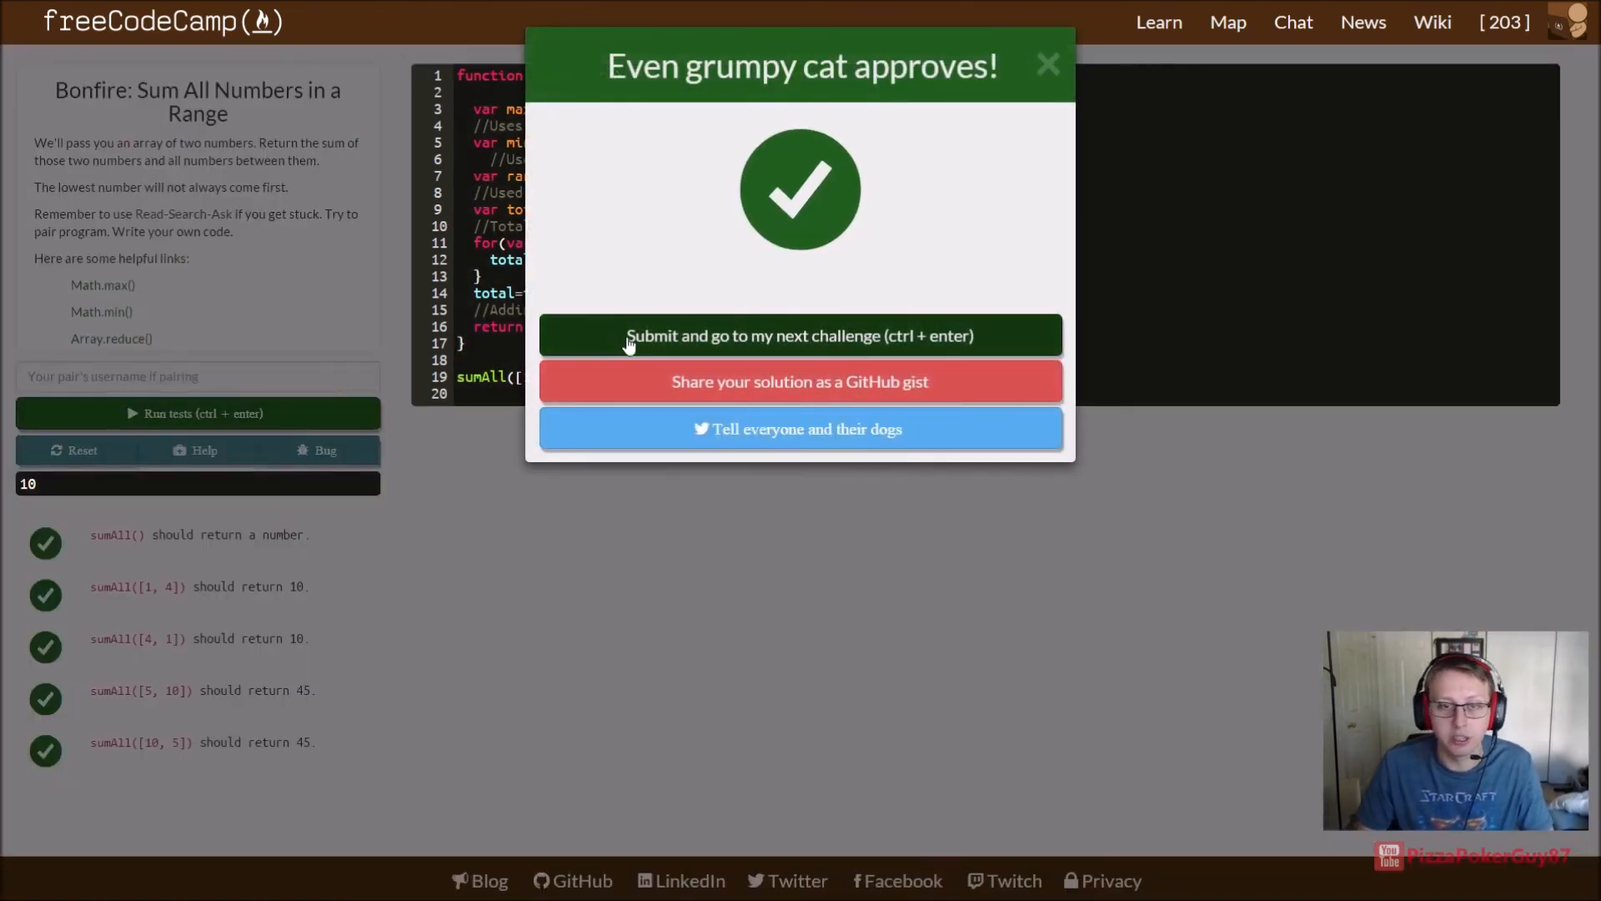
mouse_move(917, 304)
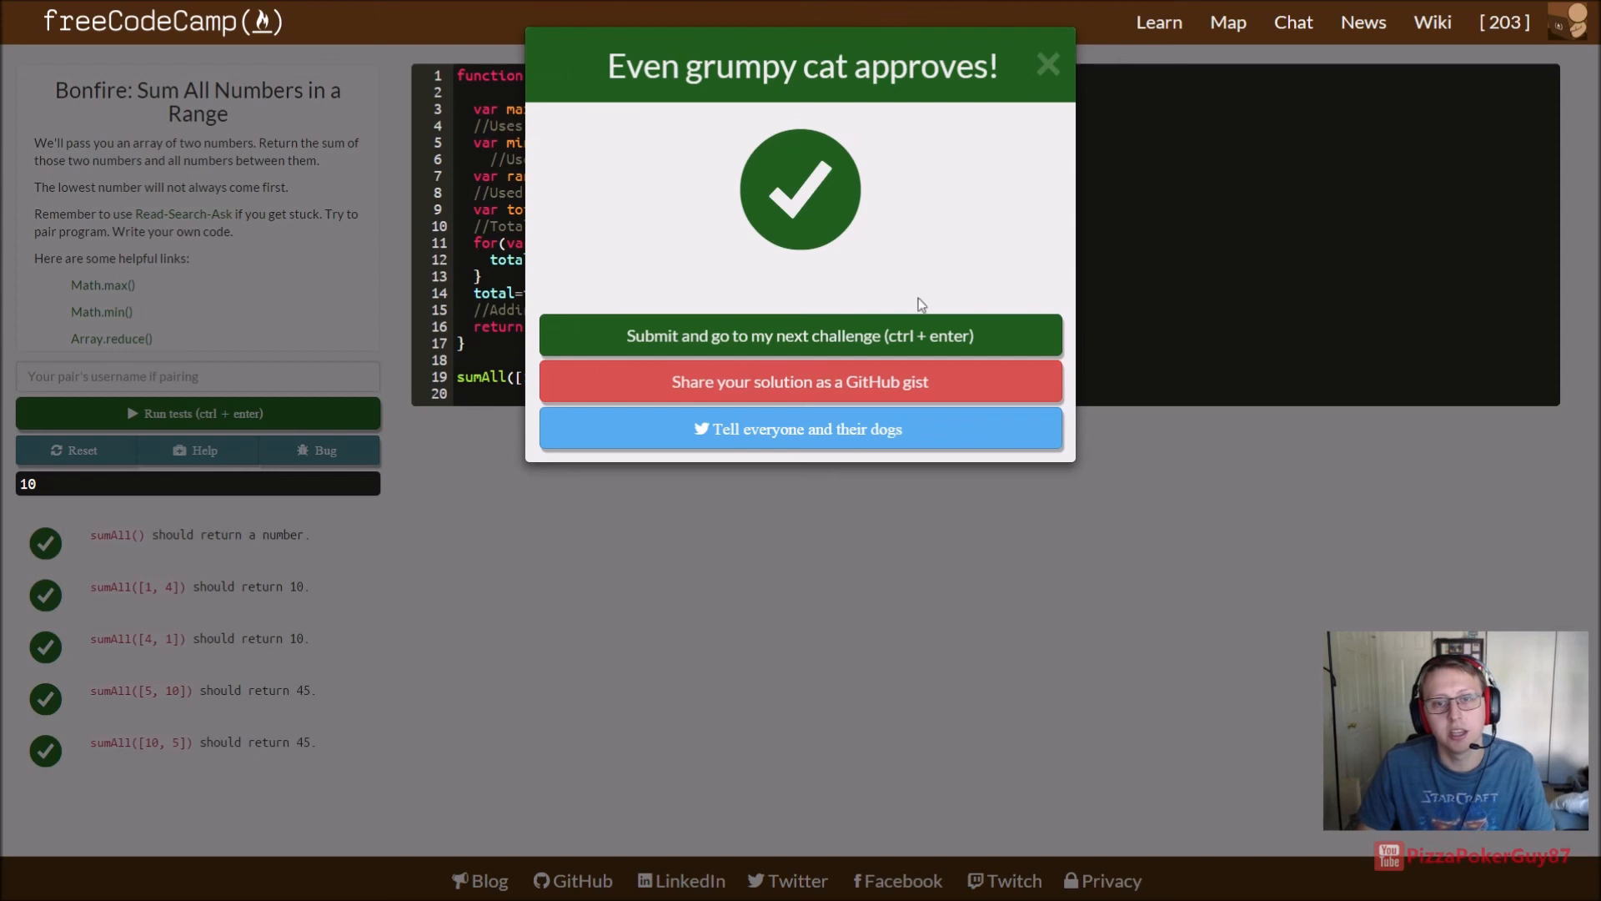
left_click(1046, 64)
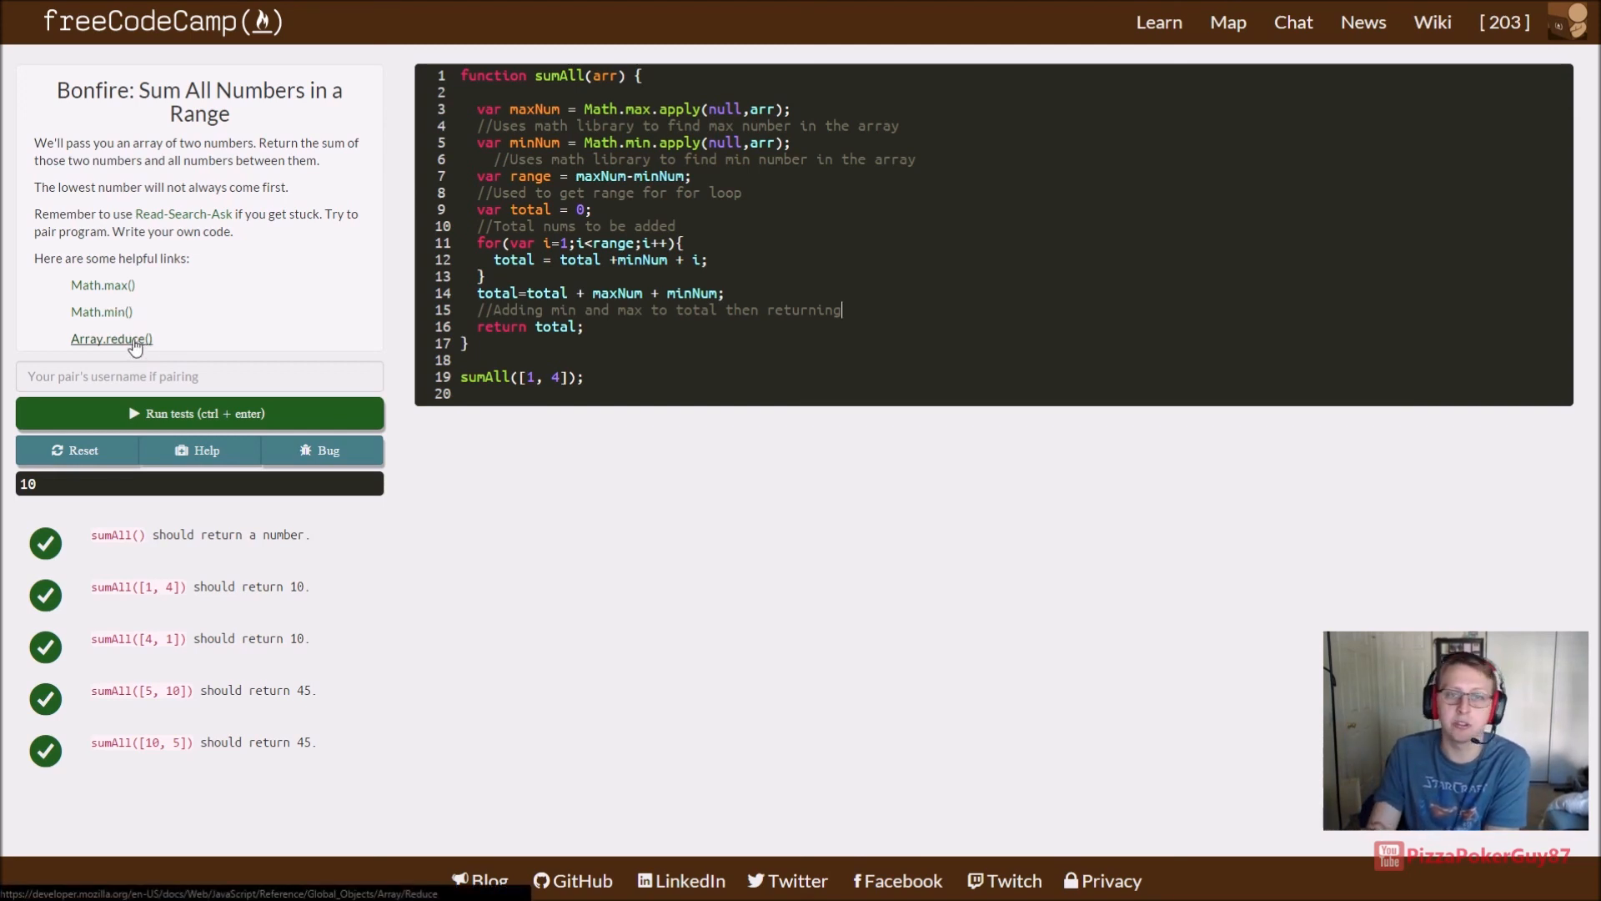
mouse_move(356, 320)
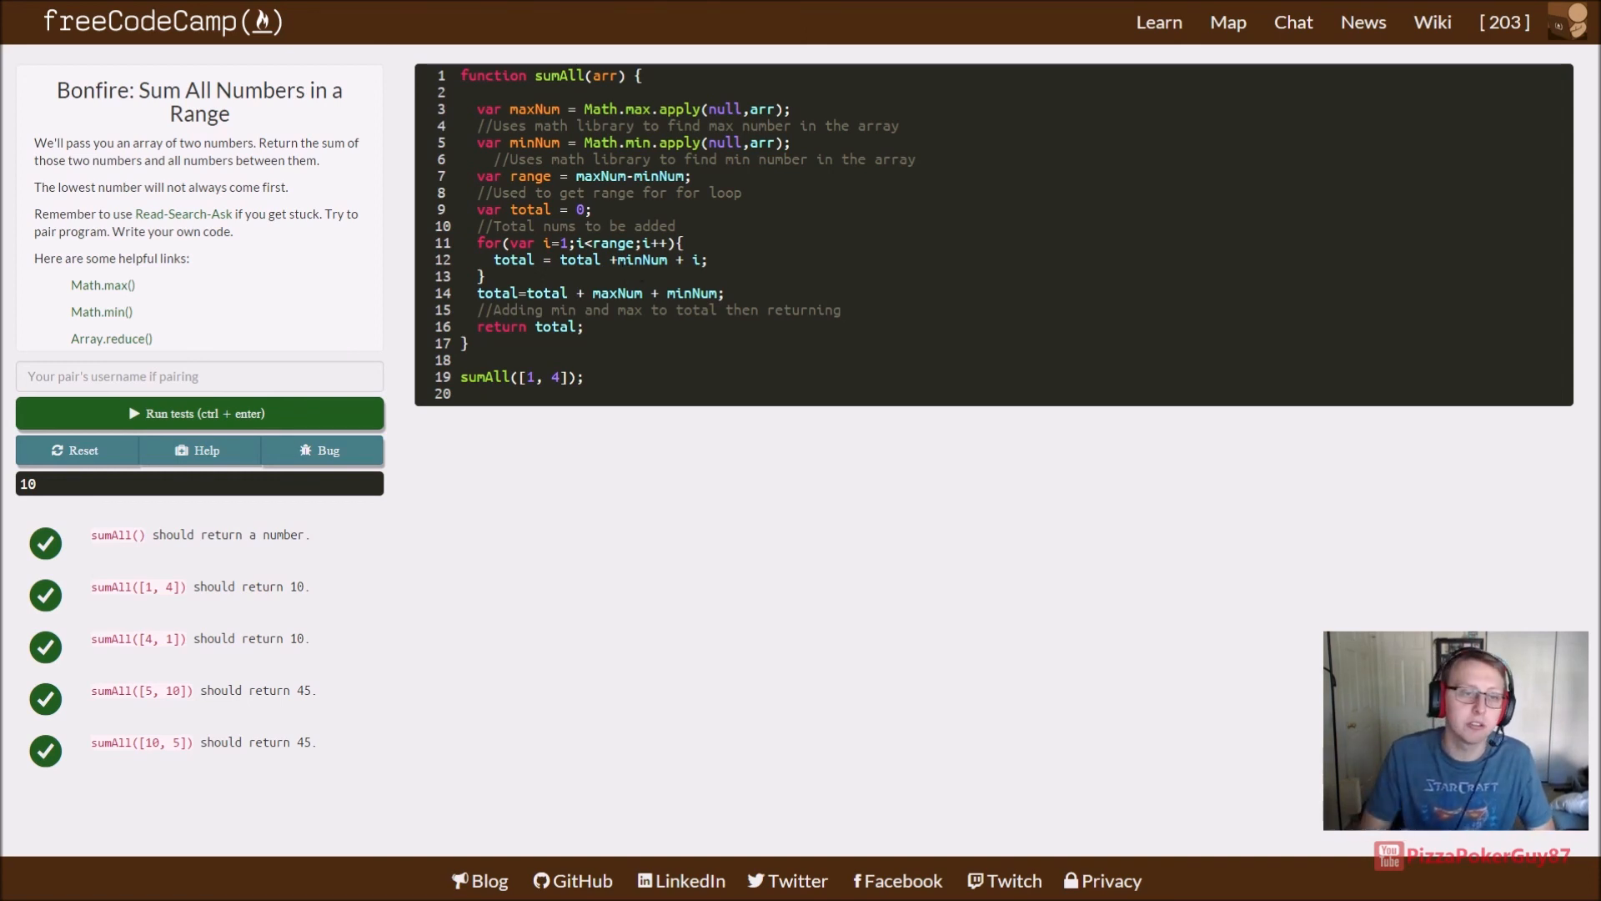
left_click(842, 309)
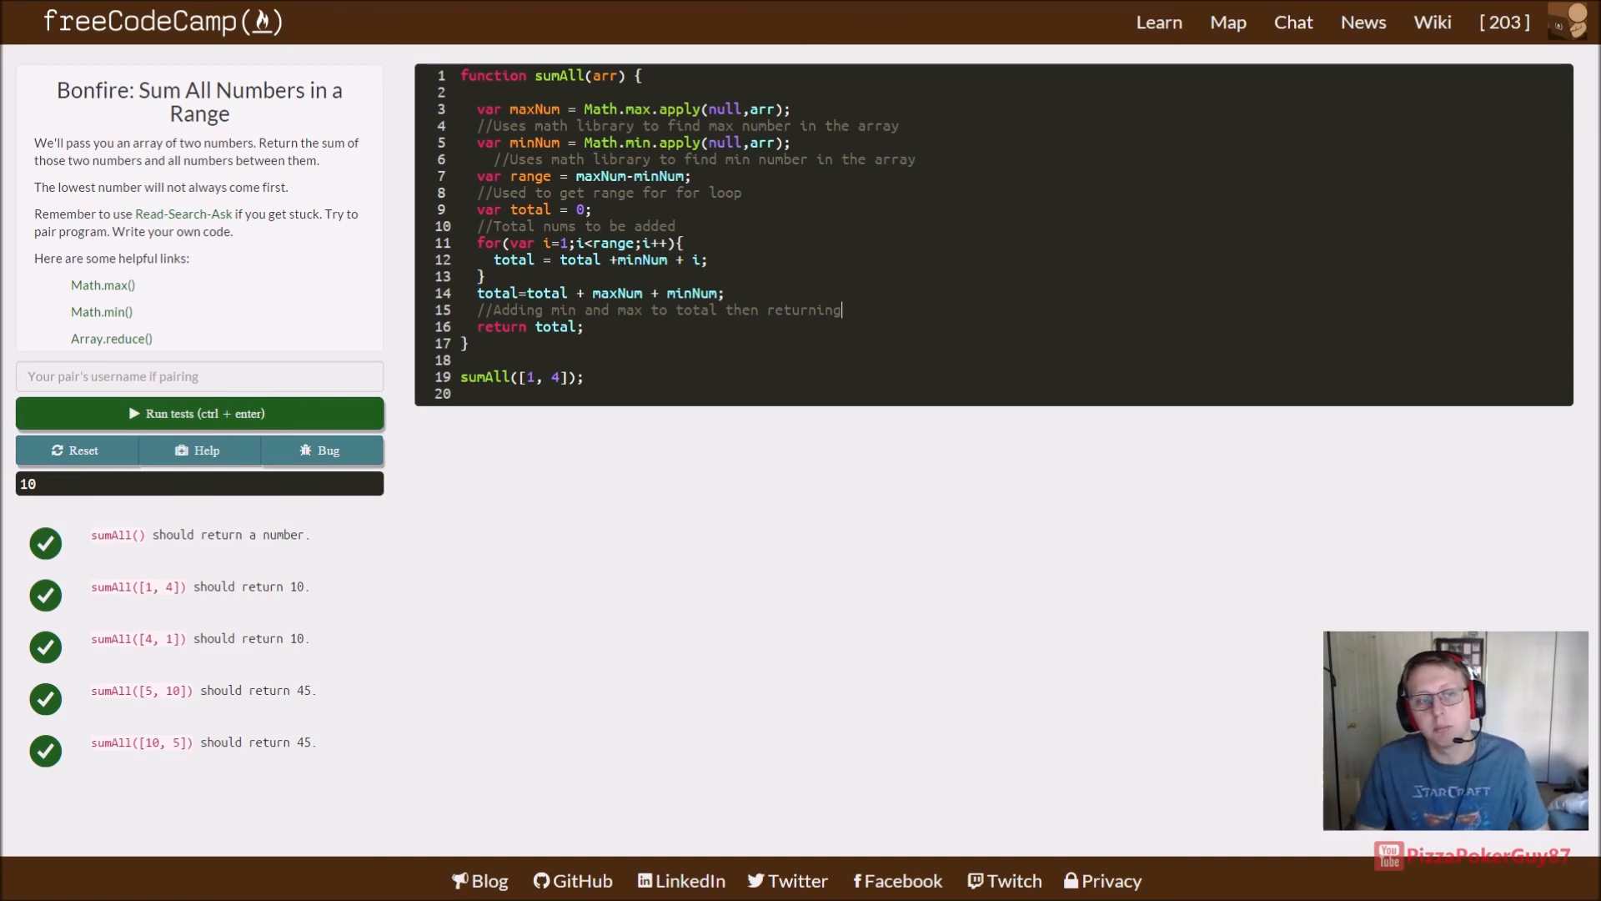